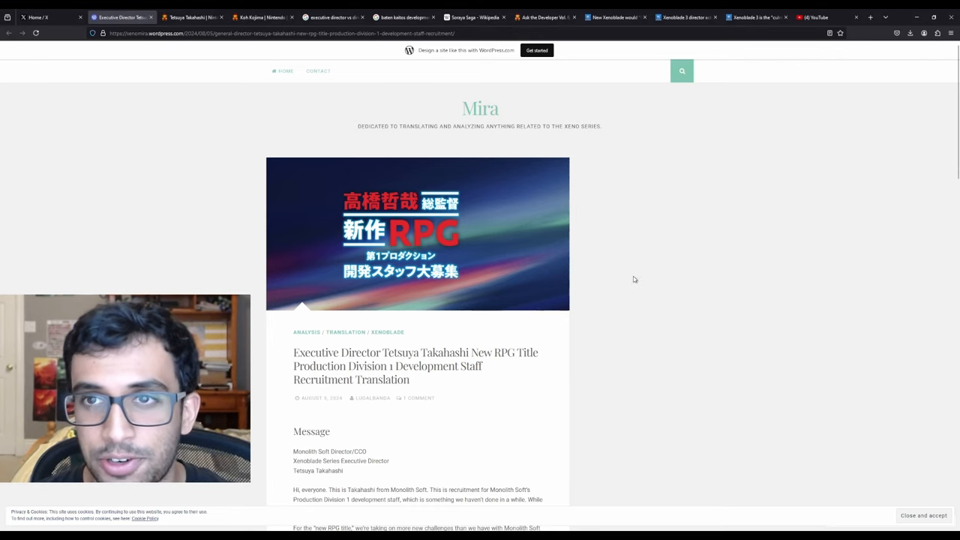
{"action": "mouse_move", "coordinate": [635, 273]}
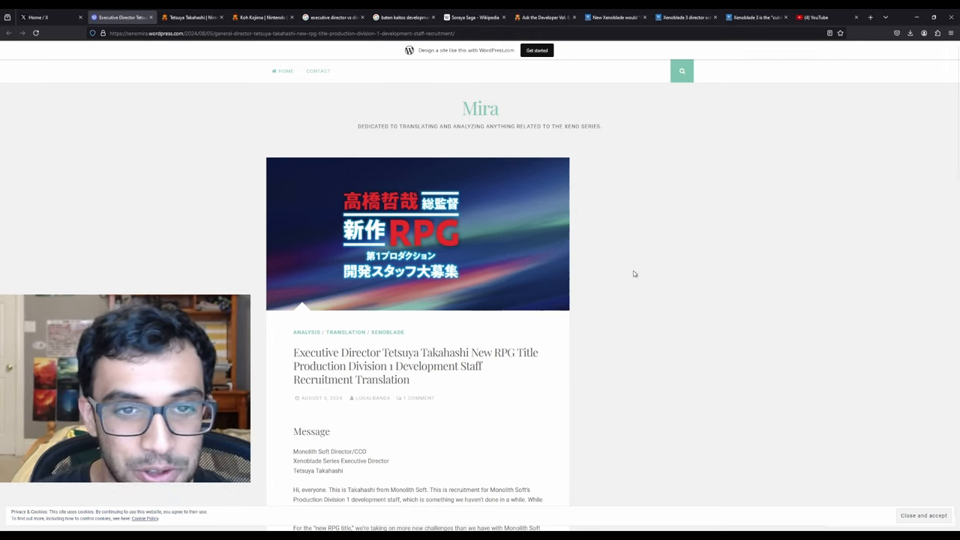
{"action": "mouse_move", "coordinate": [628, 261]}
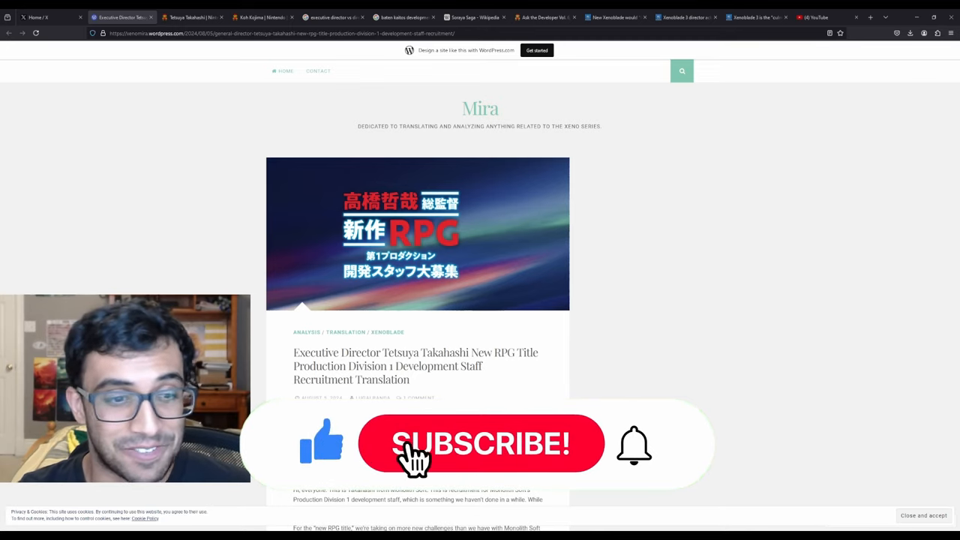
Read through the opening paragraphs of the Mira recruitment translation post
{"action": "left_click", "coordinate": [480, 444]}
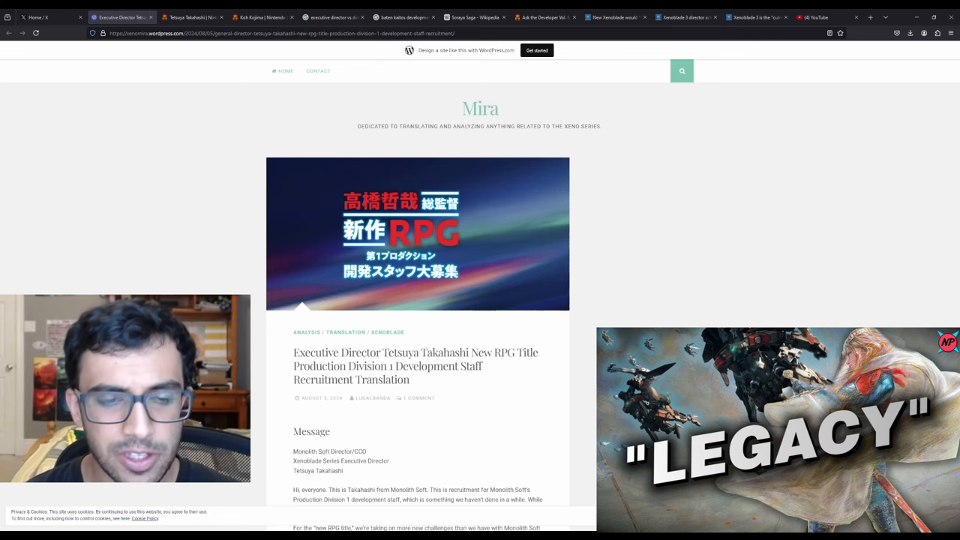
{"action": "scroll", "scroll_direction": "down", "scroll_amount": 3}
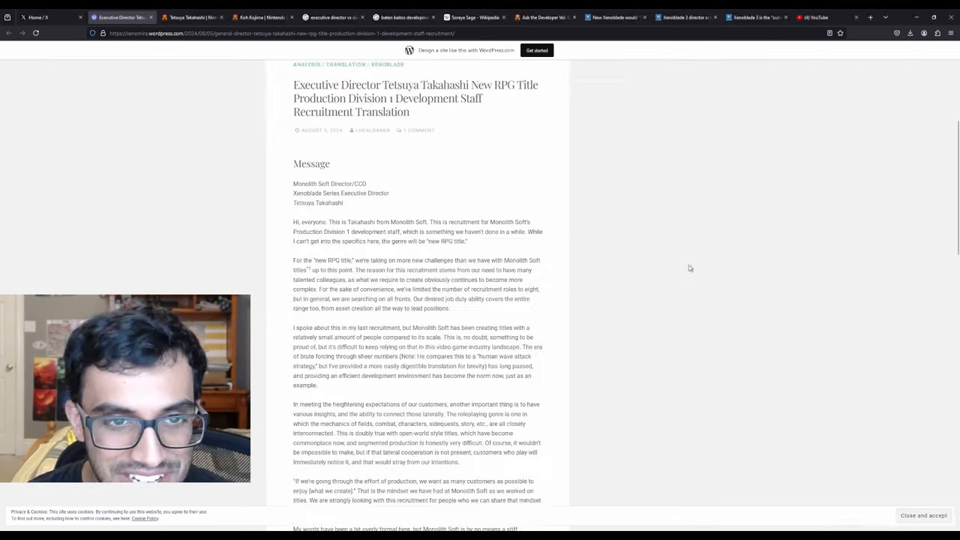
{"action": "scroll", "scroll_direction": "down", "scroll_amount": 3}
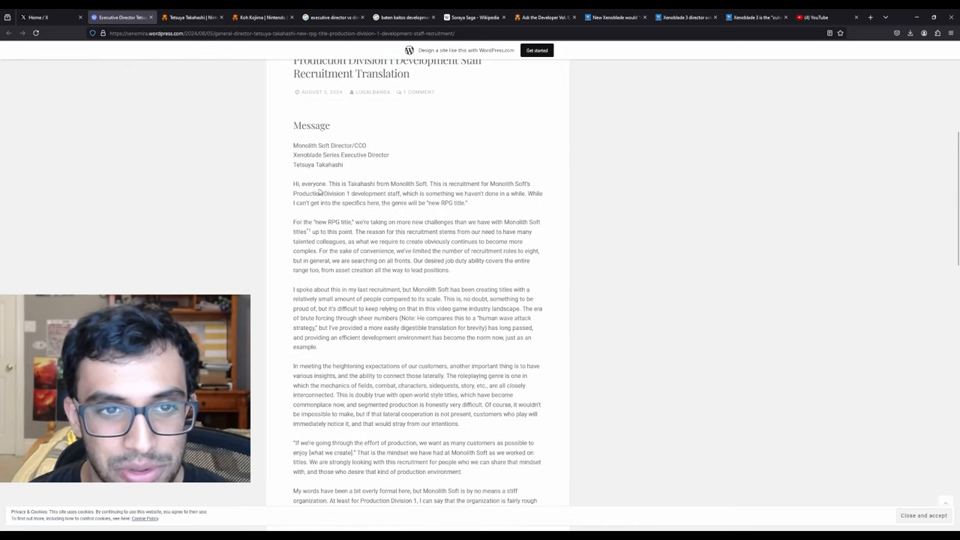
{"action": "scroll", "scroll_direction": "up", "scroll_amount": 3}
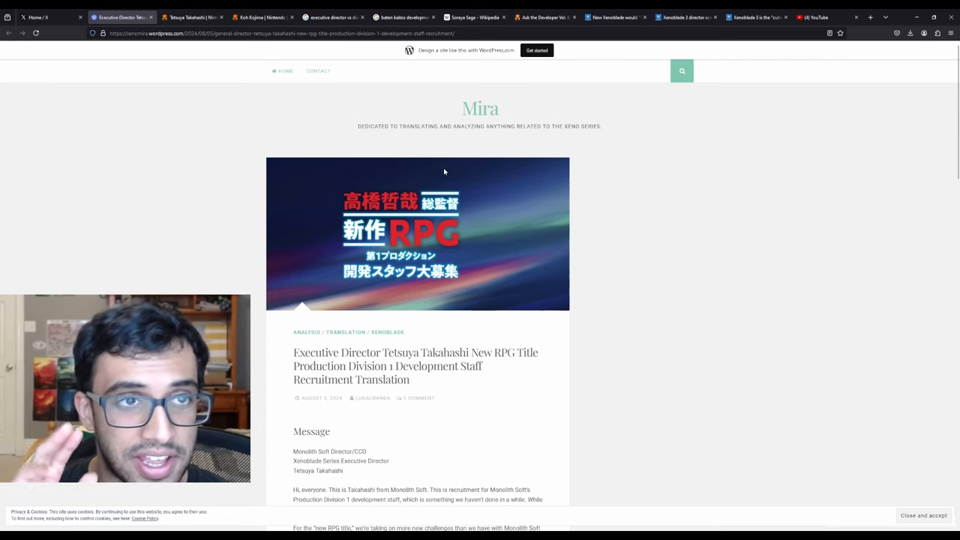
{"action": "mouse_move", "coordinate": [546, 292]}
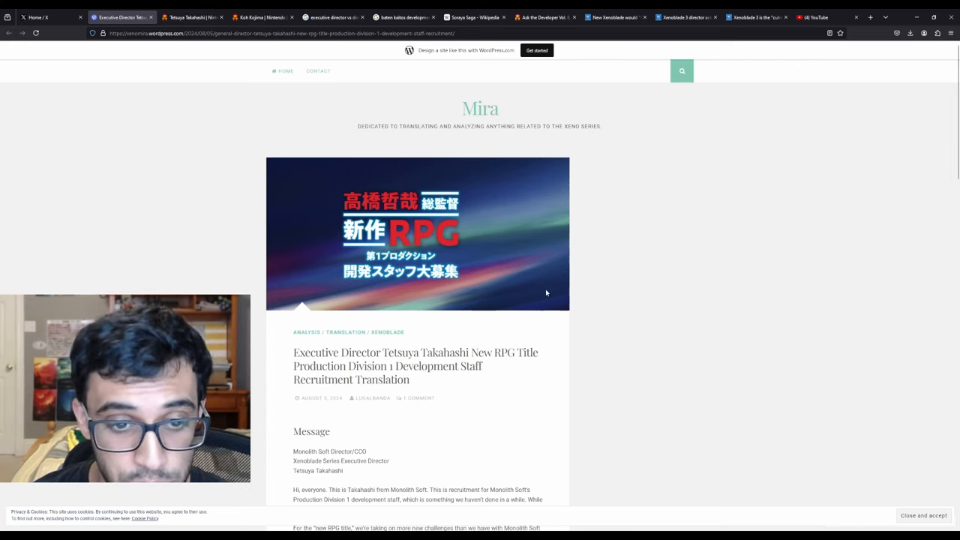
{"action": "scroll", "scroll_direction": "down", "scroll_amount": 3}
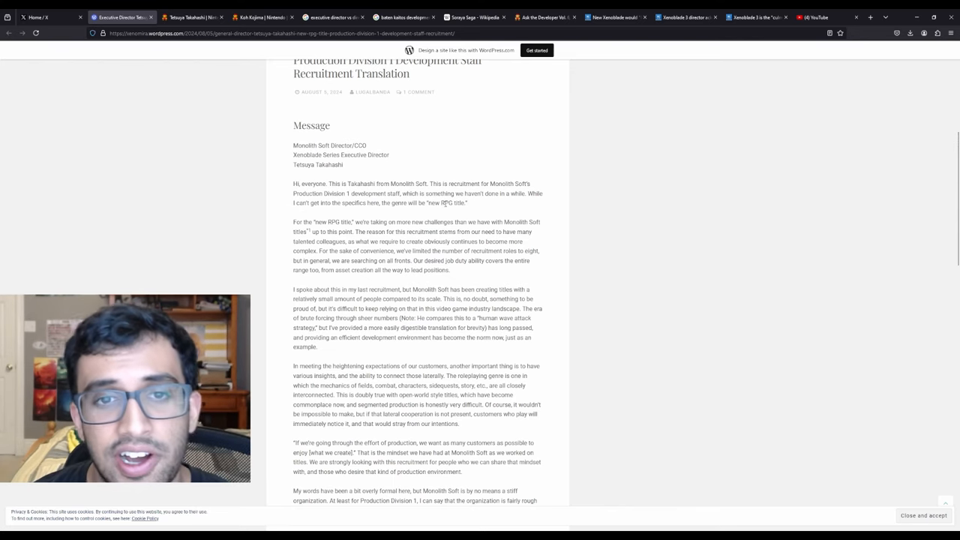
{"action": "scroll", "scroll_direction": "up", "scroll_amount": 3}
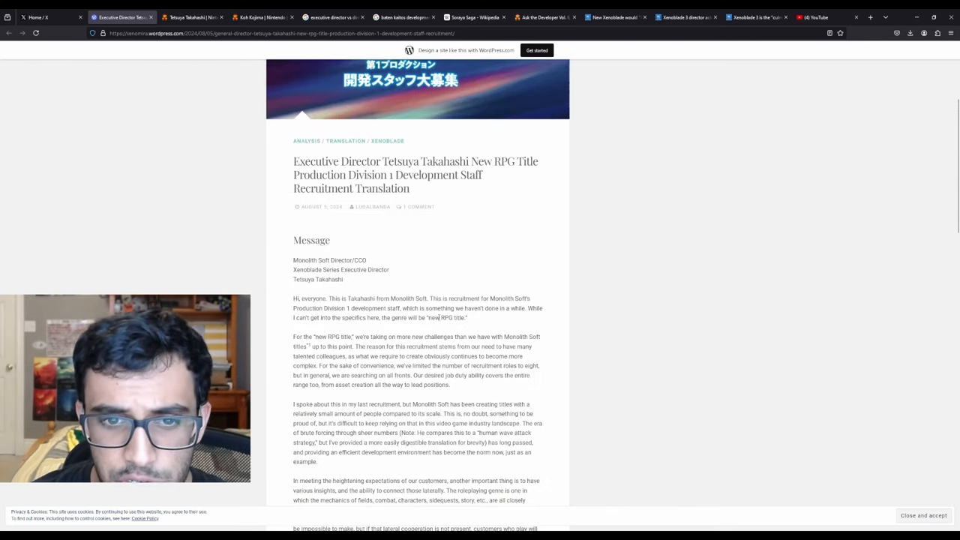
{"action": "scroll", "scroll_direction": "down", "scroll_amount": 3}
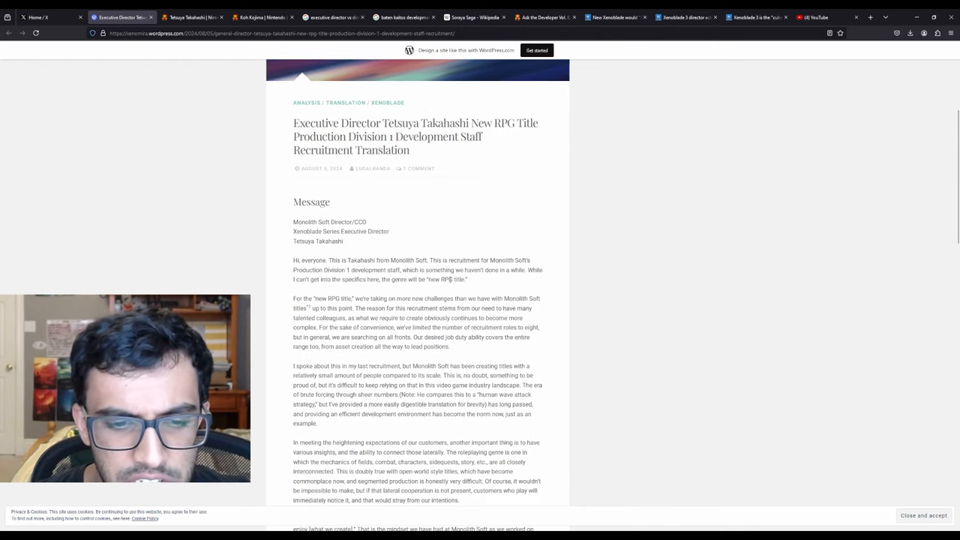
{"action": "mouse_move", "coordinate": [472, 197]}
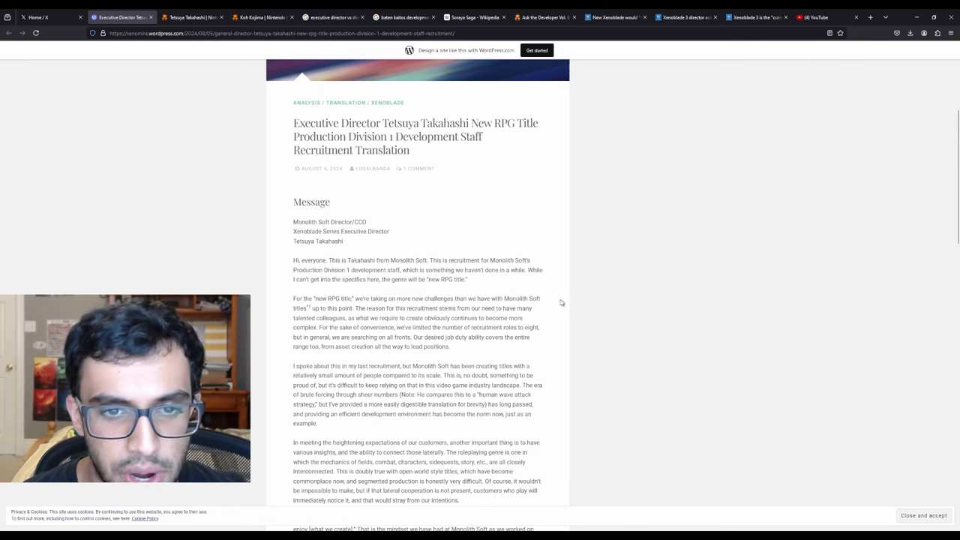
Highlight the phrase 'new RPG title' and continue reading down the translation
{"action": "double_click", "coordinate": [449, 279]}
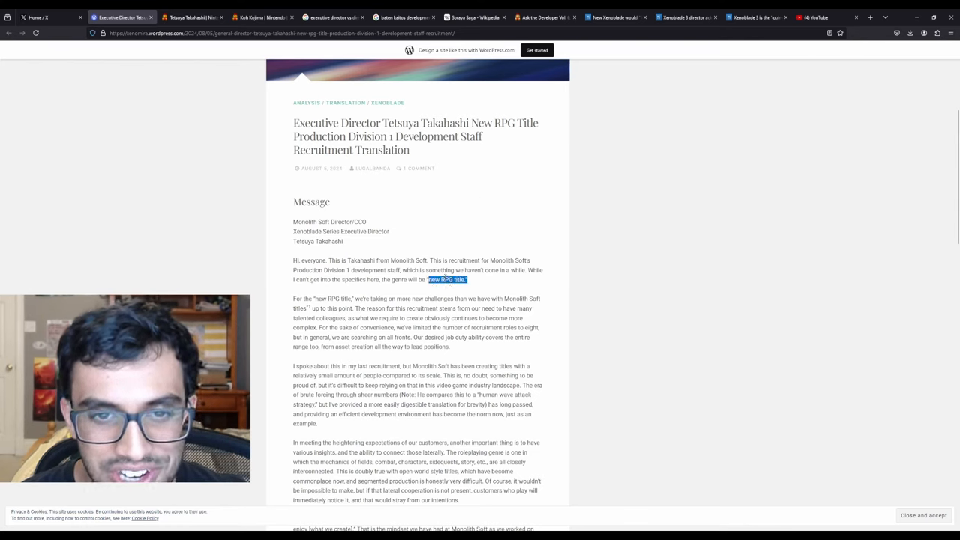
{"action": "scroll", "scroll_direction": "down", "scroll_amount": 3}
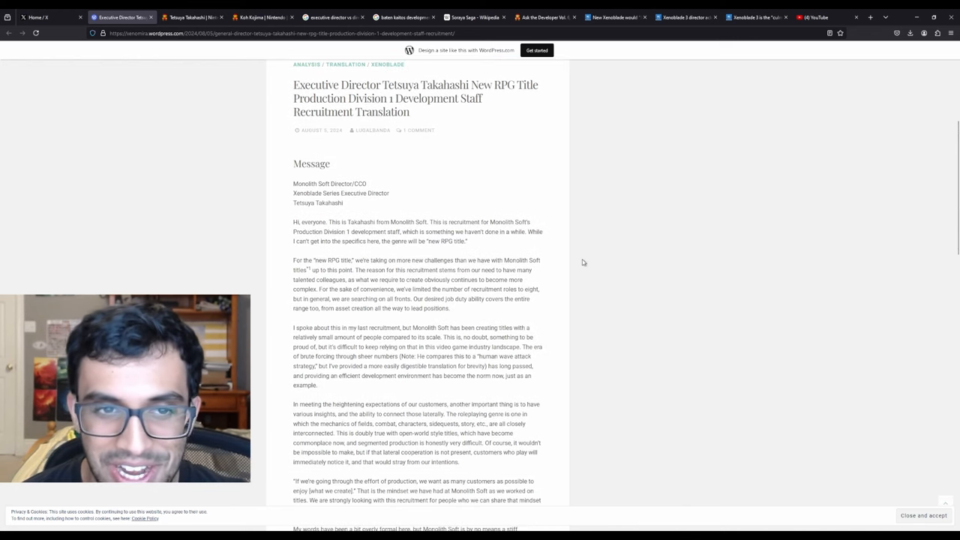
{"action": "scroll", "scroll_direction": "down", "scroll_amount": 3}
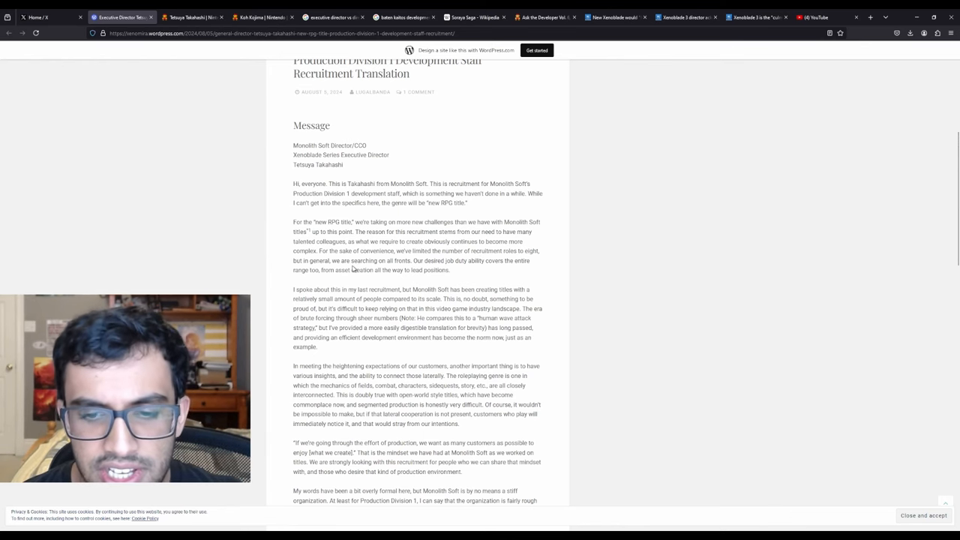
{"action": "scroll", "scroll_direction": "down", "scroll_amount": 3}
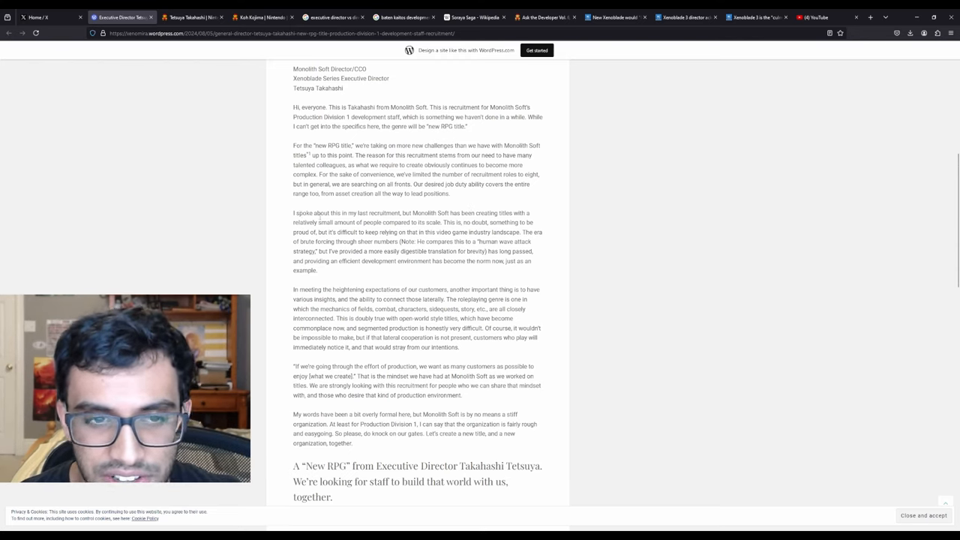
Highlight the paragraph about the last recruitment, small team and industry landscape, then clear it
{"action": "double_click", "coordinate": [294, 213]}
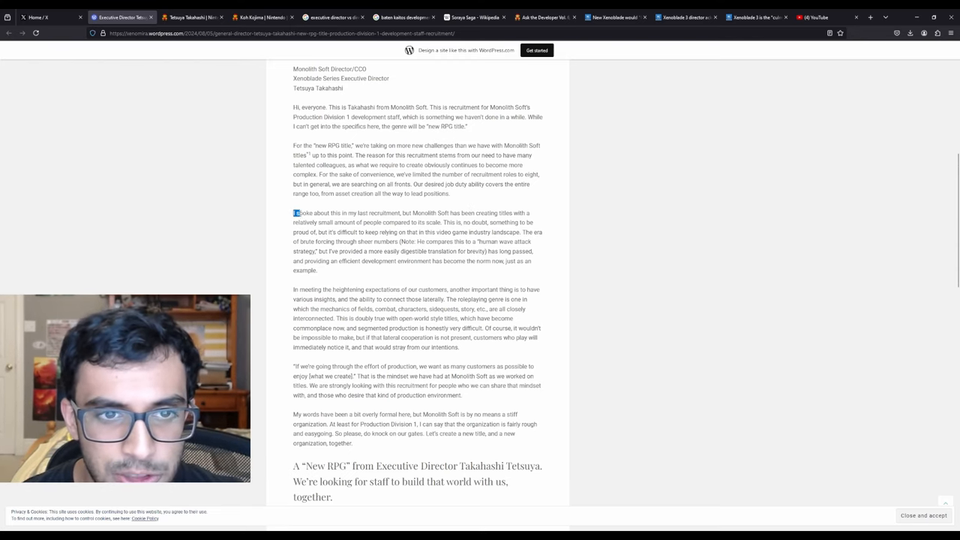
{"action": "left_click_drag", "start_coordinate": [294, 213], "coordinate": [443, 213]}
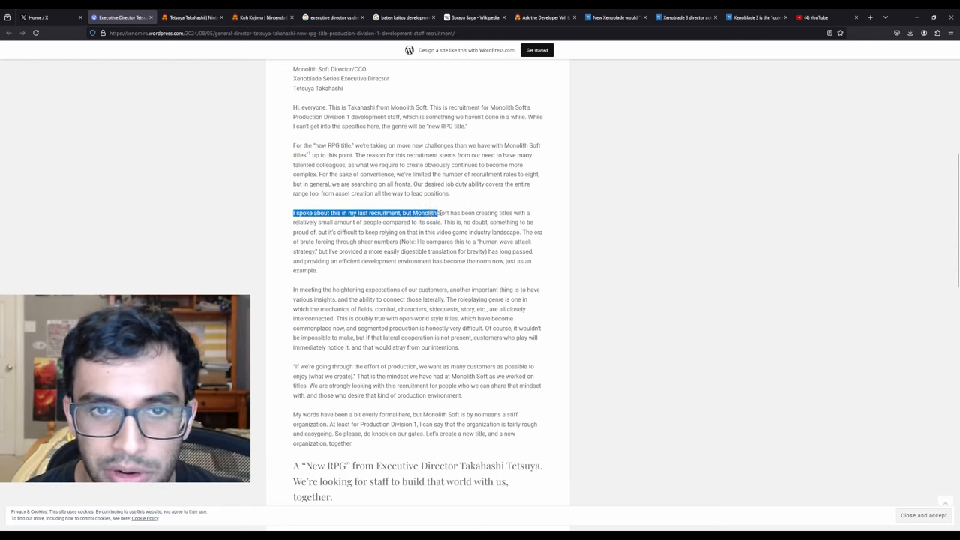
{"action": "left_click_drag", "start_coordinate": [441, 213], "coordinate": [330, 222]}
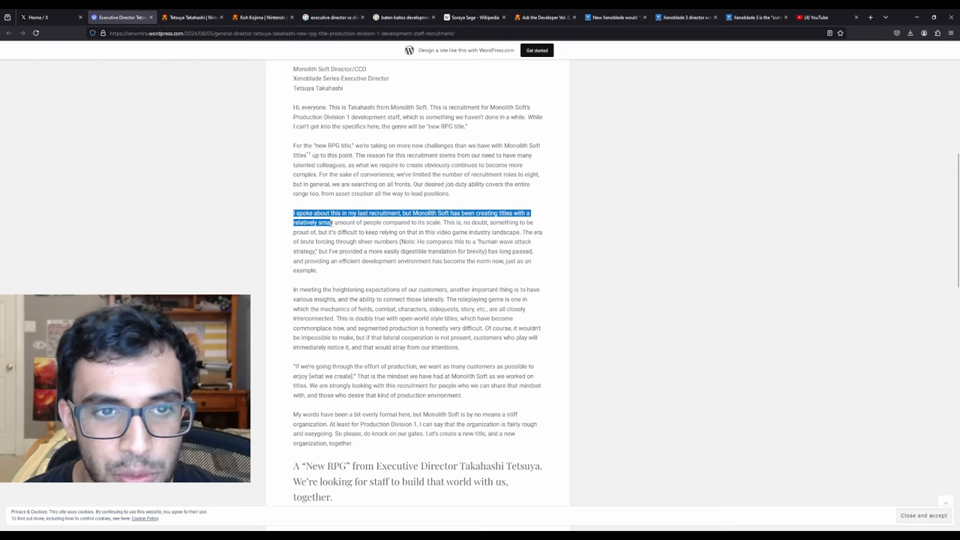
{"action": "left_click_drag", "start_coordinate": [330, 222], "coordinate": [444, 222]}
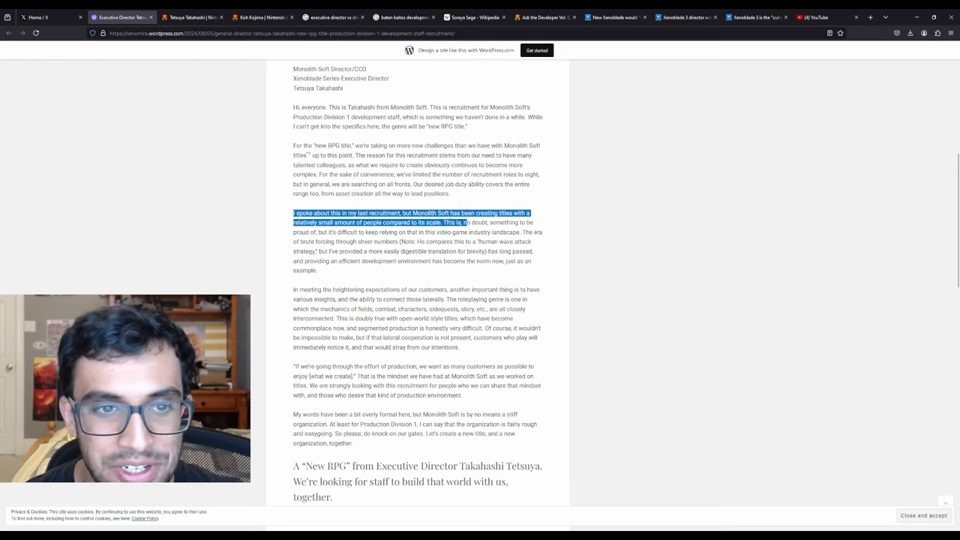
{"action": "left_click_drag", "start_coordinate": [465, 222], "coordinate": [389, 231]}
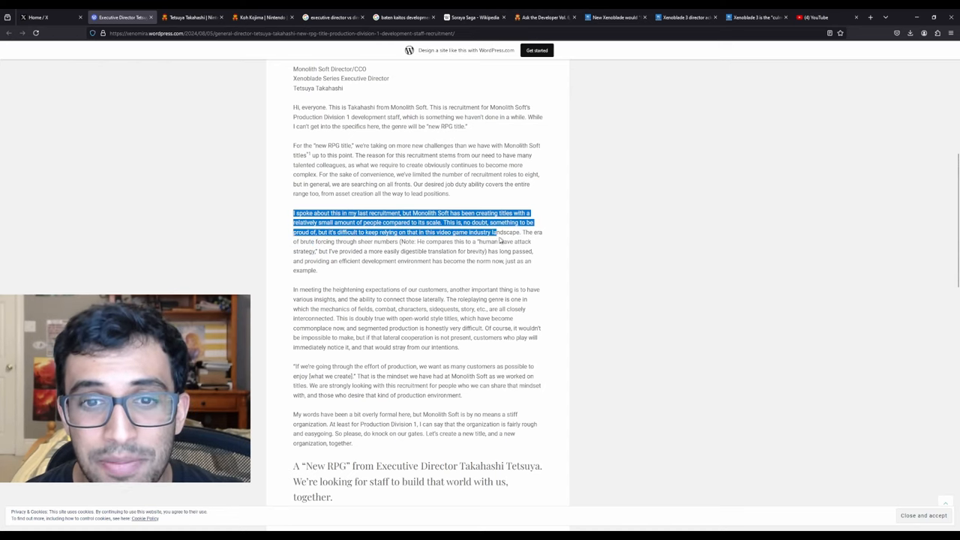
{"action": "left_click", "coordinate": [672, 306]}
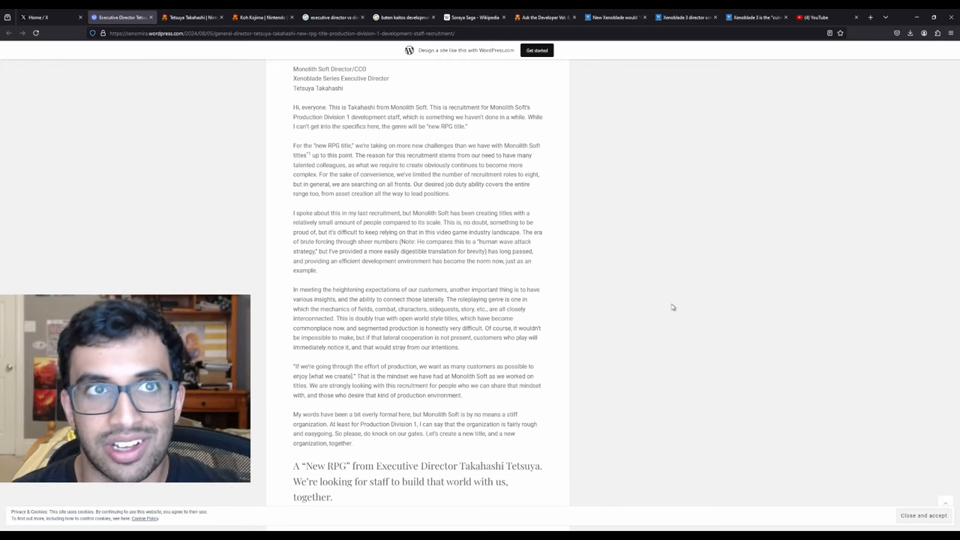
{"action": "mouse_move", "coordinate": [648, 274]}
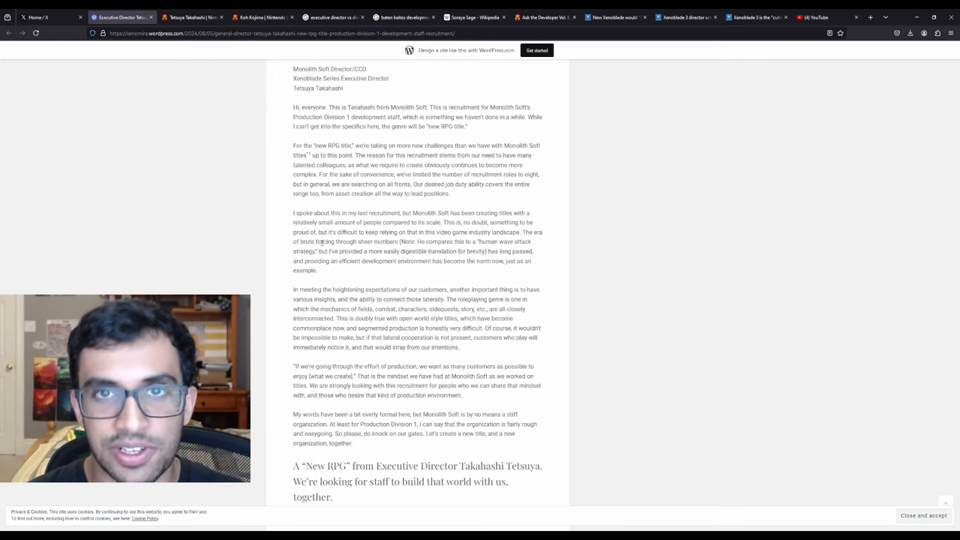
Highlight the customer-expectations paragraph through the impossible-to-make sentence, then clear it
{"action": "scroll", "scroll_direction": "up", "scroll_amount": 3}
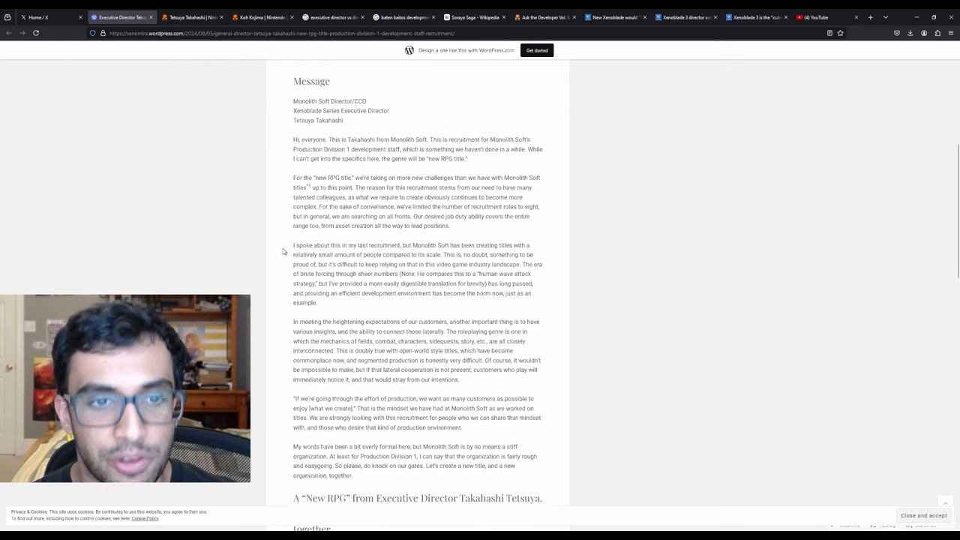
{"action": "scroll", "scroll_direction": "down", "scroll_amount": 3}
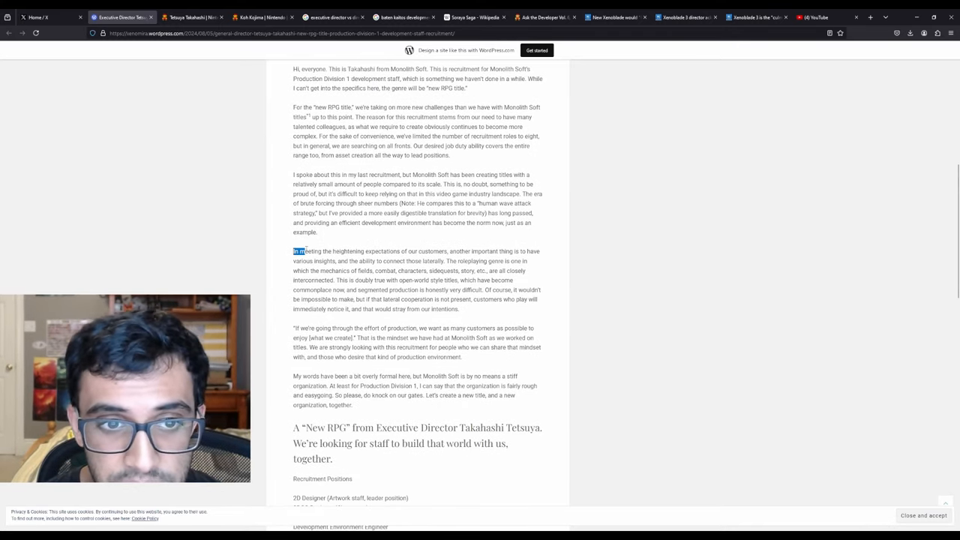
{"action": "left_click_drag", "start_coordinate": [294, 253], "coordinate": [480, 252]}
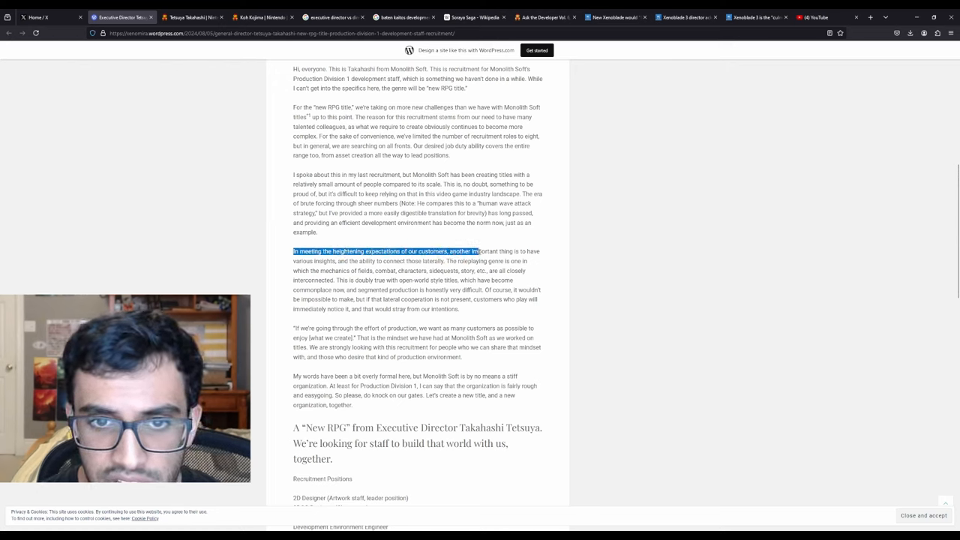
{"action": "left_click_drag", "start_coordinate": [479, 253], "coordinate": [337, 261]}
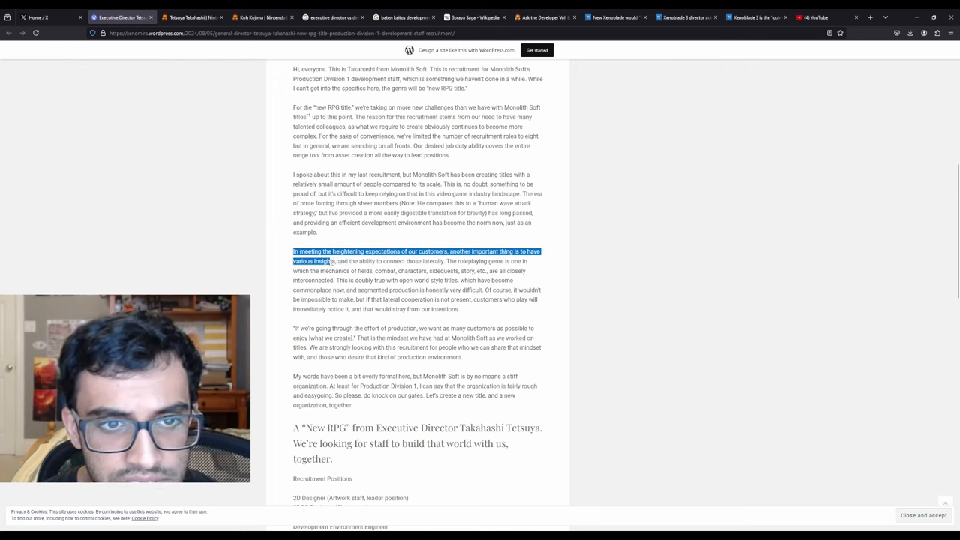
{"action": "left_click_drag", "start_coordinate": [330, 261], "coordinate": [462, 261]}
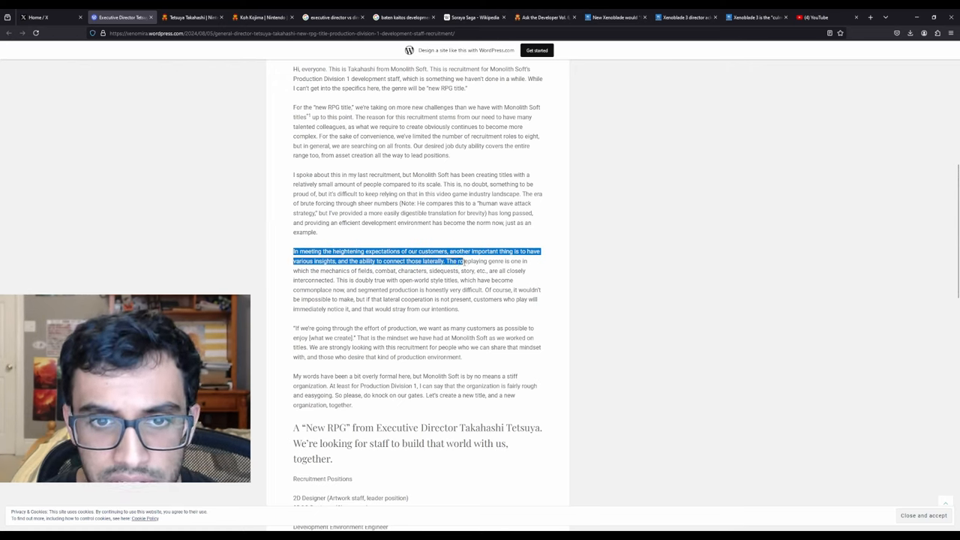
{"action": "left_click_drag", "start_coordinate": [462, 261], "coordinate": [348, 270]}
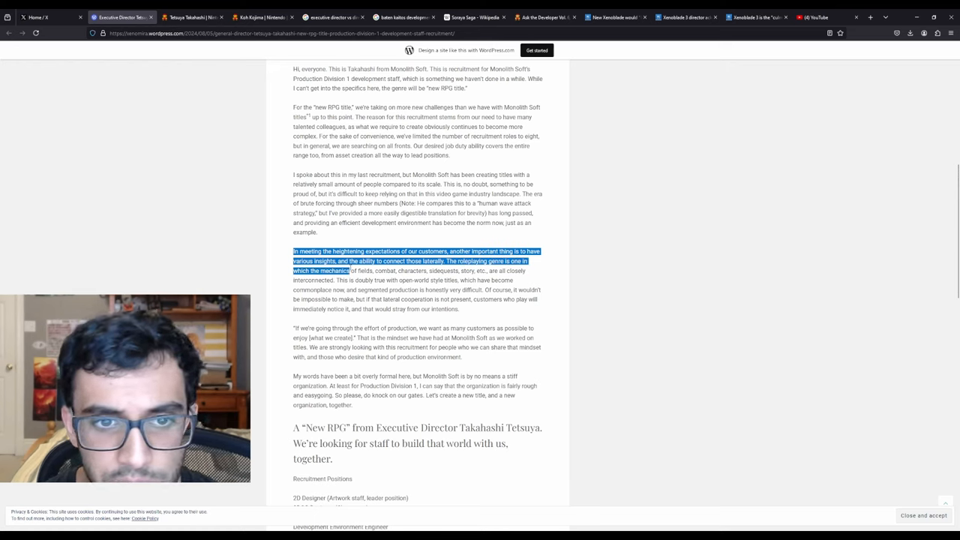
{"action": "left_click_drag", "start_coordinate": [348, 270], "coordinate": [462, 270]}
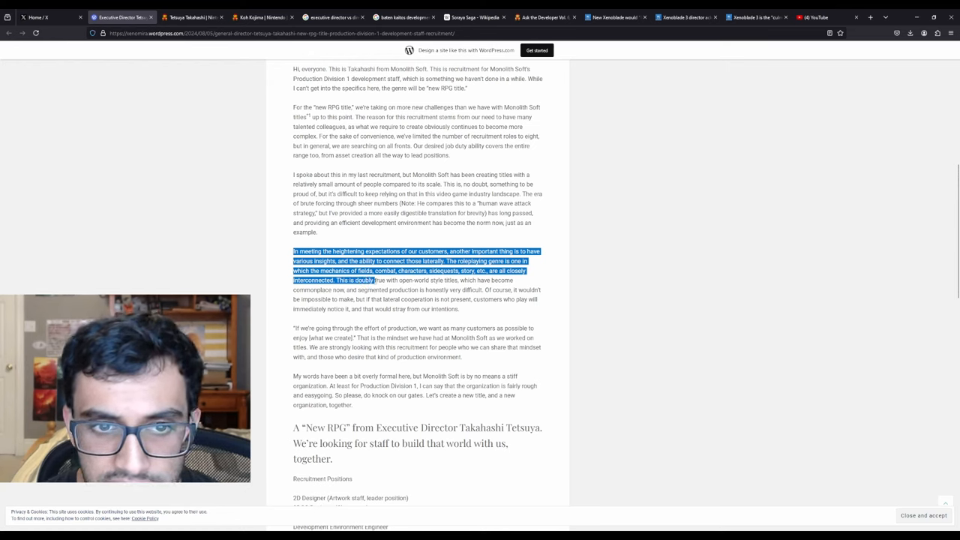
{"action": "left_click_drag", "start_coordinate": [367, 281], "coordinate": [487, 281]}
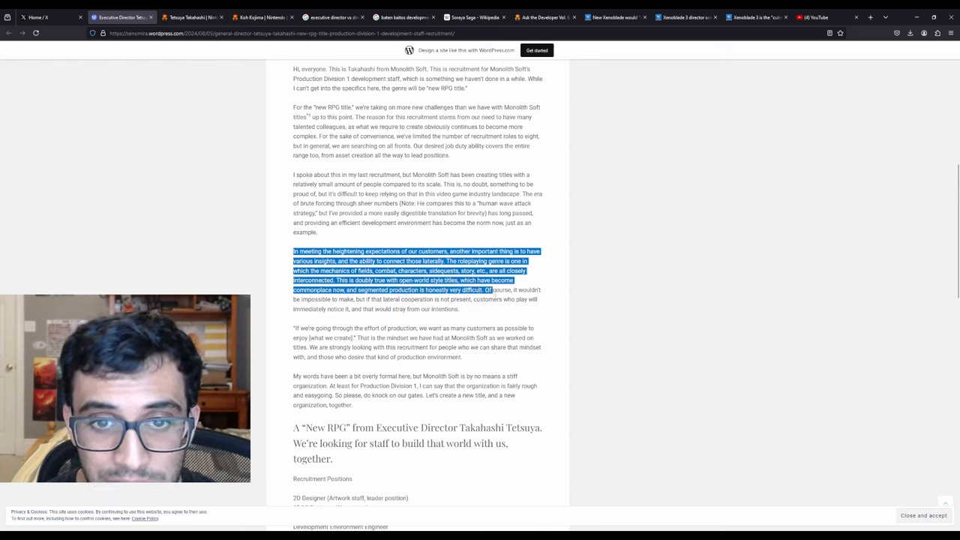
{"action": "left_click_drag", "start_coordinate": [489, 290], "coordinate": [393, 300]}
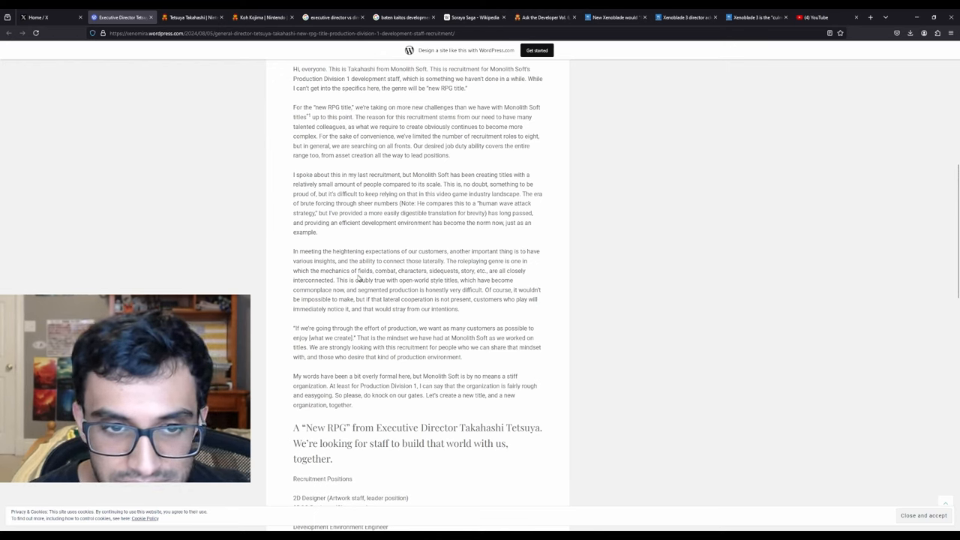
{"action": "left_click_drag", "start_coordinate": [336, 281], "coordinate": [453, 291]}
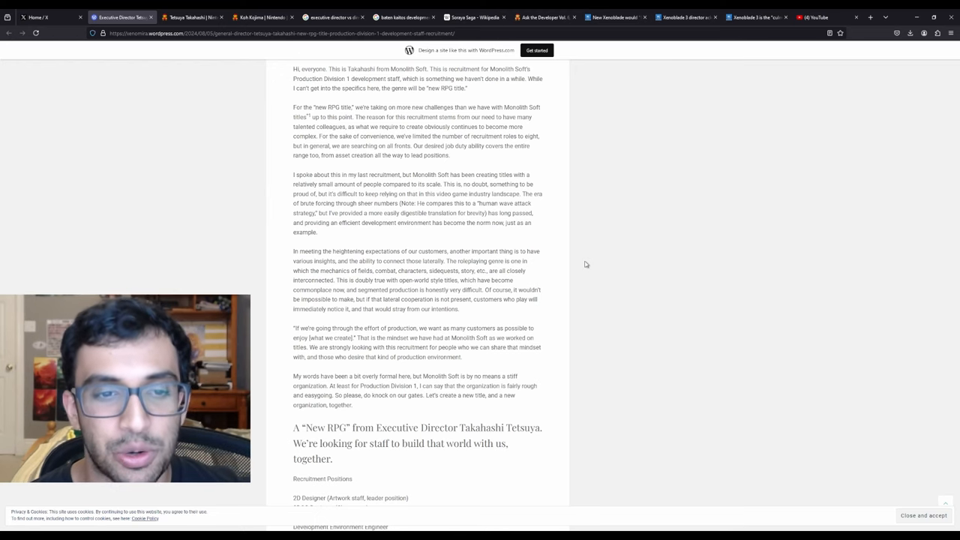
Read down to the My Commentary section, return to the post's top, and switch to YouTube
{"action": "scroll", "scroll_direction": "down", "scroll_amount": 3}
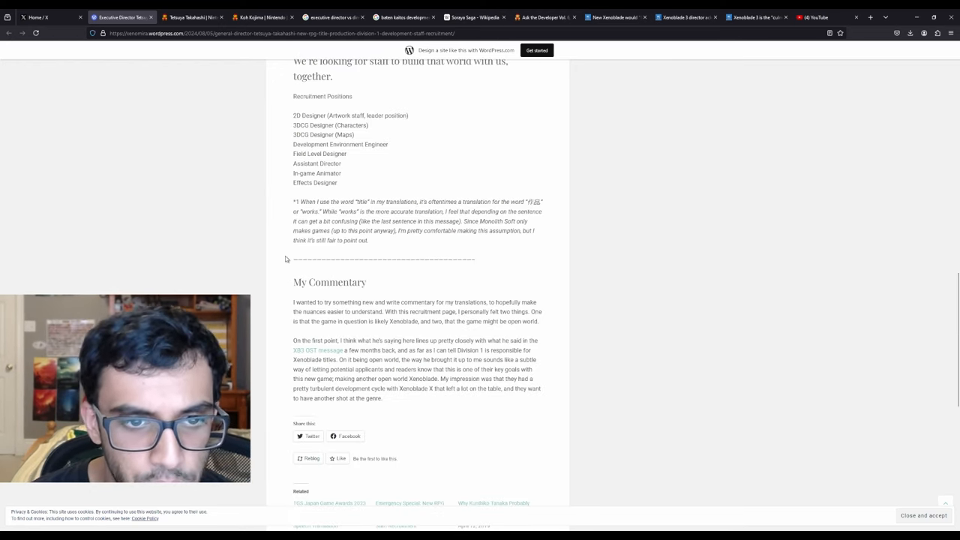
{"action": "mouse_move", "coordinate": [318, 351]}
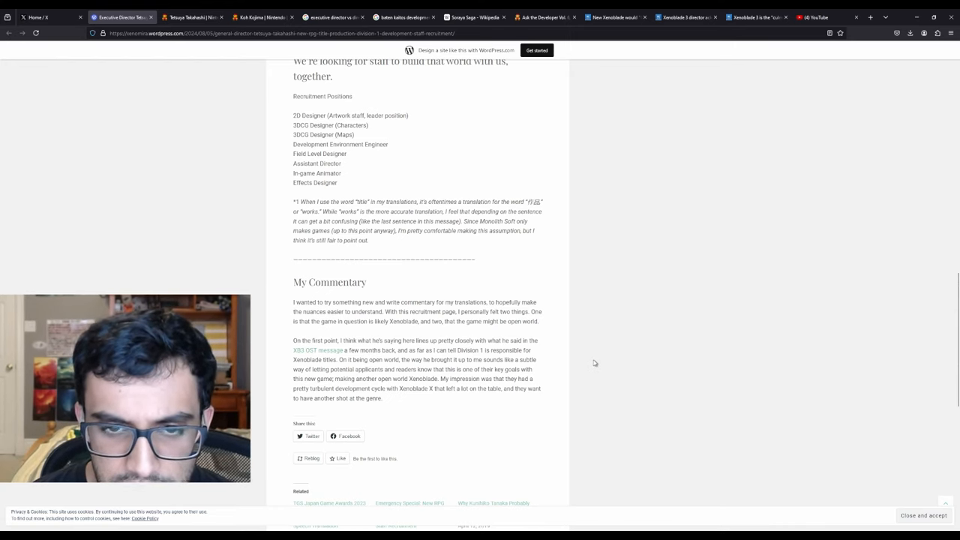
{"action": "mouse_move", "coordinate": [609, 349]}
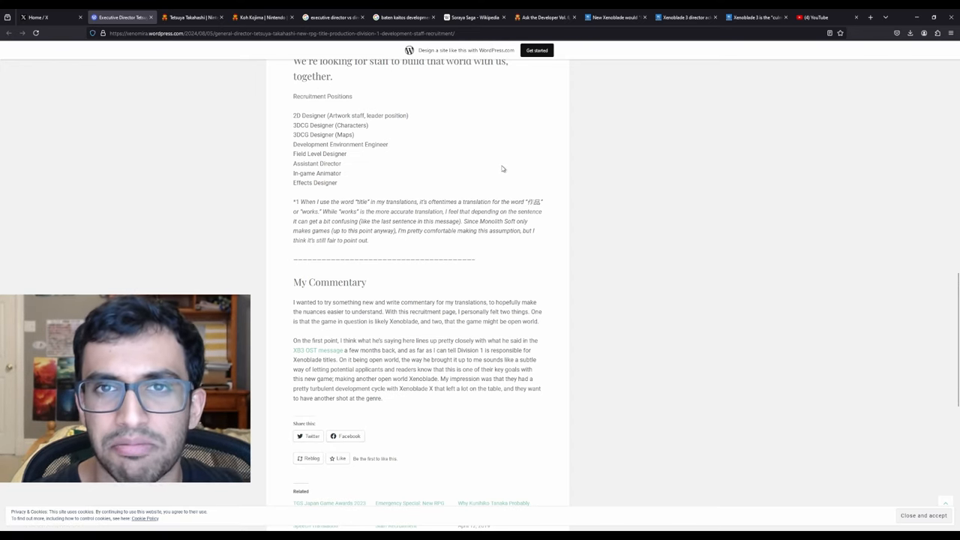
{"action": "scroll", "scroll_direction": "up", "scroll_amount": 3}
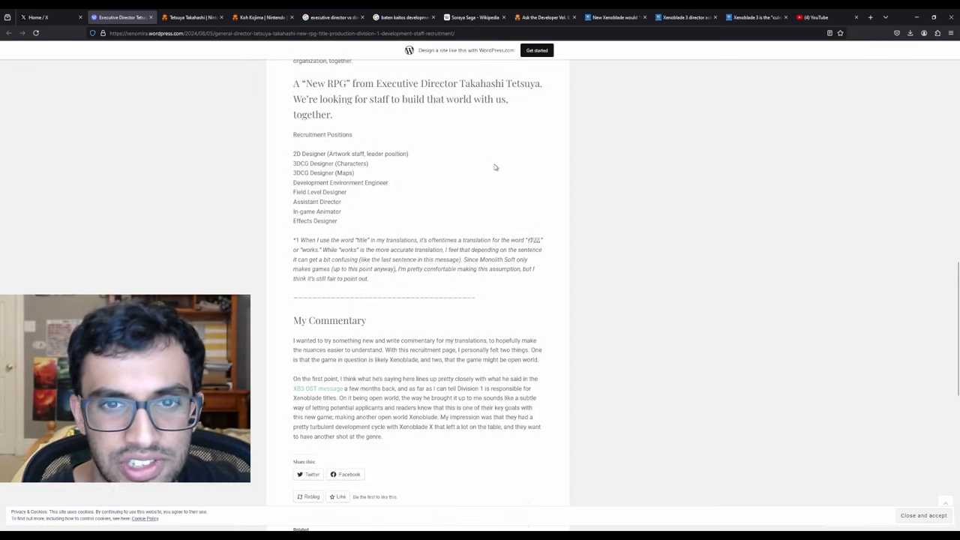
{"action": "scroll", "scroll_direction": "down", "scroll_amount": 3}
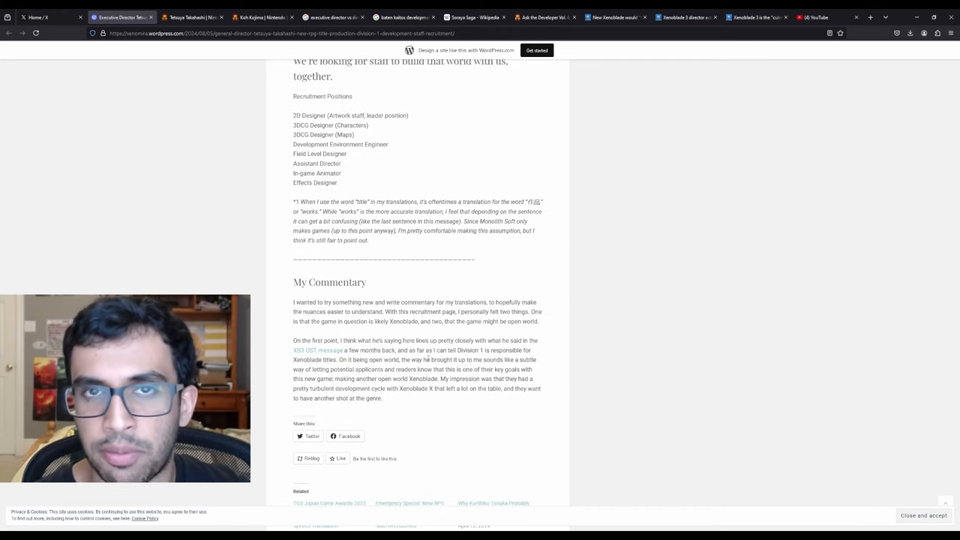
{"action": "mouse_move", "coordinate": [465, 171]}
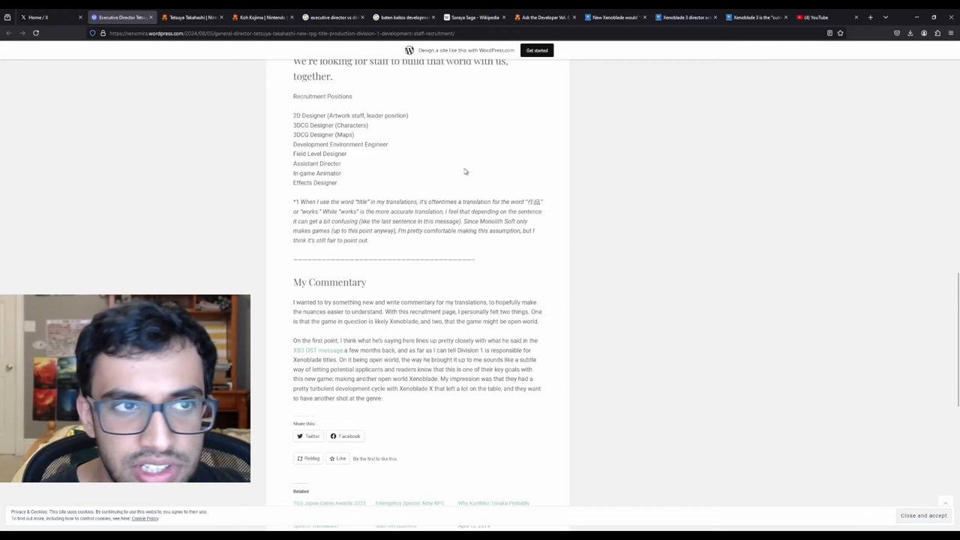
{"action": "scroll", "scroll_direction": "up", "scroll_amount": 3}
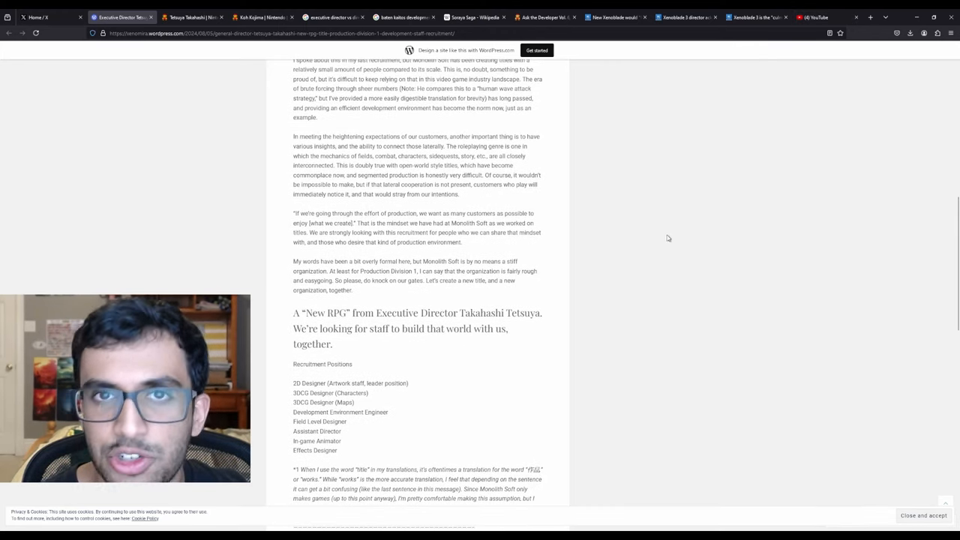
{"action": "scroll", "scroll_direction": "up", "scroll_amount": 3}
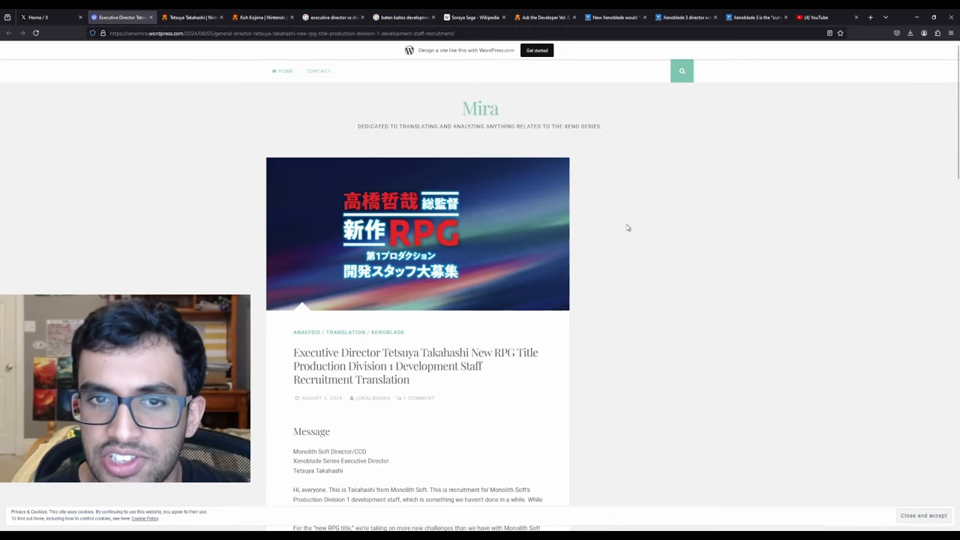
{"action": "mouse_move", "coordinate": [638, 240]}
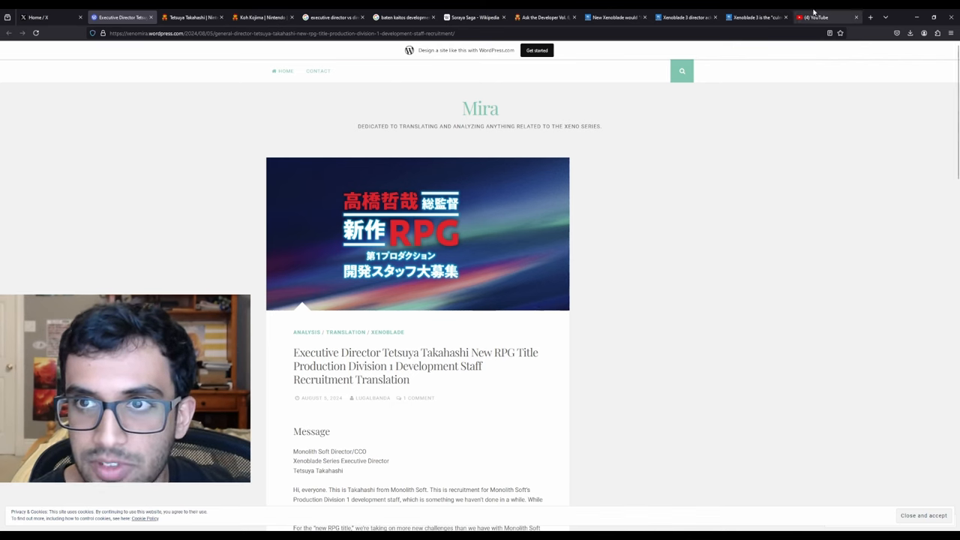
{"action": "mouse_move", "coordinate": [762, 279]}
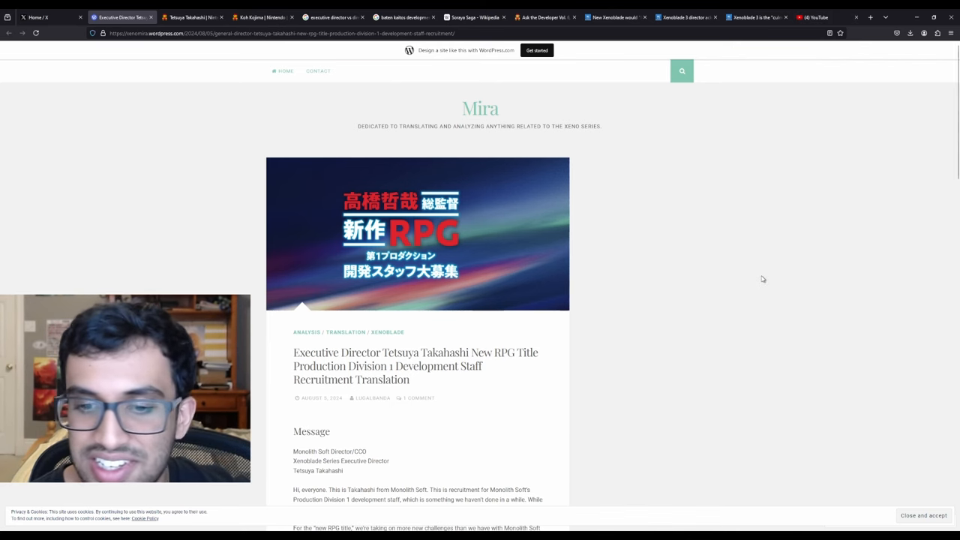
{"action": "left_click", "coordinate": [813, 18]}
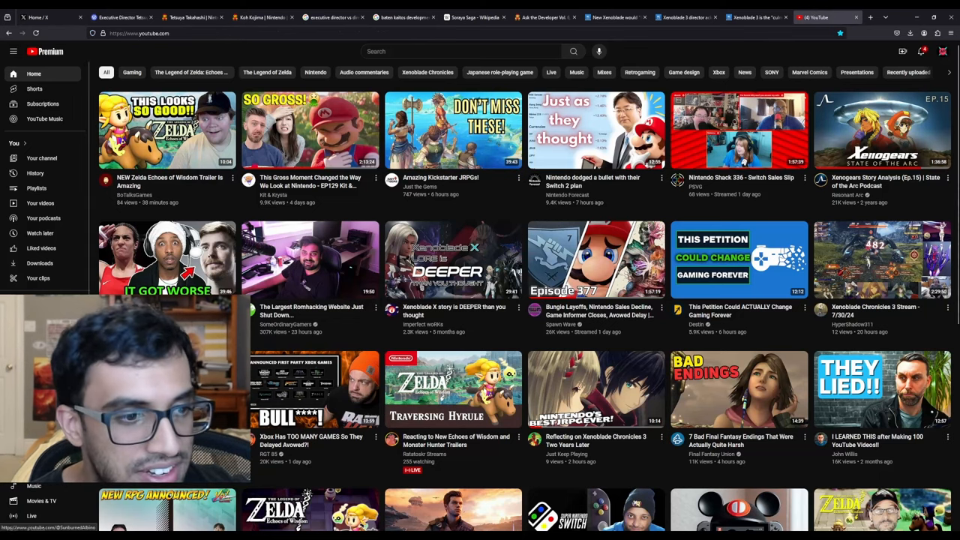
From your channel's Videos list, open the video about Monolithsoft's first Switch 2 game
{"action": "left_click", "coordinate": [942, 51]}
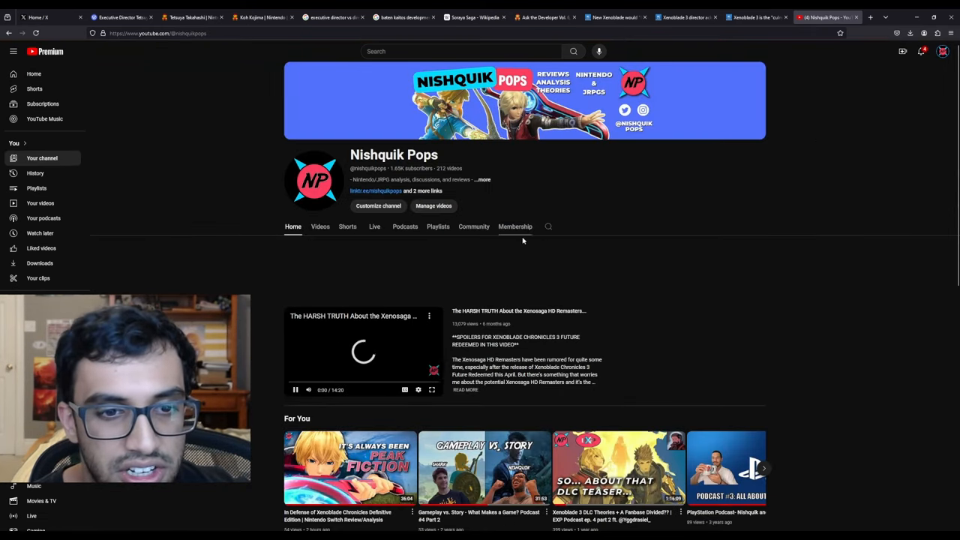
{"action": "left_click", "coordinate": [321, 227]}
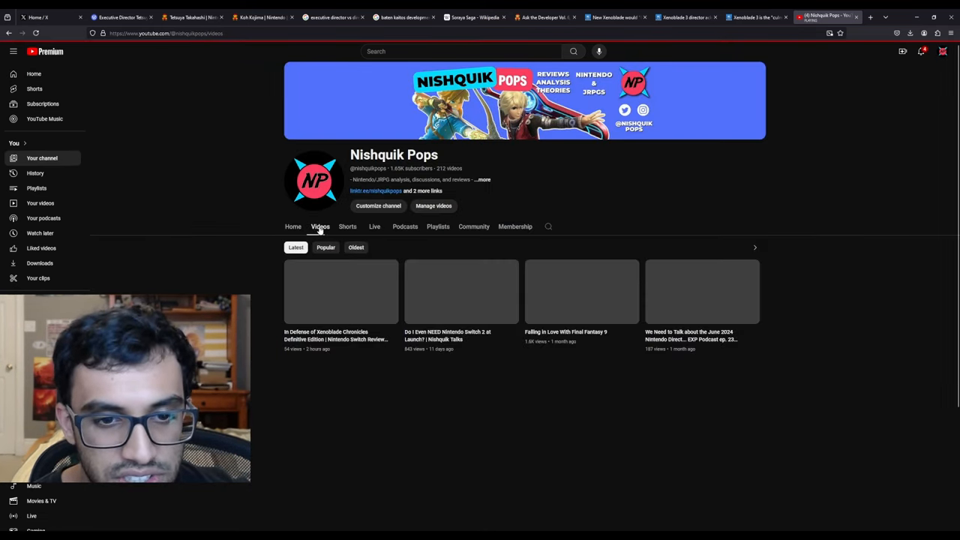
{"action": "scroll", "scroll_direction": "down", "scroll_amount": 3}
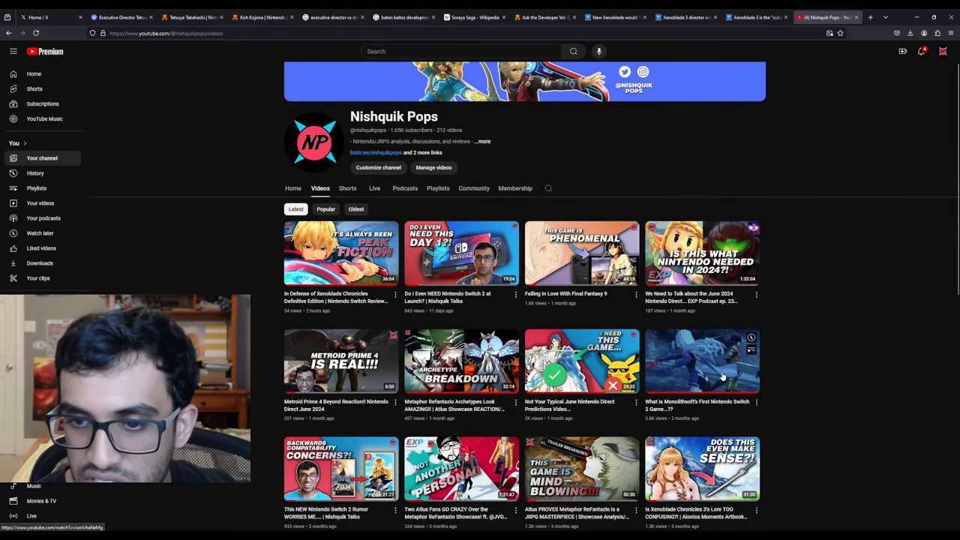
{"action": "left_click", "coordinate": [702, 361]}
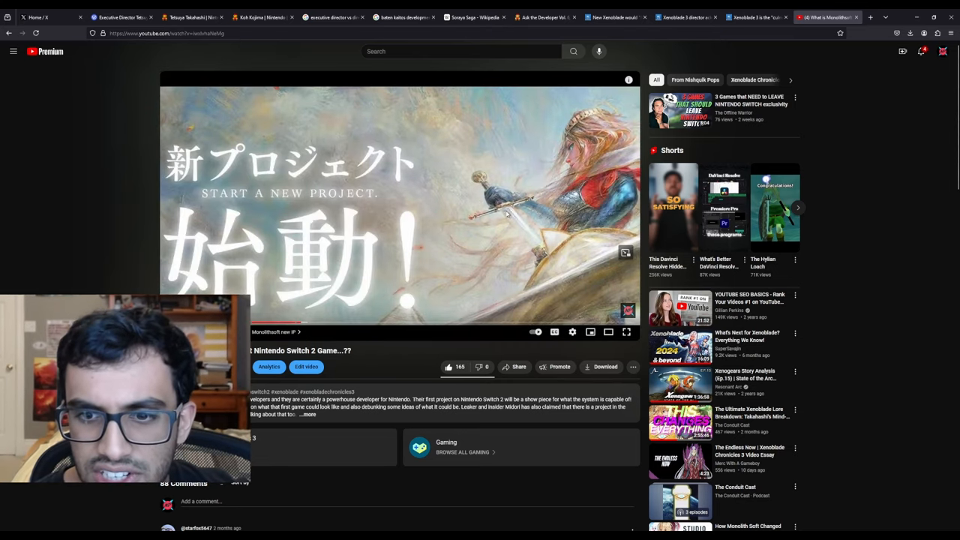
Watch the video fullscreen briefly, exit fullscreen, and return to the Mira translation post
{"action": "left_click", "coordinate": [627, 331]}
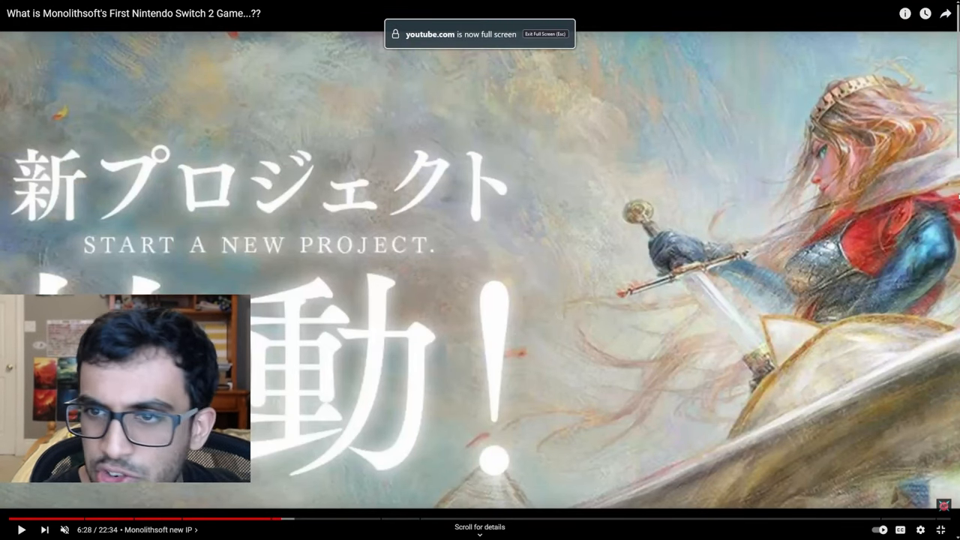
{"action": "key", "text": "Escape"}
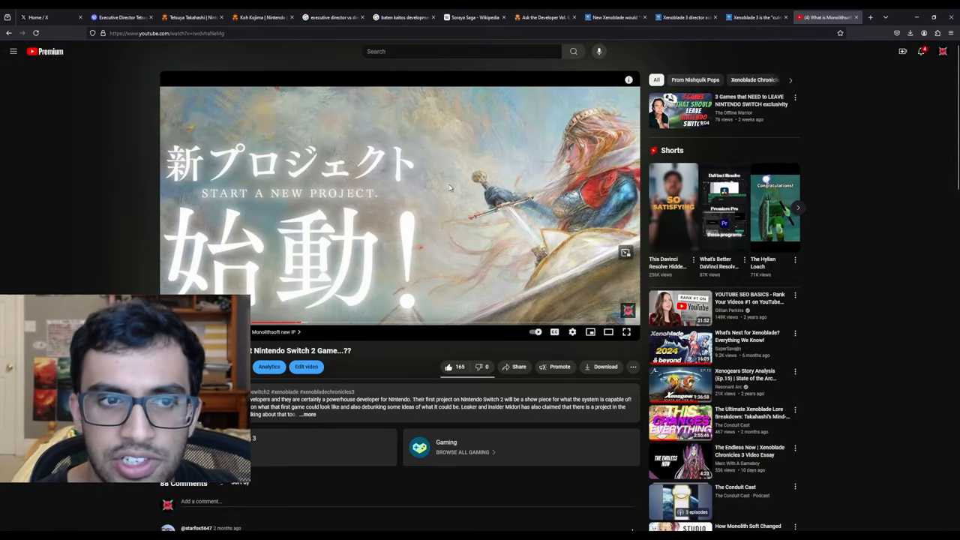
{"action": "mouse_move", "coordinate": [414, 209]}
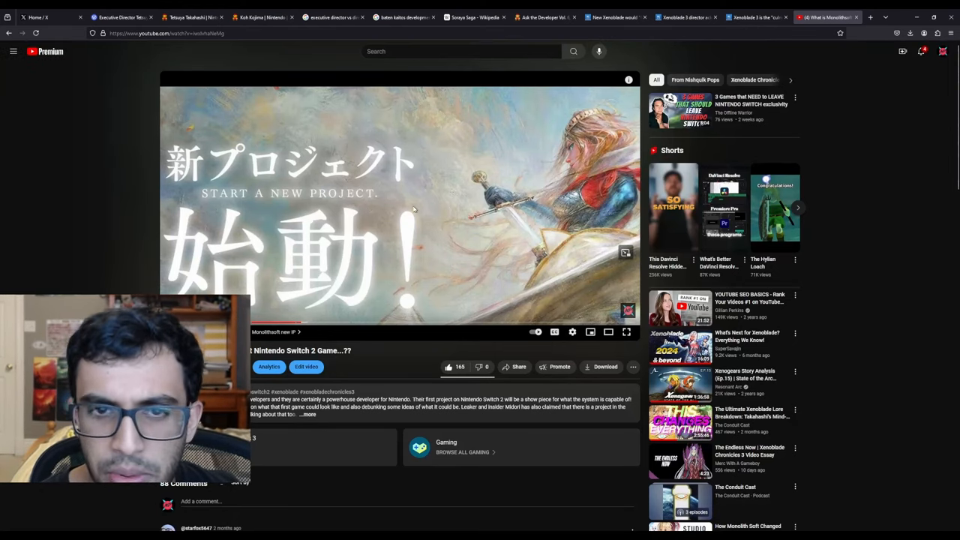
{"action": "mouse_move", "coordinate": [528, 189]}
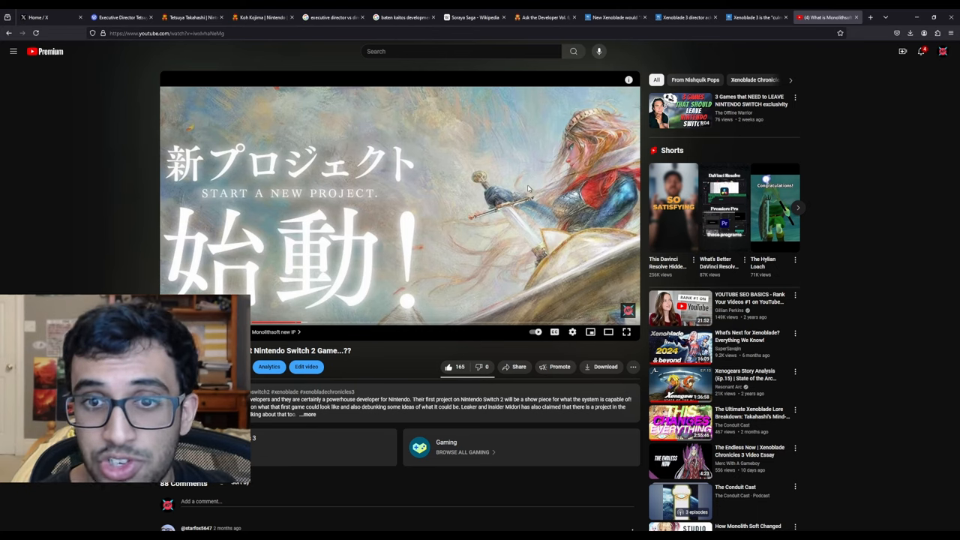
{"action": "mouse_move", "coordinate": [141, 120]}
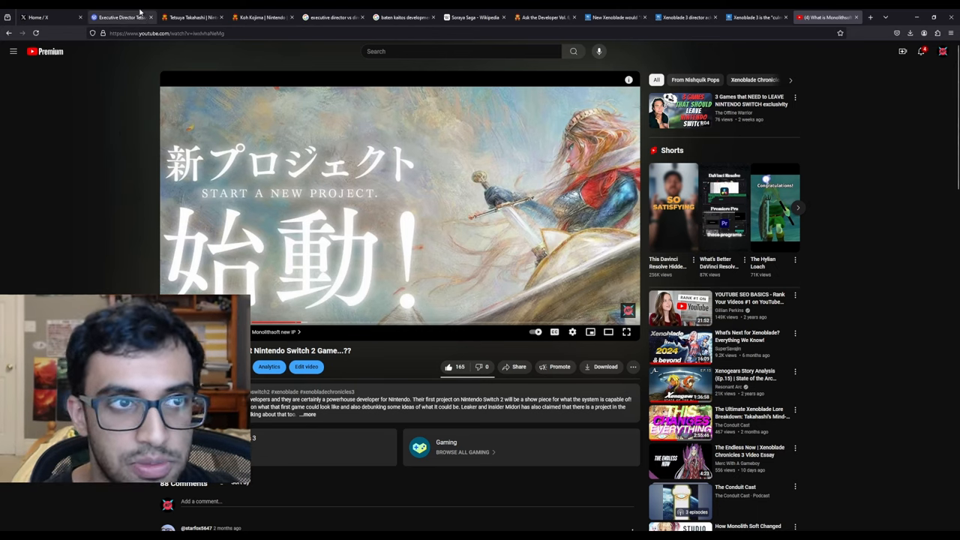
{"action": "left_click", "coordinate": [120, 16]}
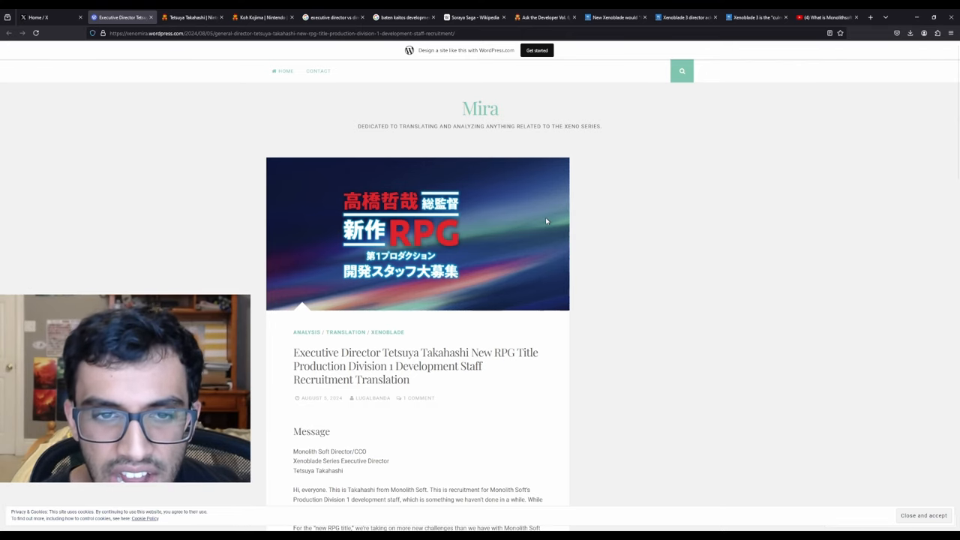
{"action": "mouse_move", "coordinate": [703, 238]}
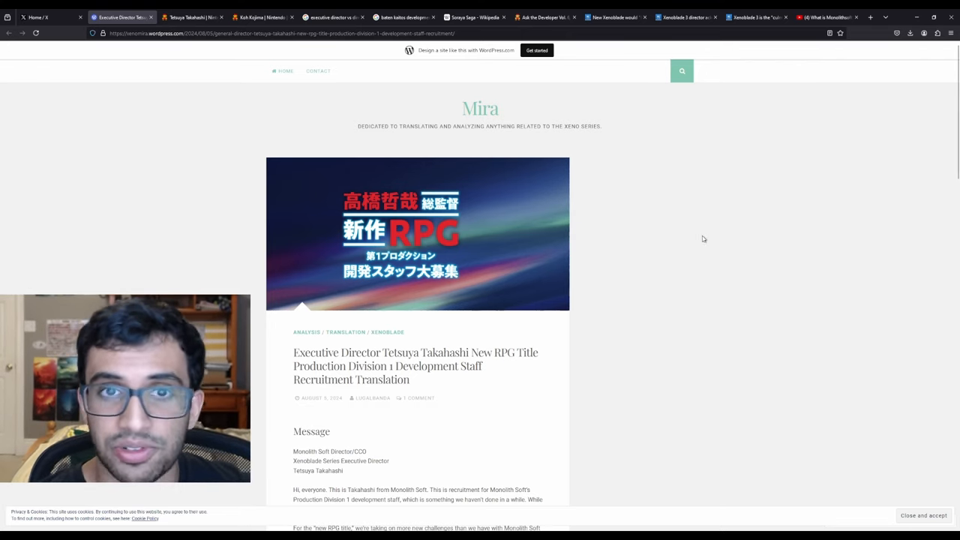
Select the Mira translation post's full title and settle the post back at its top
{"action": "triple_click", "coordinate": [416, 366]}
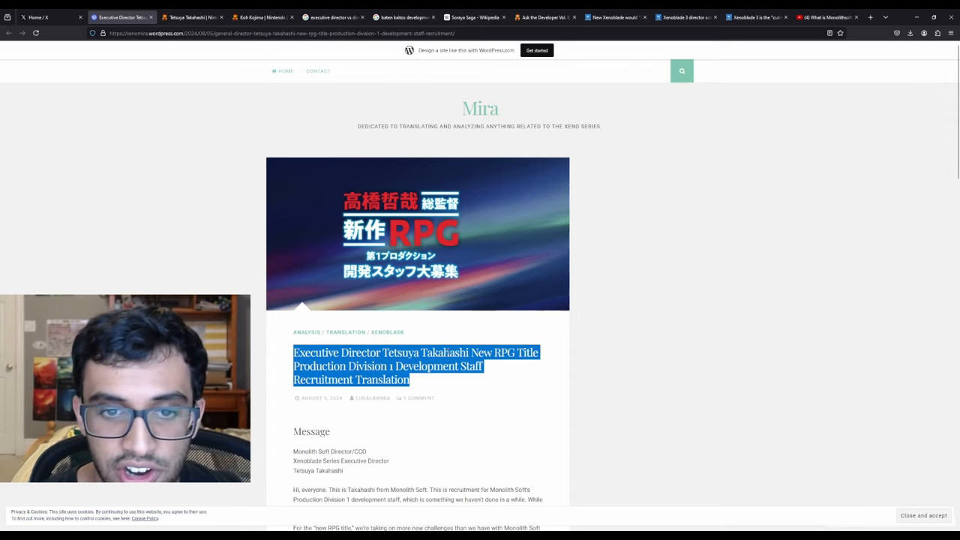
{"action": "scroll", "scroll_direction": "down", "scroll_amount": 3}
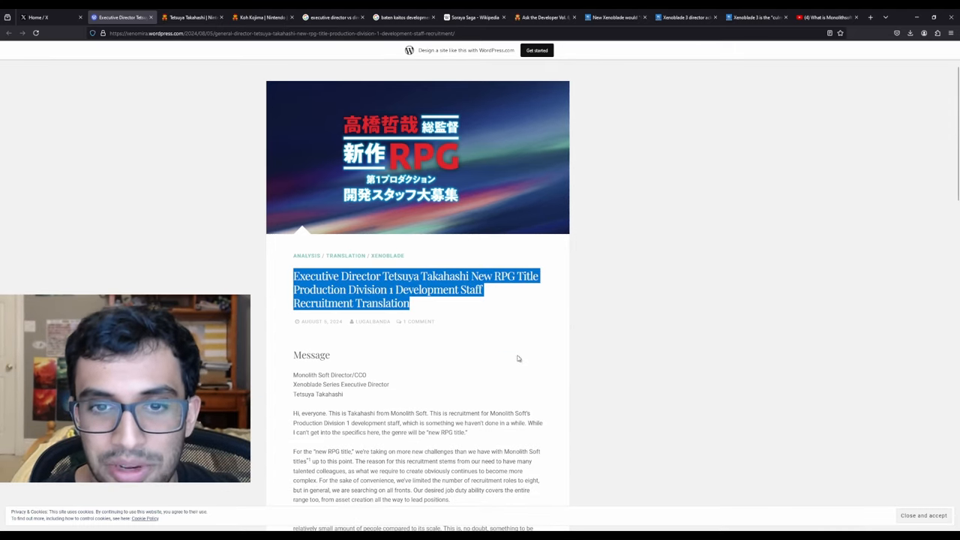
{"action": "scroll", "scroll_direction": "up", "scroll_amount": 3}
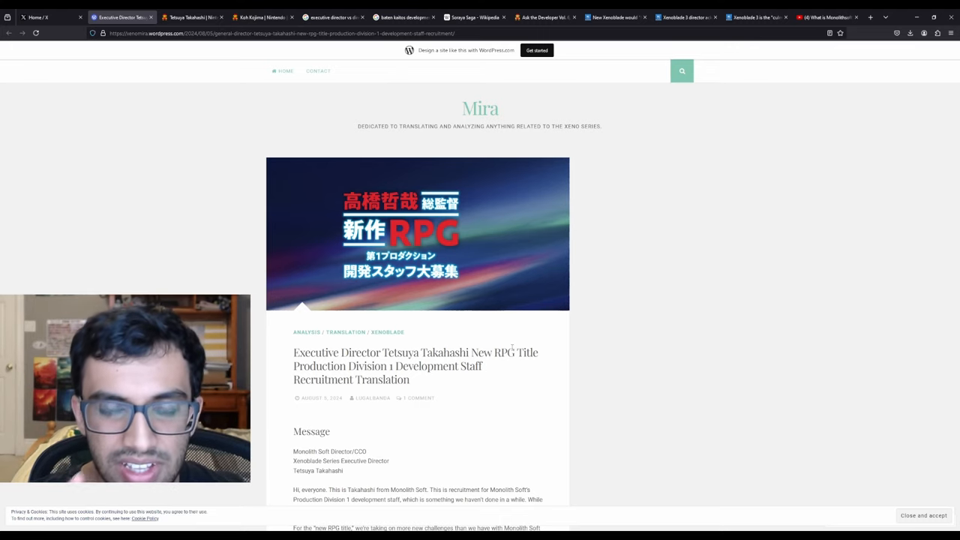
{"action": "mouse_move", "coordinate": [345, 332]}
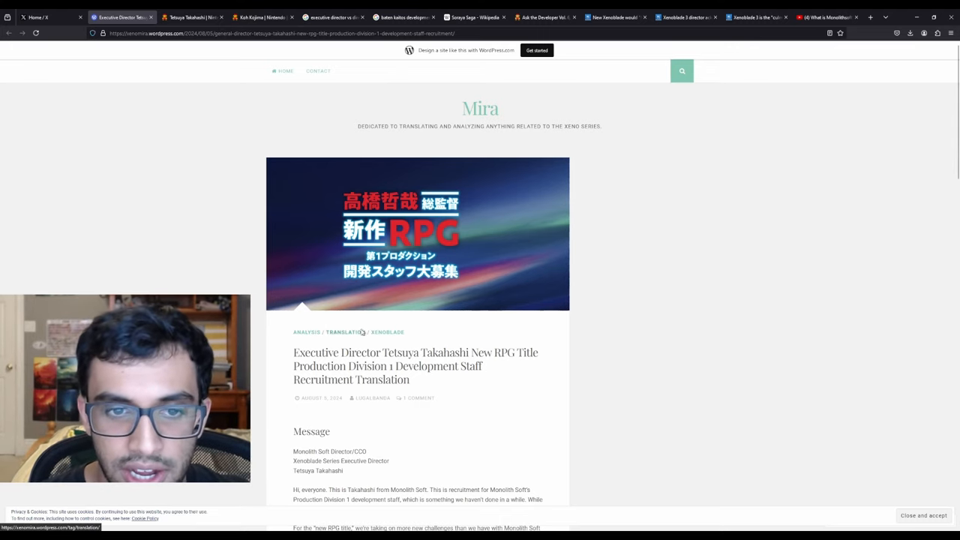
{"action": "mouse_move", "coordinate": [555, 353]}
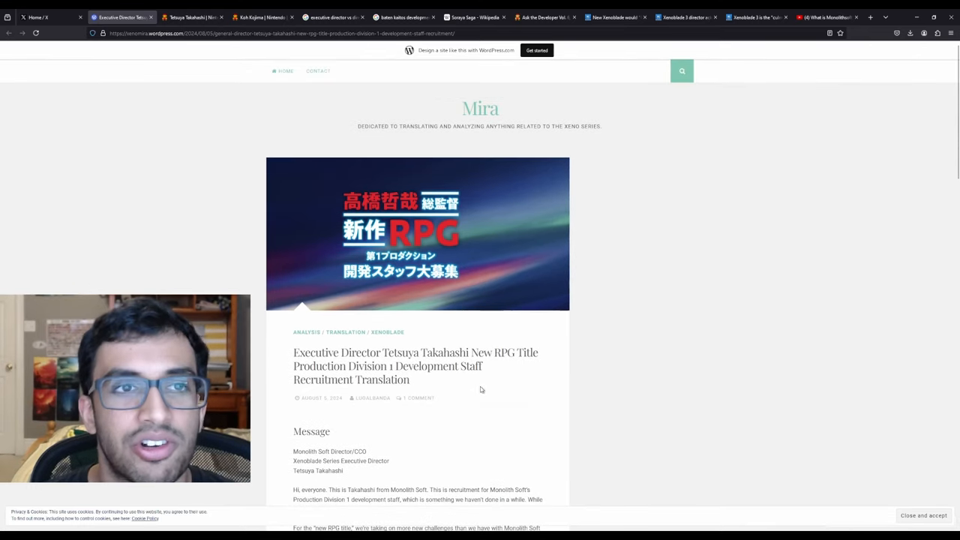
{"action": "mouse_move", "coordinate": [210, 114]}
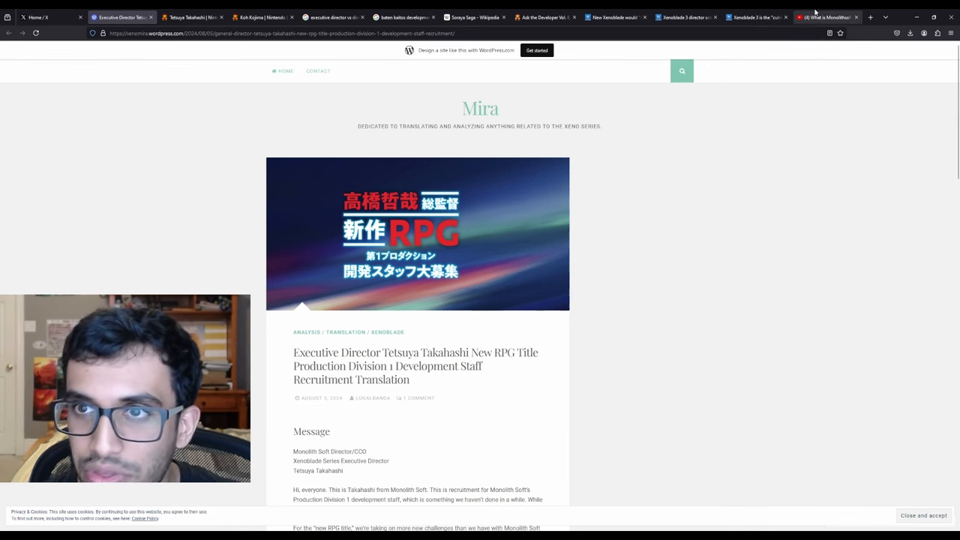
Glance at the YouTube video, return to the Mira post, then switch to the Tetsuya Takahashi wiki article
{"action": "left_click", "coordinate": [825, 18]}
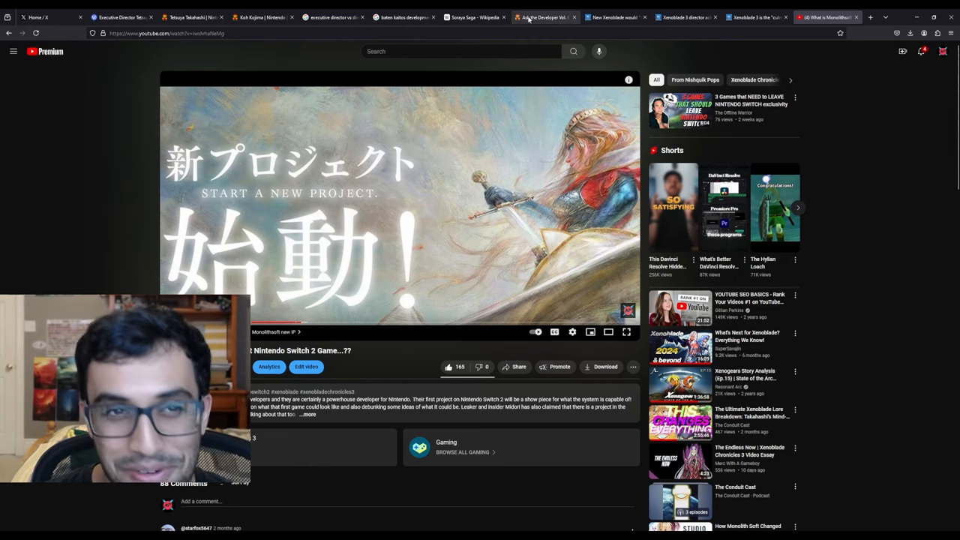
{"action": "left_click", "coordinate": [120, 18]}
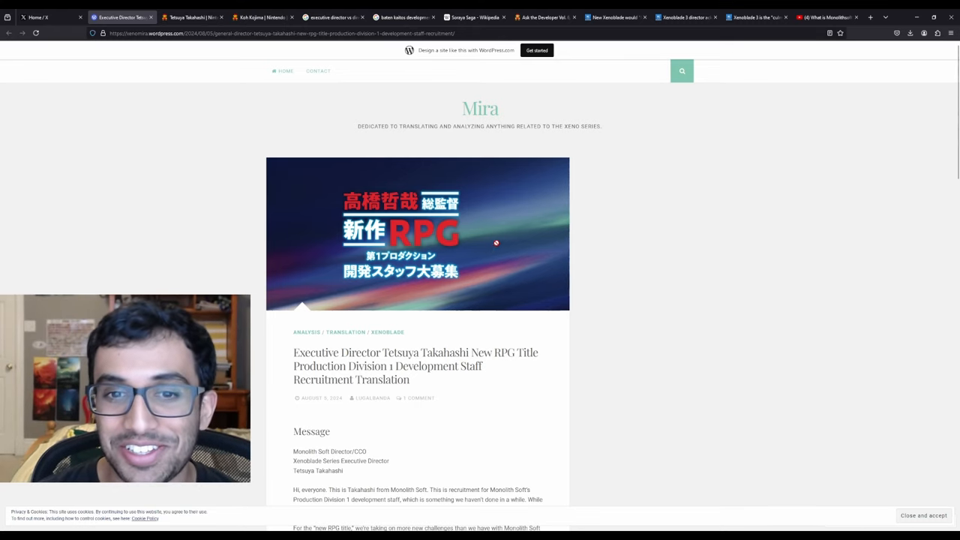
{"action": "mouse_move", "coordinate": [502, 243]}
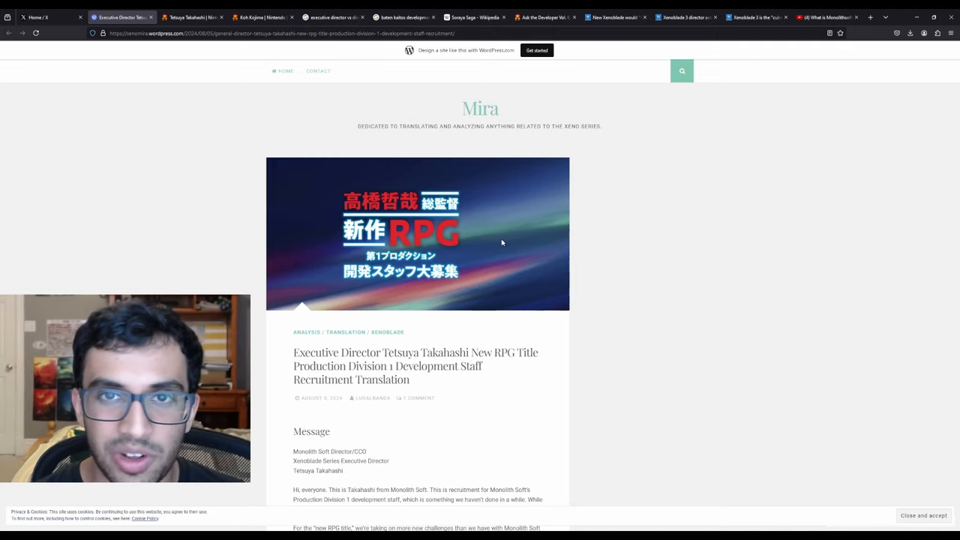
{"action": "left_click", "coordinate": [192, 18]}
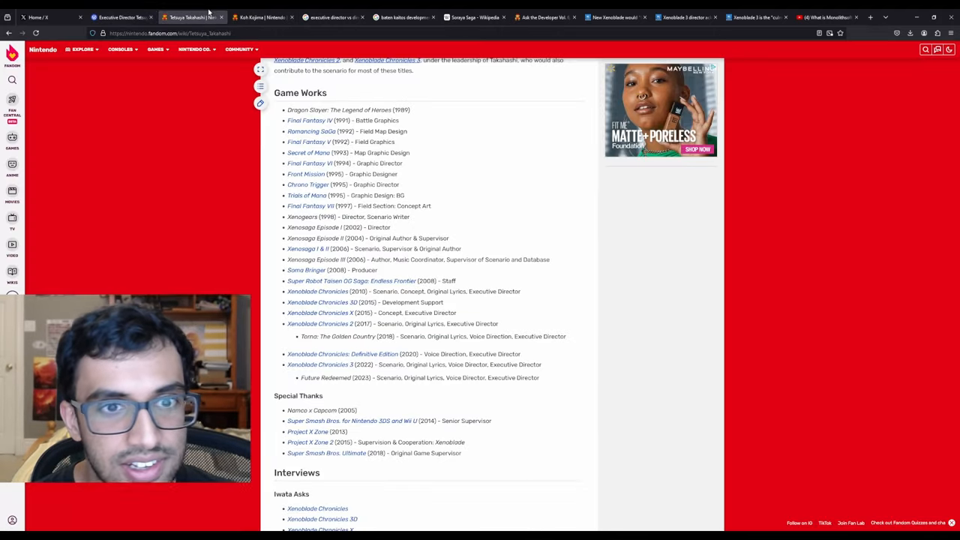
Scroll the Takahashi article from its intro down to the Game Works credits list
{"action": "scroll", "scroll_direction": "up", "scroll_amount": 3}
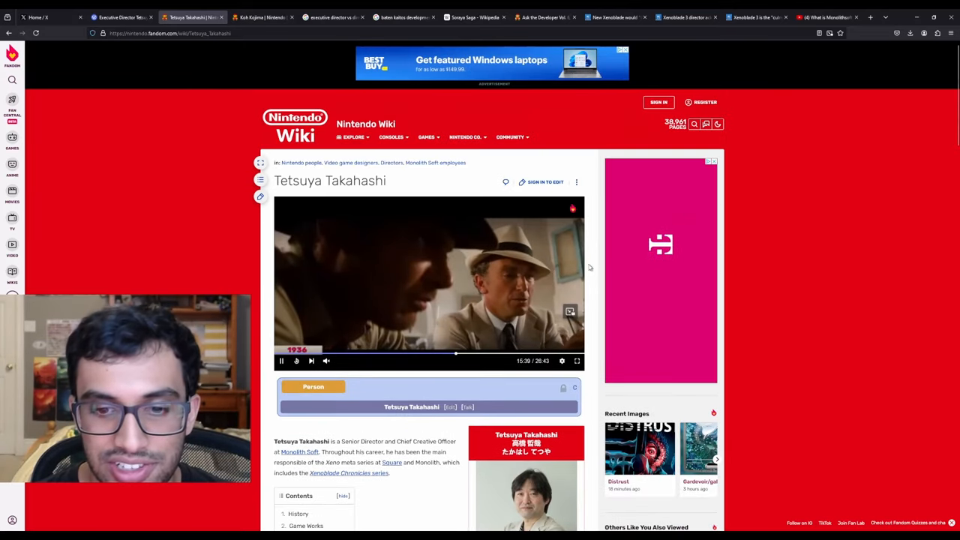
{"action": "scroll", "scroll_direction": "down", "scroll_amount": 3}
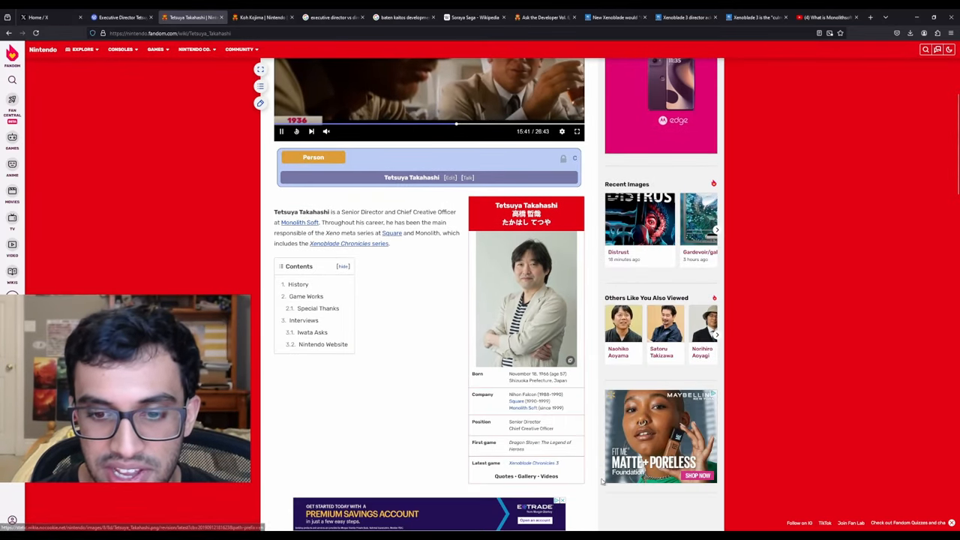
{"action": "scroll", "scroll_direction": "down", "scroll_amount": 3}
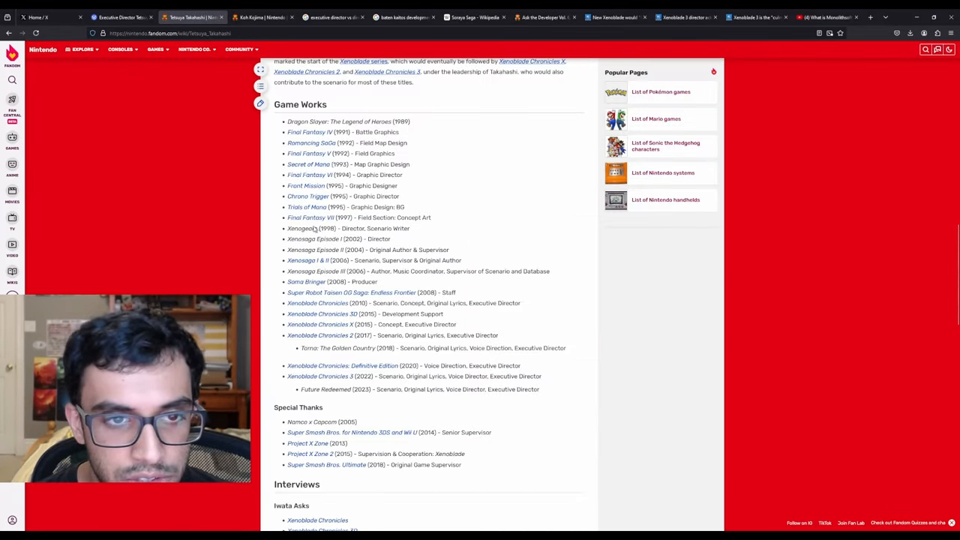
{"action": "double_click", "coordinate": [303, 228]}
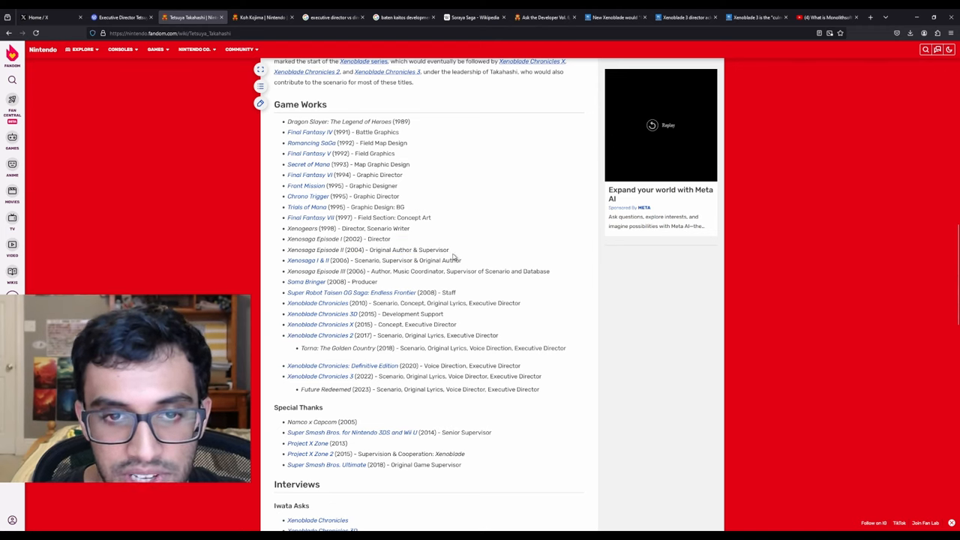
{"action": "double_click", "coordinate": [408, 249]}
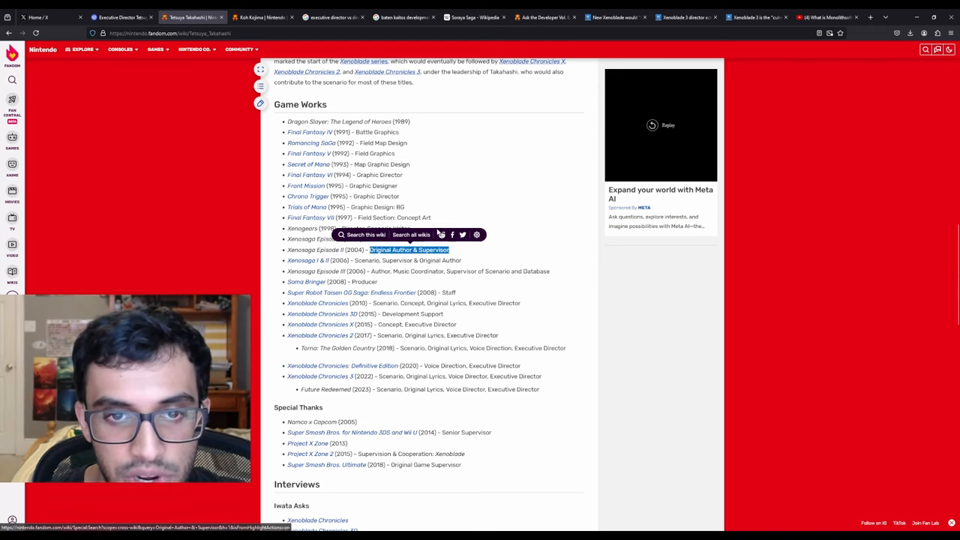
{"action": "left_click", "coordinate": [528, 246]}
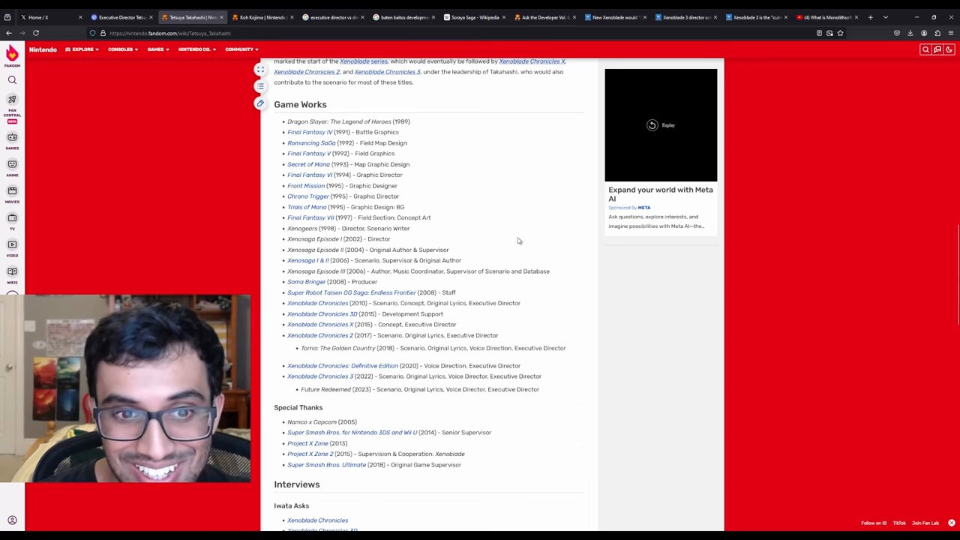
{"action": "mouse_move", "coordinate": [453, 231]}
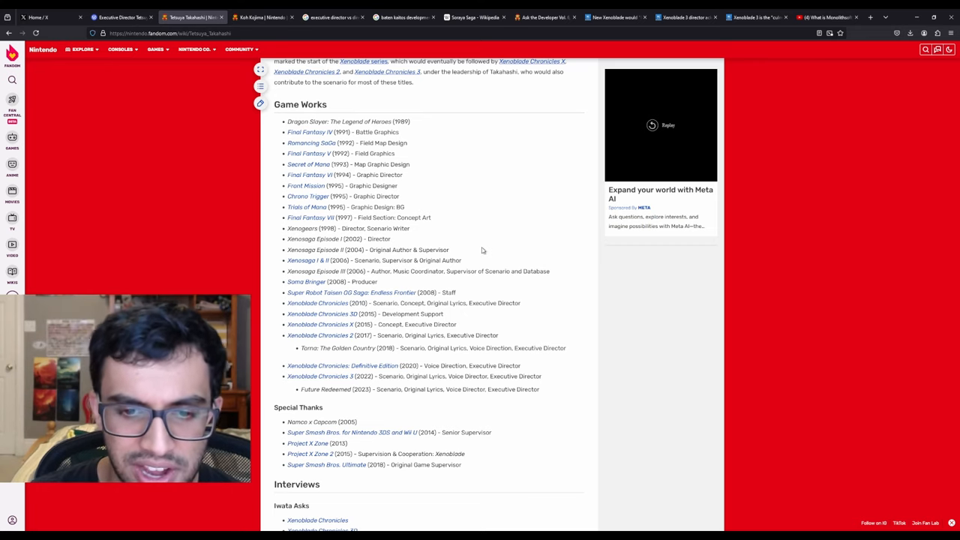
{"action": "mouse_move", "coordinate": [420, 268]}
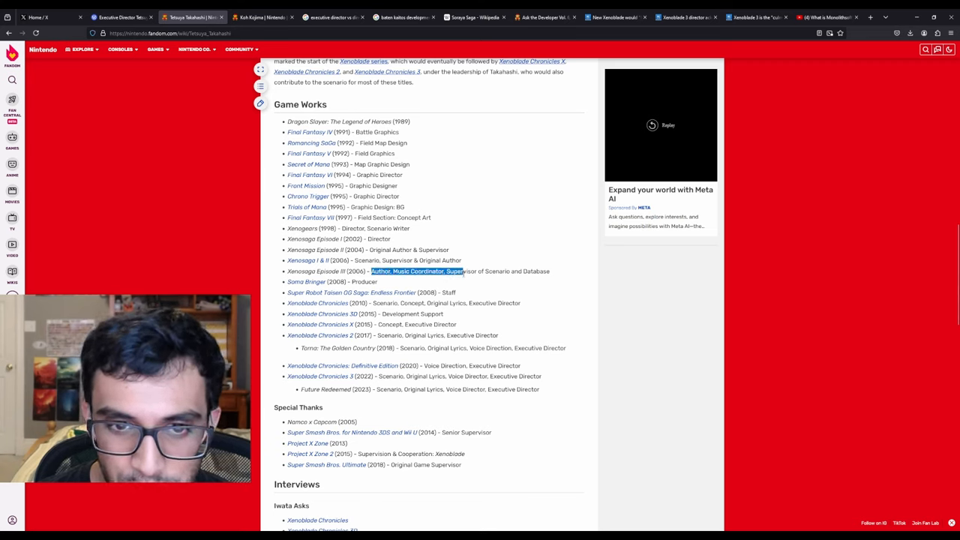
Highlight Takahashi's Xenosaga Episode III role, then switch to the Koh Kojima wiki article
{"action": "left_click_drag", "start_coordinate": [465, 270], "coordinate": [552, 270]}
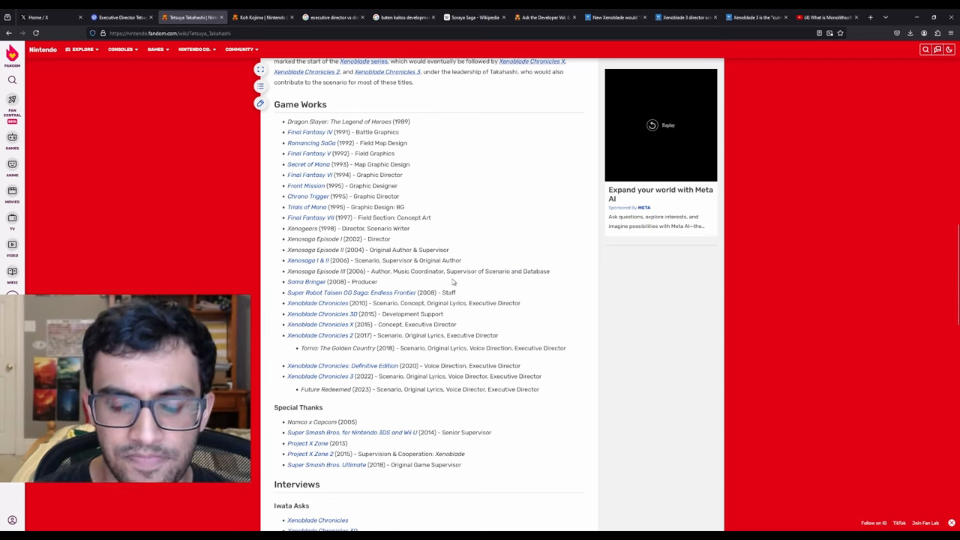
{"action": "mouse_move", "coordinate": [423, 231]}
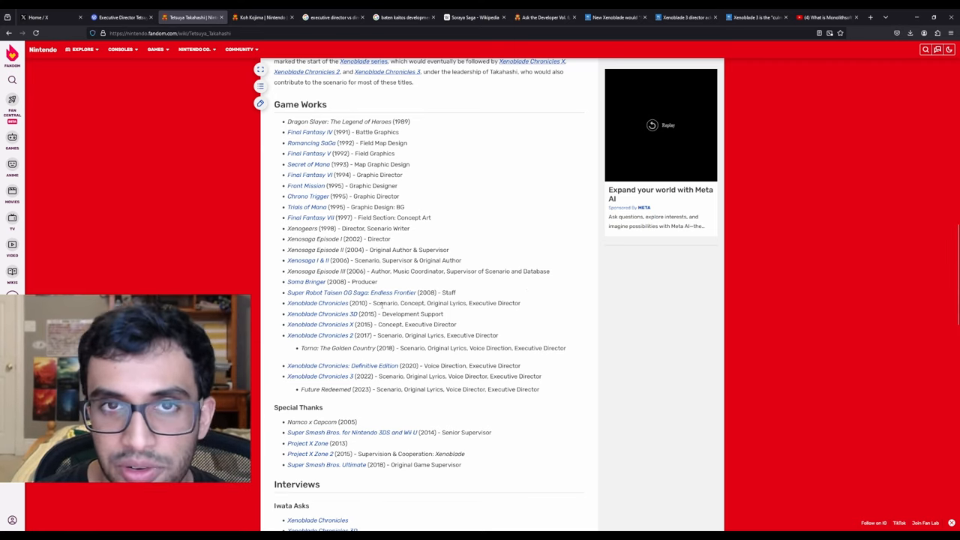
{"action": "mouse_move", "coordinate": [539, 249]}
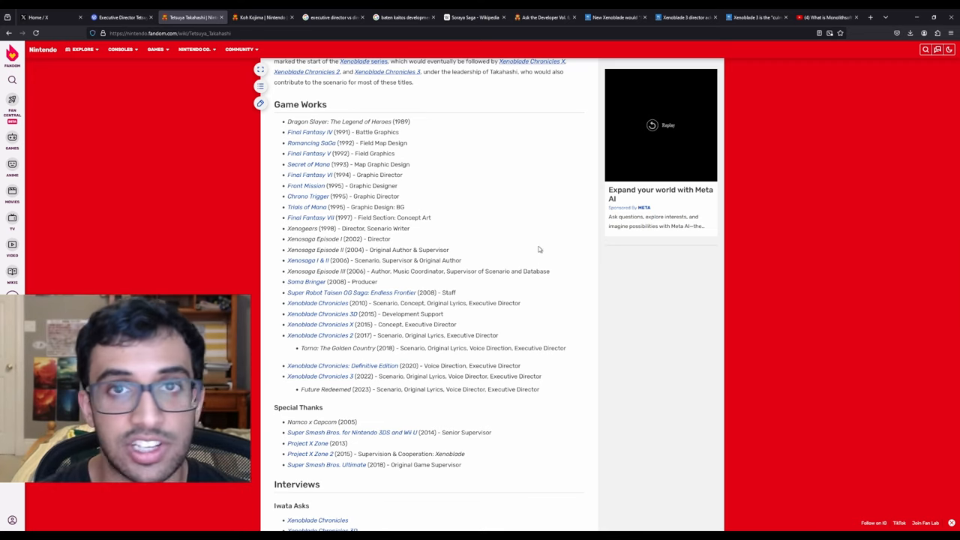
{"action": "mouse_move", "coordinate": [405, 311]}
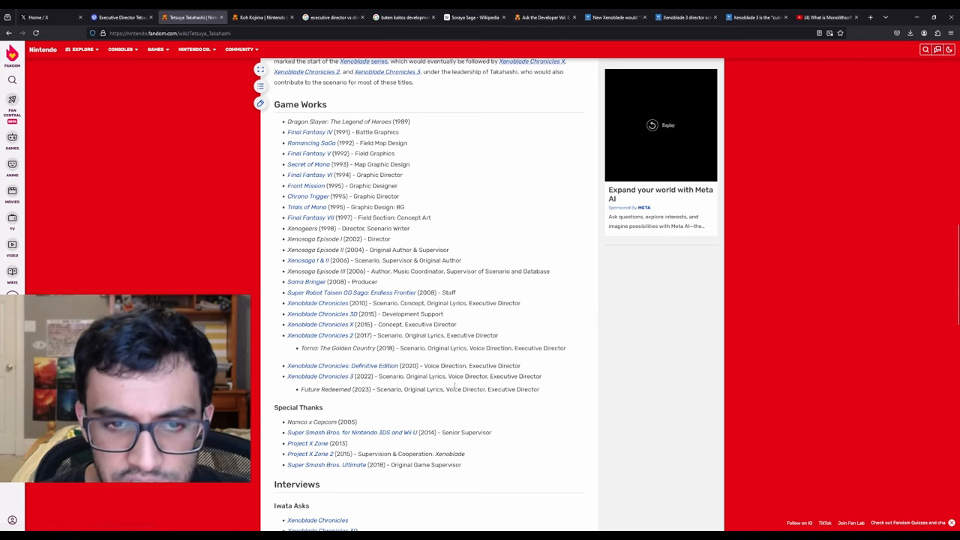
{"action": "mouse_move", "coordinate": [459, 327]}
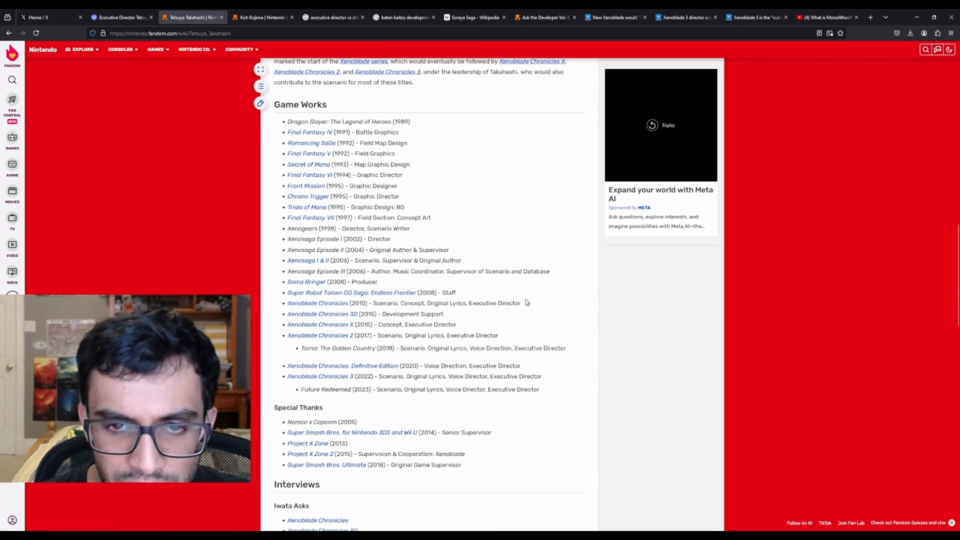
{"action": "mouse_move", "coordinate": [564, 347]}
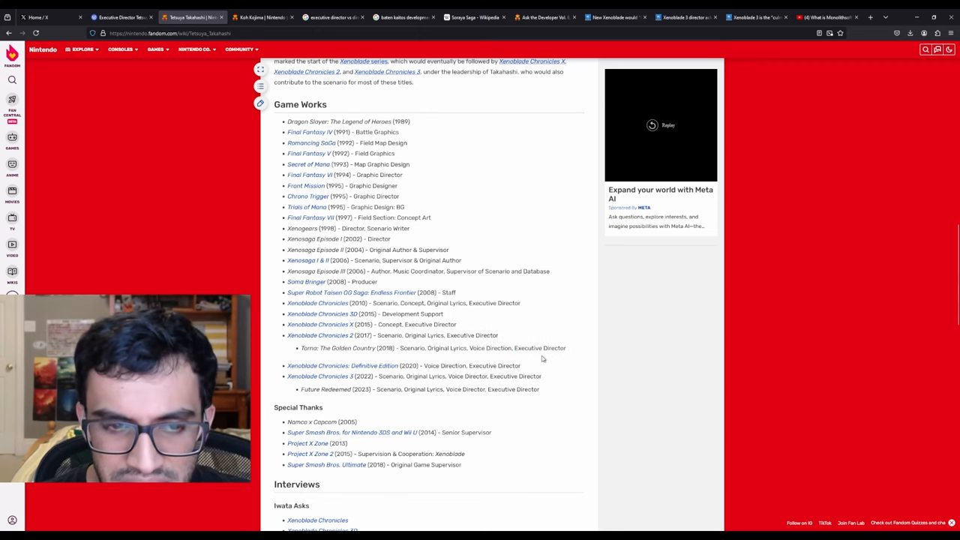
{"action": "mouse_move", "coordinate": [600, 357]}
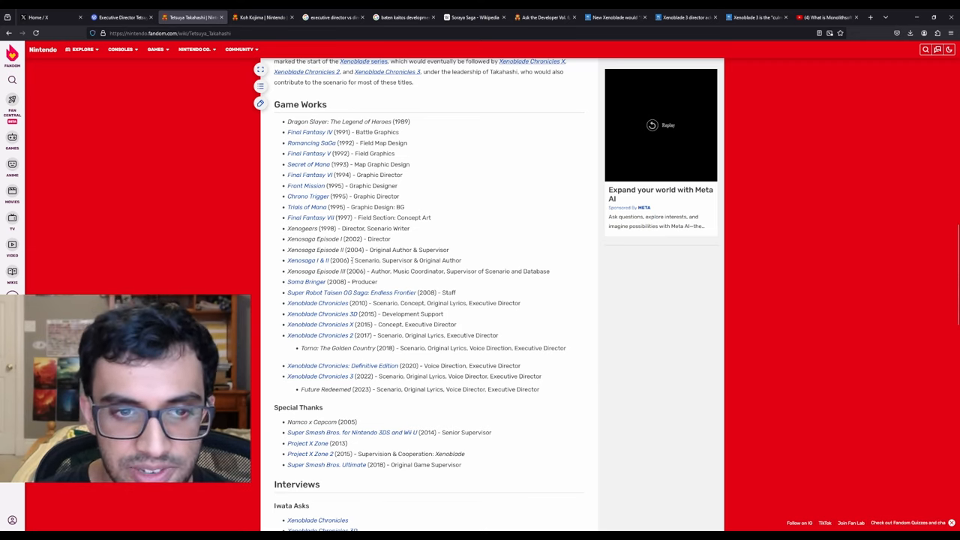
{"action": "mouse_move", "coordinate": [318, 337]}
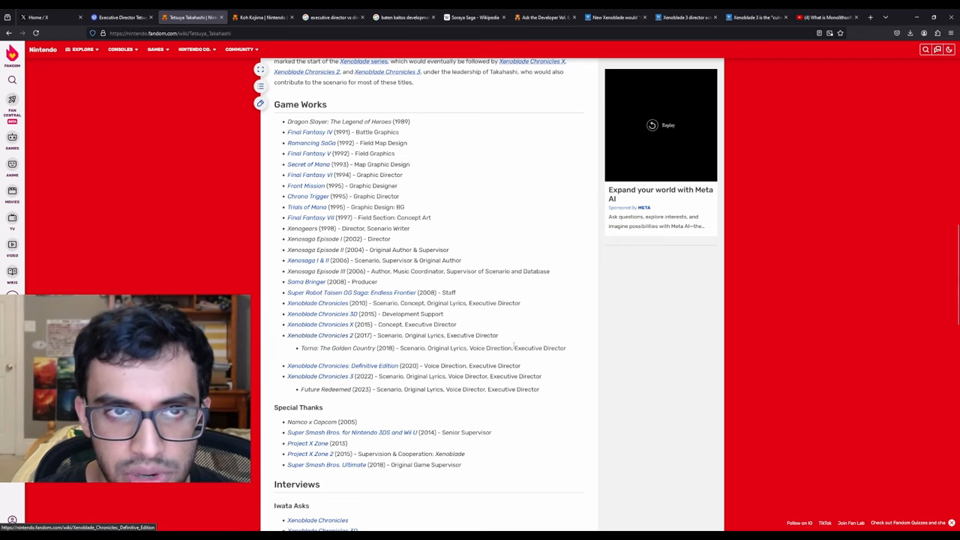
{"action": "left_click", "coordinate": [256, 18]}
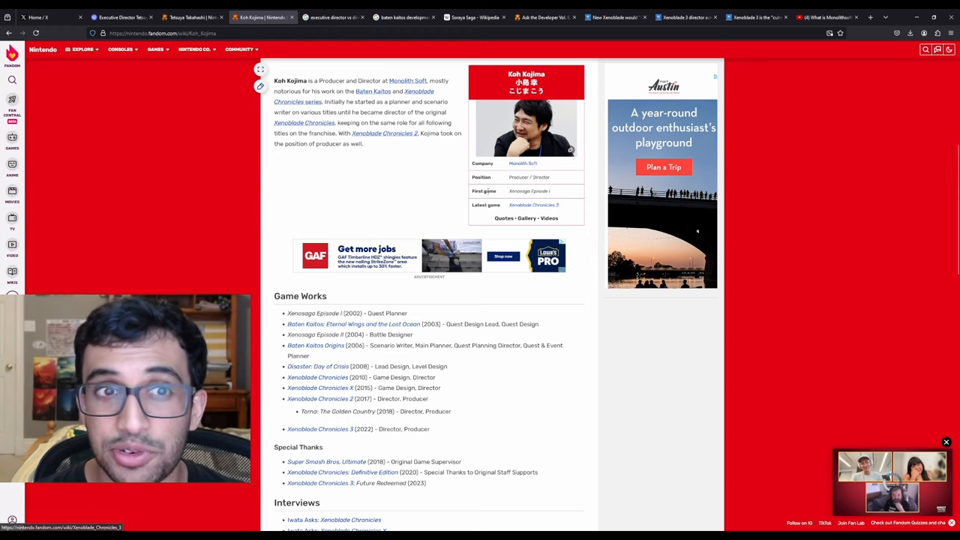
{"action": "mouse_move", "coordinate": [671, 372]}
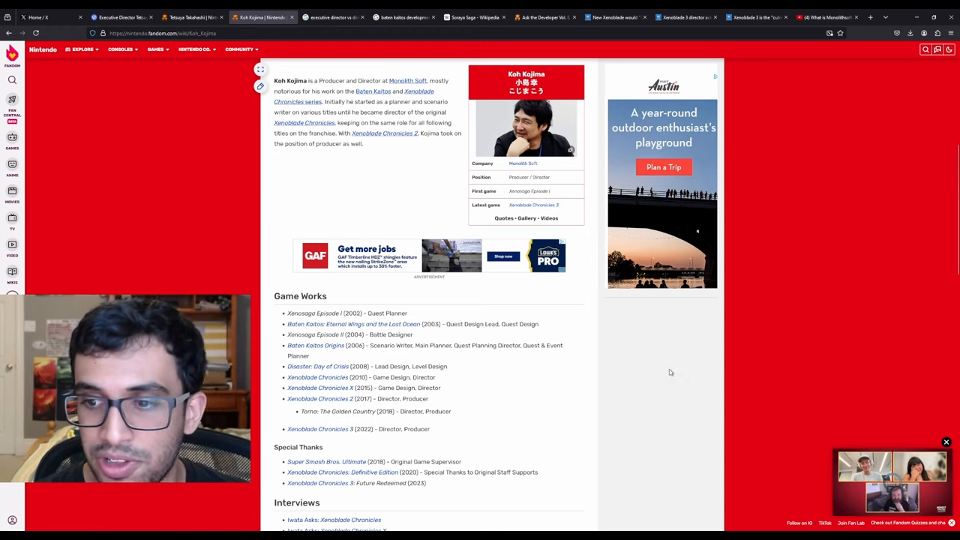
{"action": "mouse_move", "coordinate": [639, 372]}
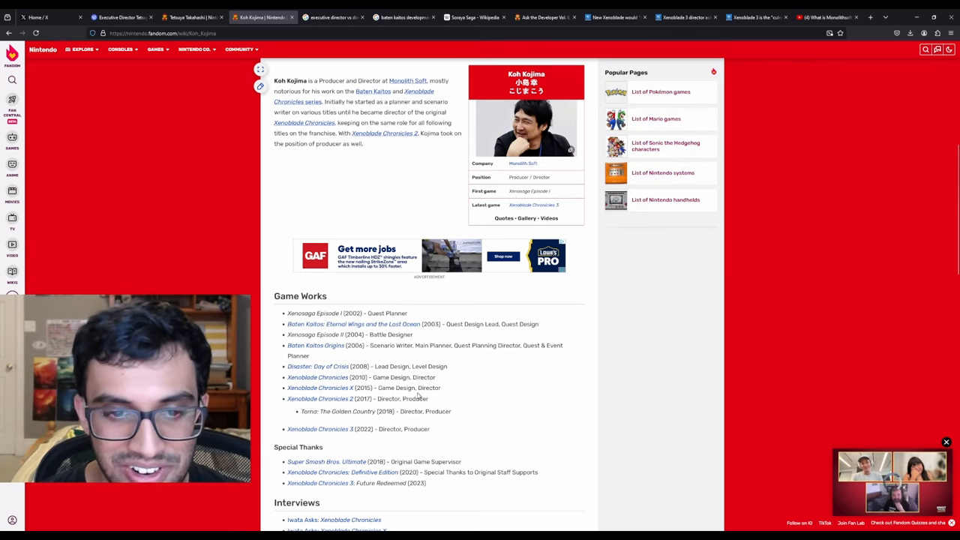
Flip between Koh Kojima's and Tetsuya Takahashi's wiki pages, ending on Takahashi's Game Works credits
{"action": "double_click", "coordinate": [388, 399]}
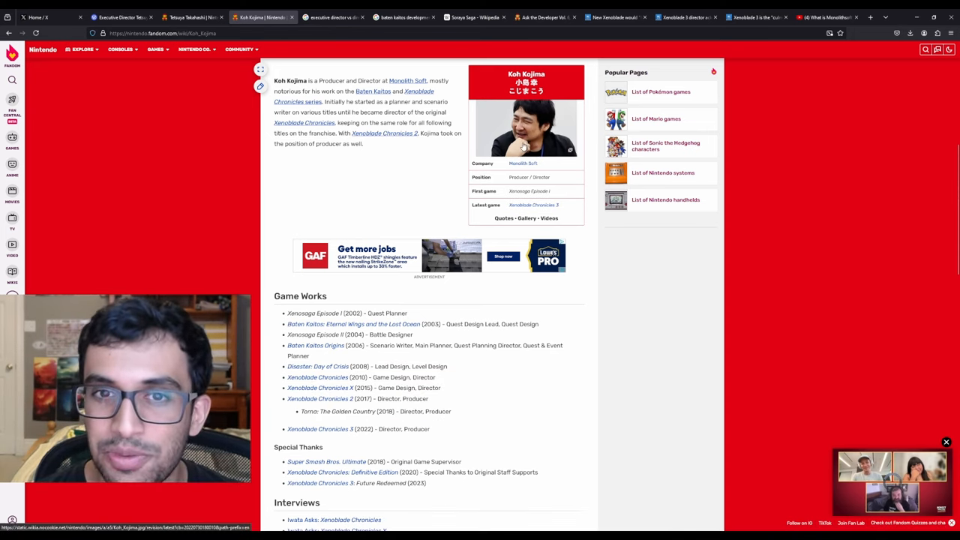
{"action": "mouse_move", "coordinate": [654, 288]}
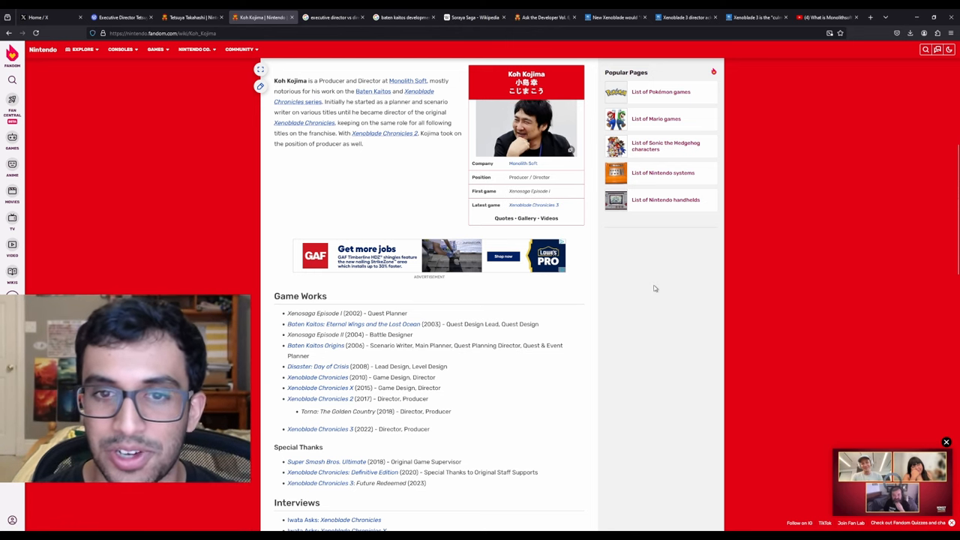
{"action": "left_click", "coordinate": [192, 18]}
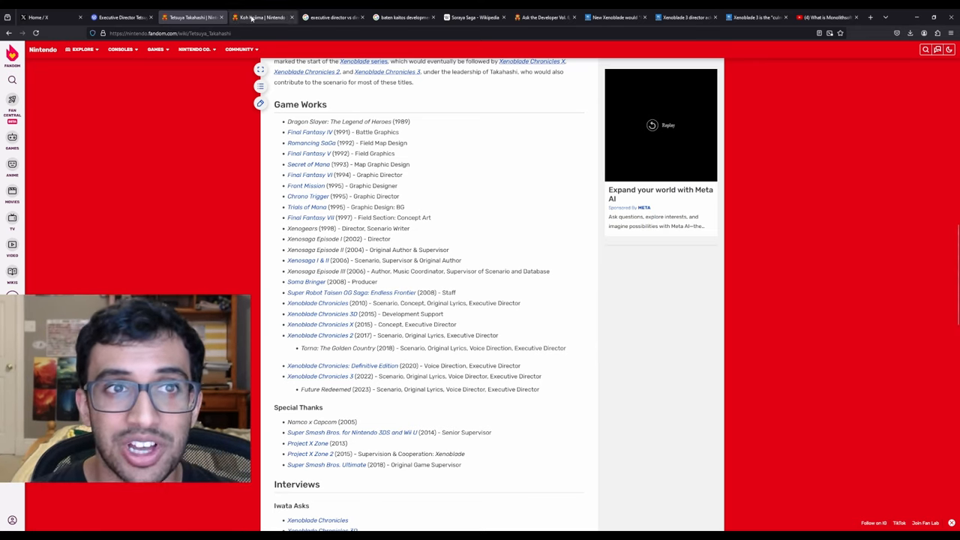
{"action": "left_click", "coordinate": [261, 18]}
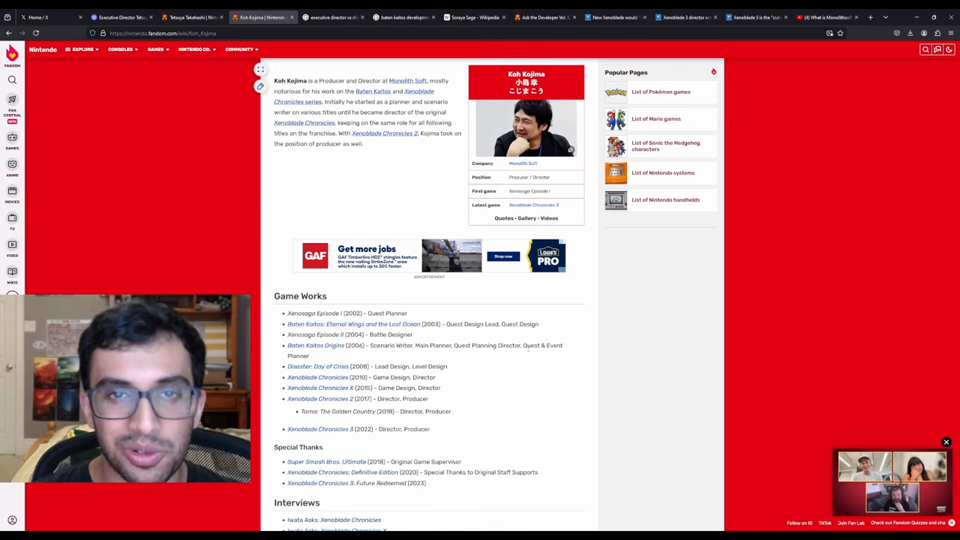
{"action": "left_click", "coordinate": [192, 18]}
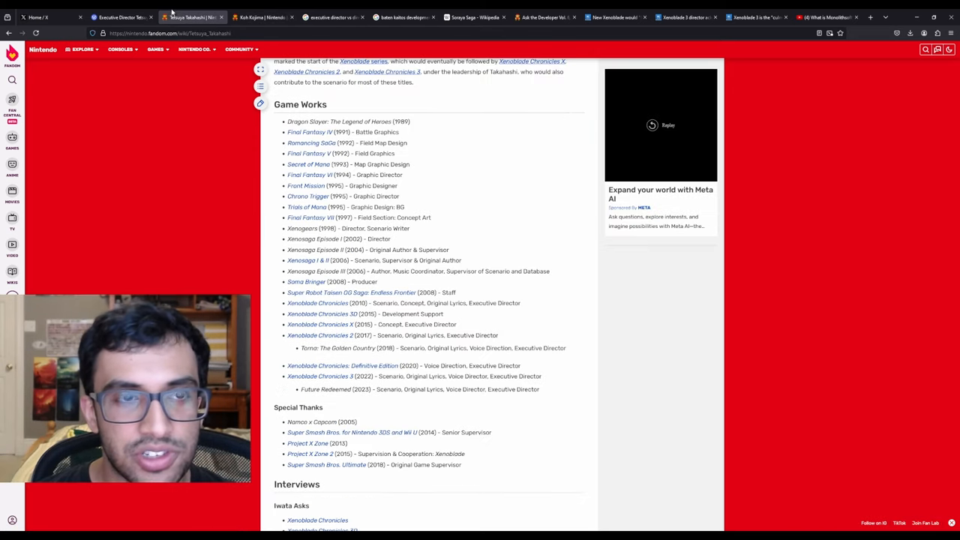
Review Takahashi's page from the top down to Game Works, then bring up the Mira recruitment post
{"action": "scroll", "scroll_direction": "up", "scroll_amount": 3}
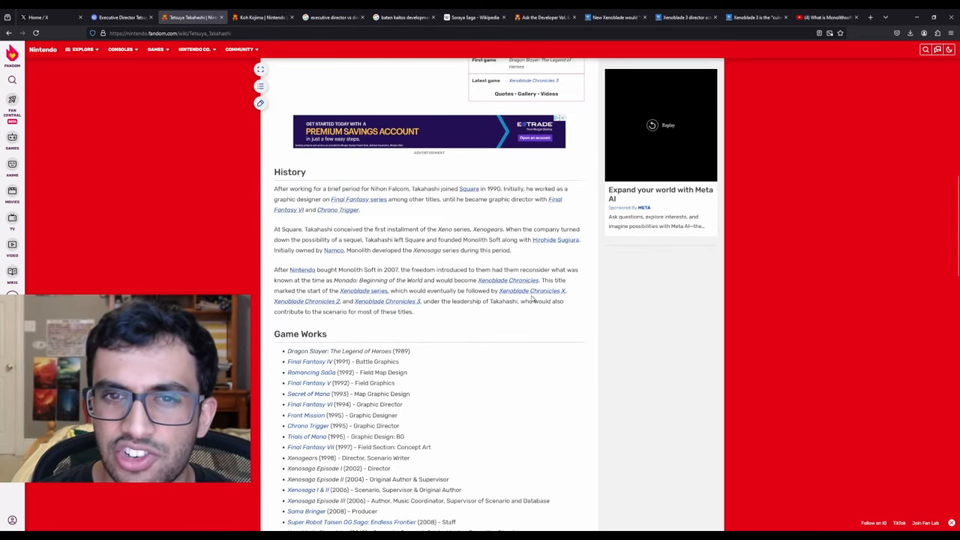
{"action": "scroll", "scroll_direction": "up", "scroll_amount": 3}
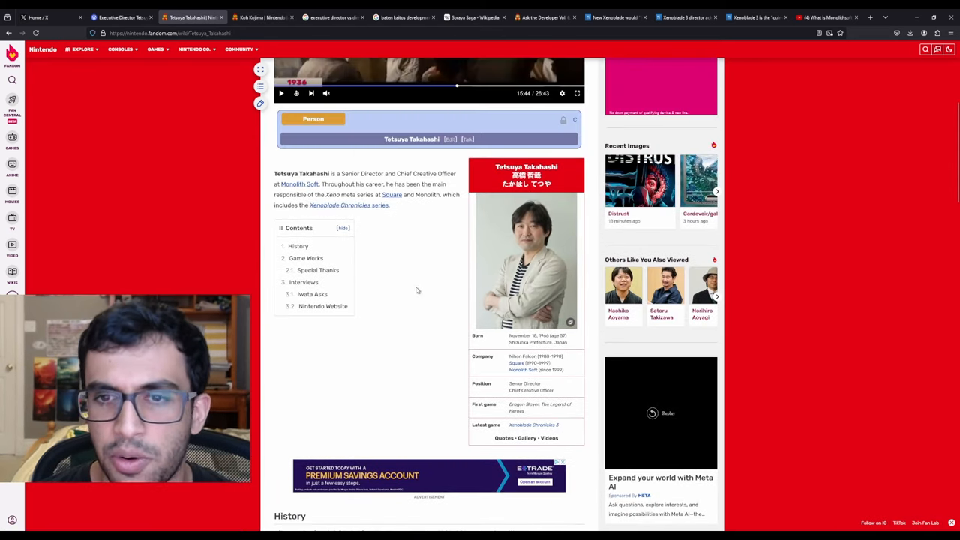
{"action": "scroll", "scroll_direction": "down", "scroll_amount": 3}
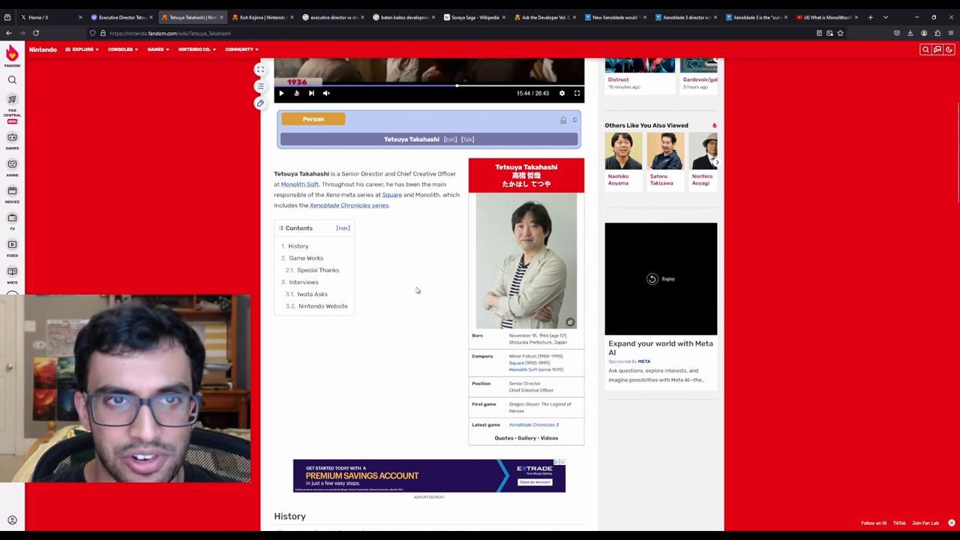
{"action": "scroll", "scroll_direction": "down", "scroll_amount": 3}
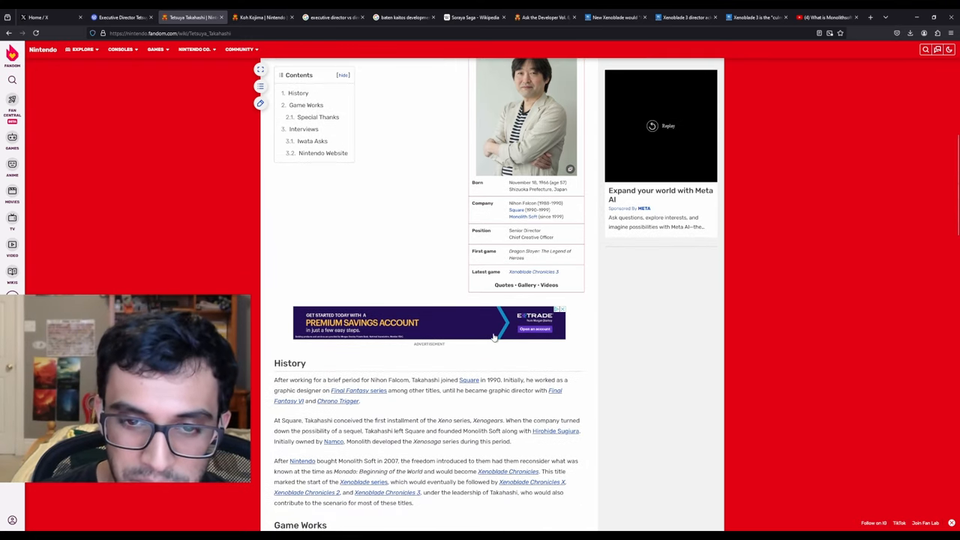
{"action": "scroll", "scroll_direction": "down", "scroll_amount": 3}
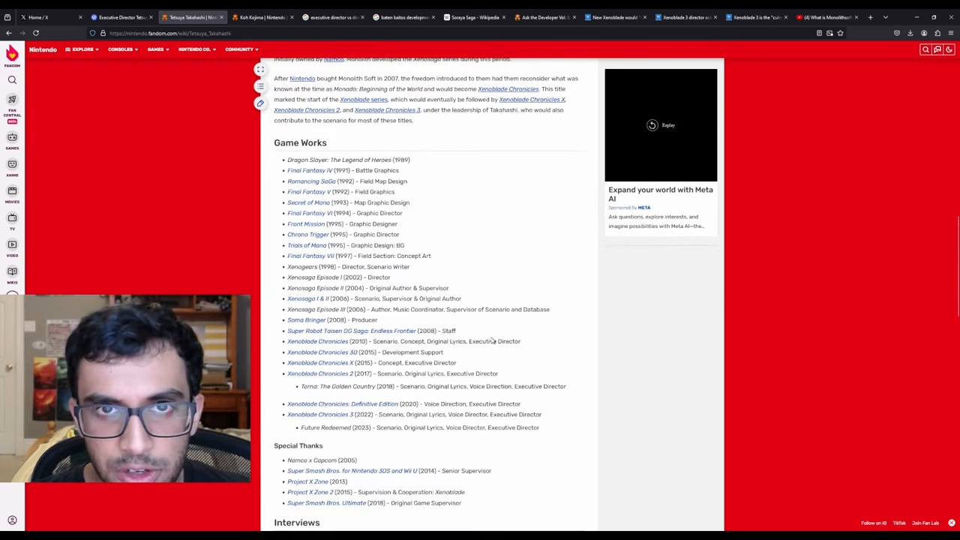
{"action": "mouse_move", "coordinate": [490, 219]}
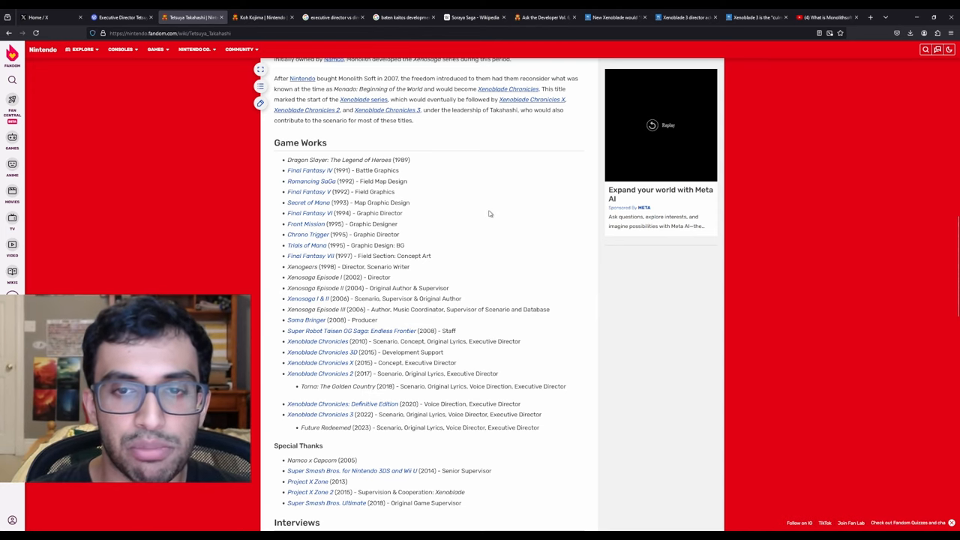
{"action": "left_click", "coordinate": [120, 17]}
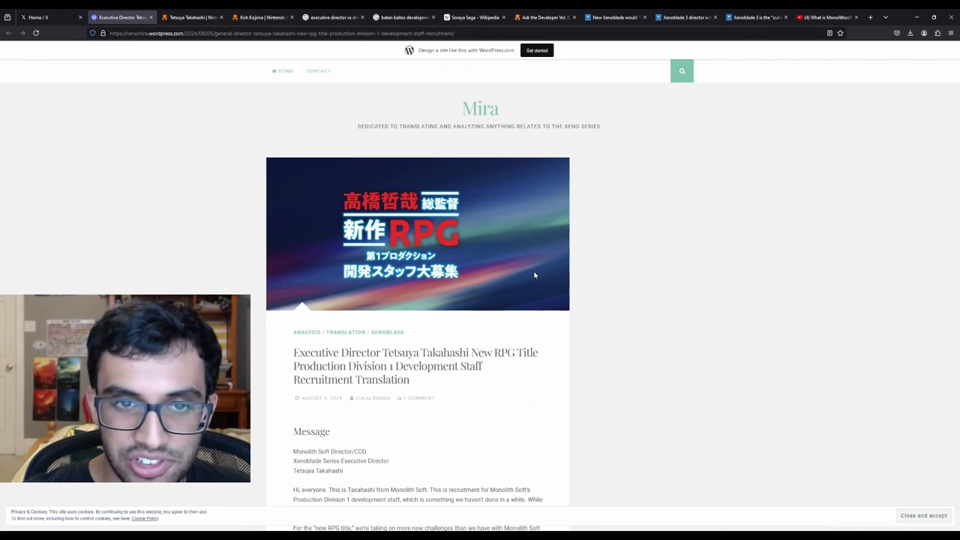
Show the Monolith Soft new-project YouTube video briefly, then return to Takahashi's Game Works credits
{"action": "left_click", "coordinate": [825, 18]}
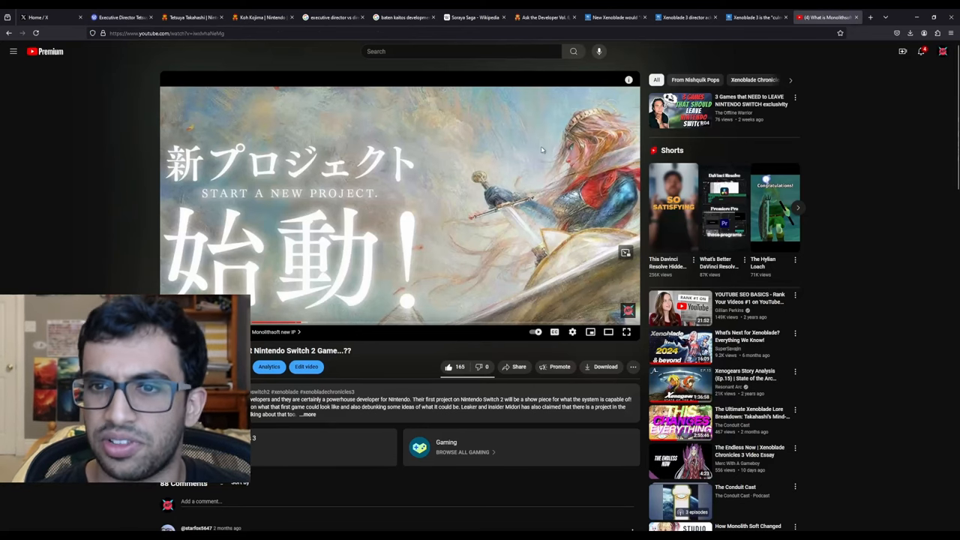
{"action": "mouse_move", "coordinate": [525, 294]}
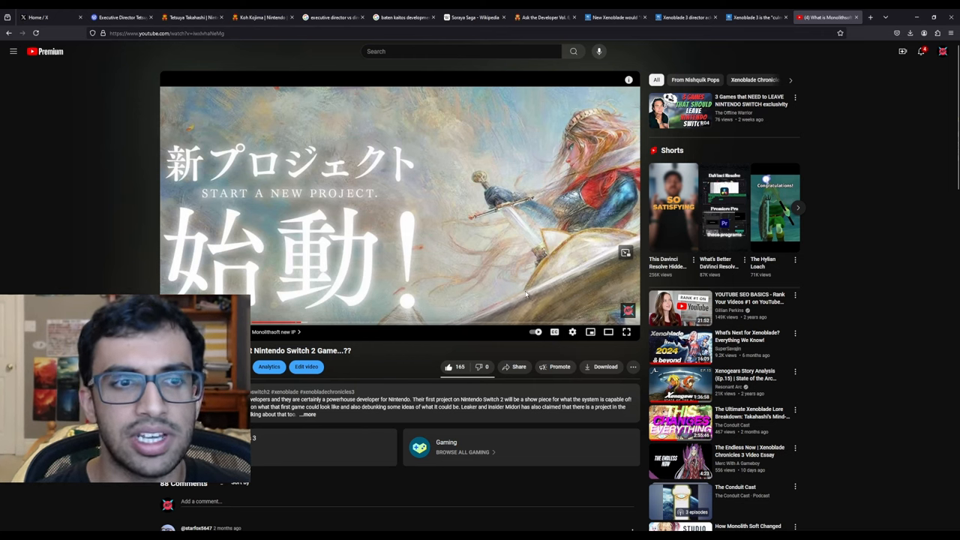
{"action": "mouse_move", "coordinate": [48, 195]}
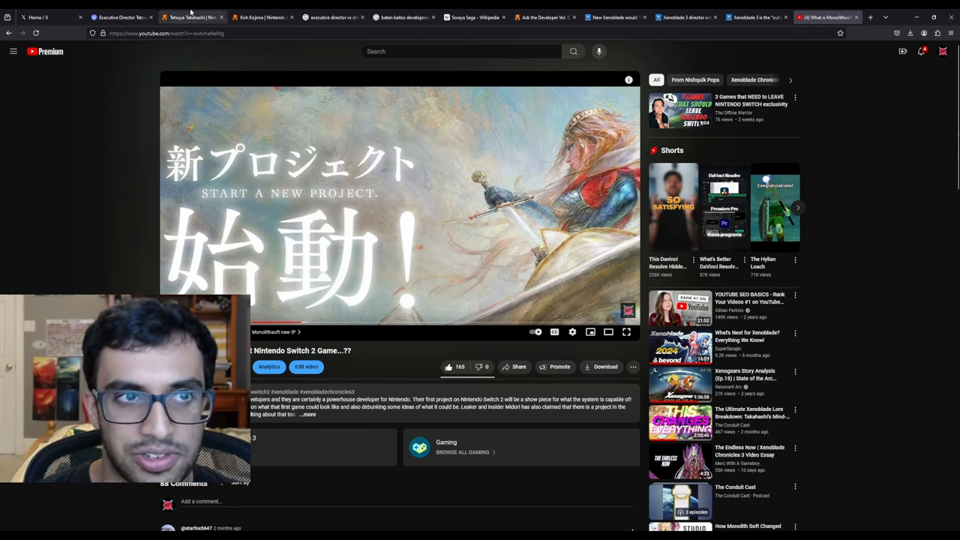
{"action": "left_click", "coordinate": [192, 18]}
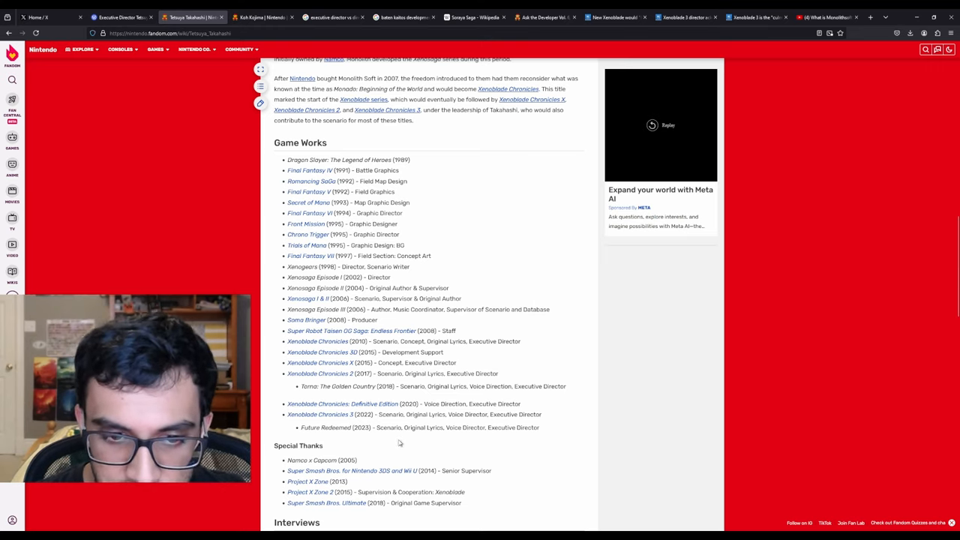
{"action": "mouse_move", "coordinate": [379, 429]}
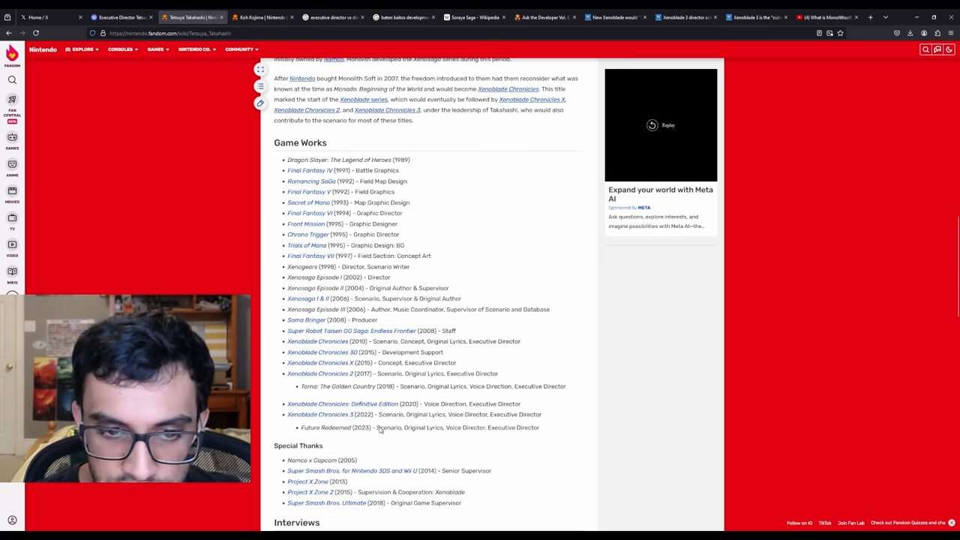
Highlight a Takahashi credit line, revisit Koh Kojima's page, then bring up the Xenoblade 3 Ask the Developer interview
{"action": "left_click_drag", "start_coordinate": [377, 428], "coordinate": [540, 427]}
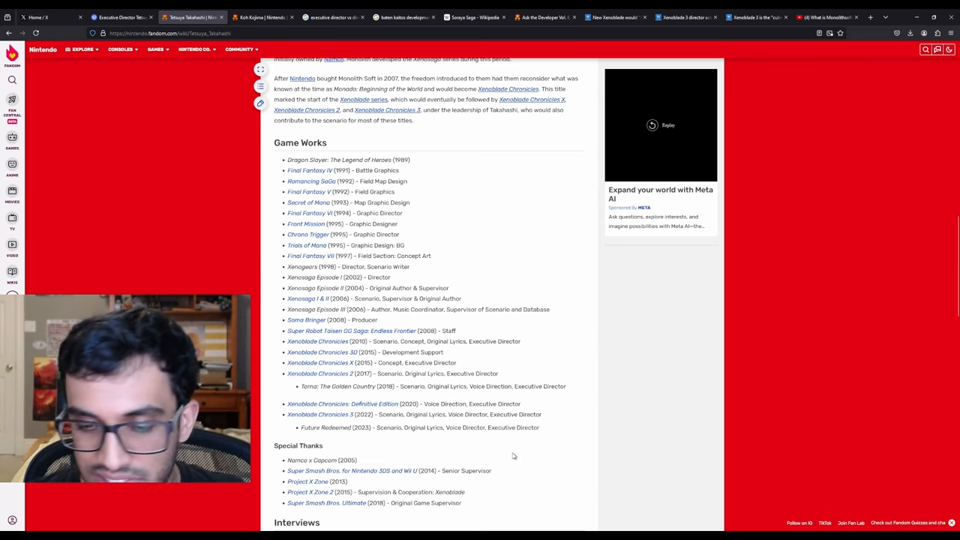
{"action": "left_click", "coordinate": [261, 18]}
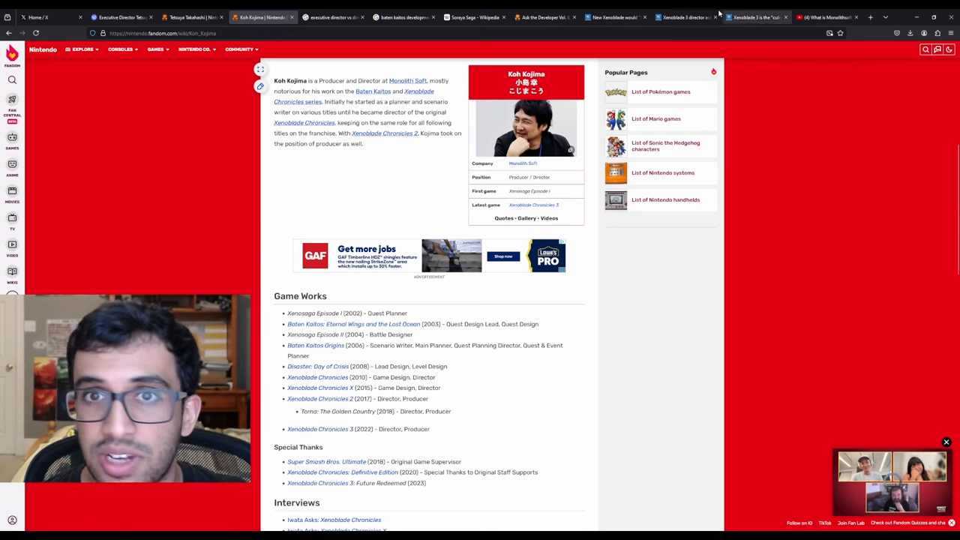
{"action": "left_click", "coordinate": [543, 18]}
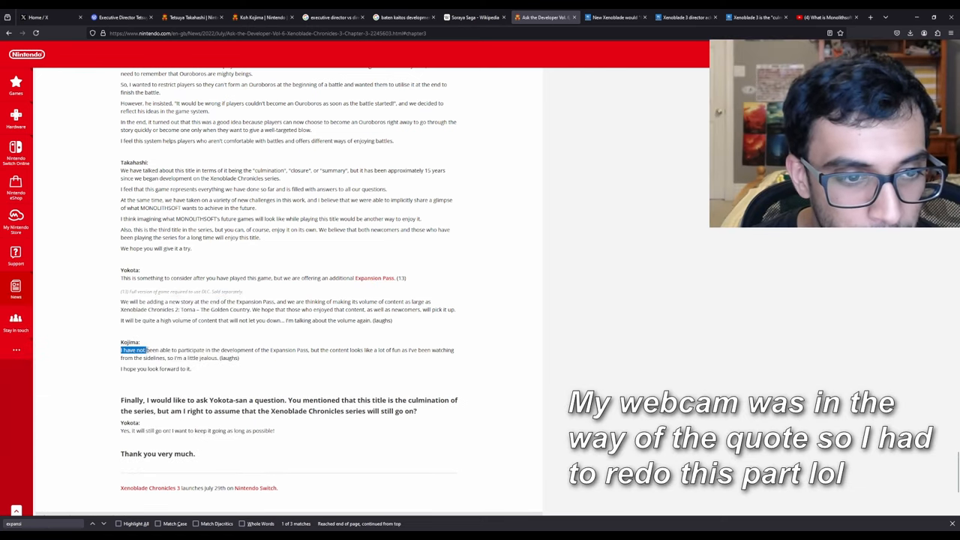
Highlight Kojima's Expansion Pass quote and return to the top of the interview
{"action": "left_click_drag", "start_coordinate": [147, 350], "coordinate": [277, 350]}
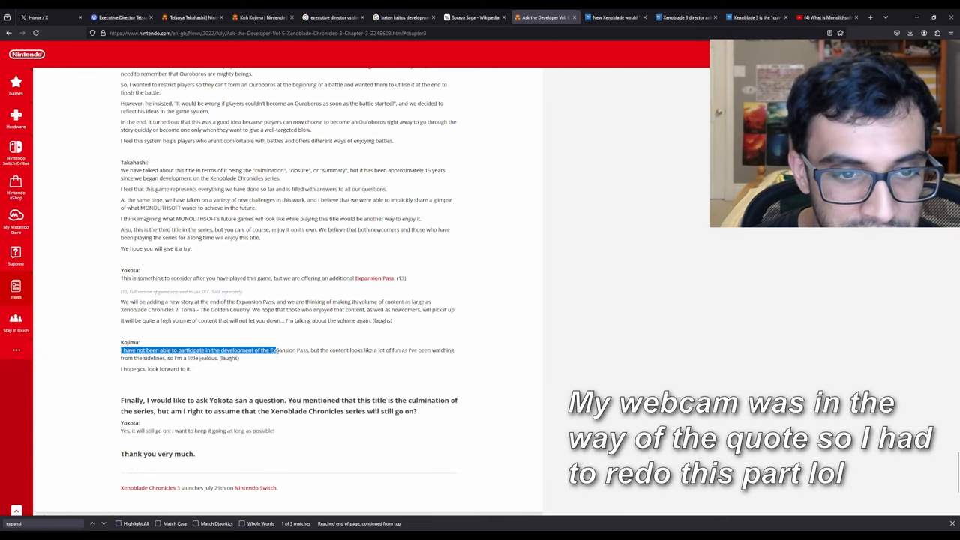
{"action": "left_click_drag", "start_coordinate": [274, 350], "coordinate": [368, 349]}
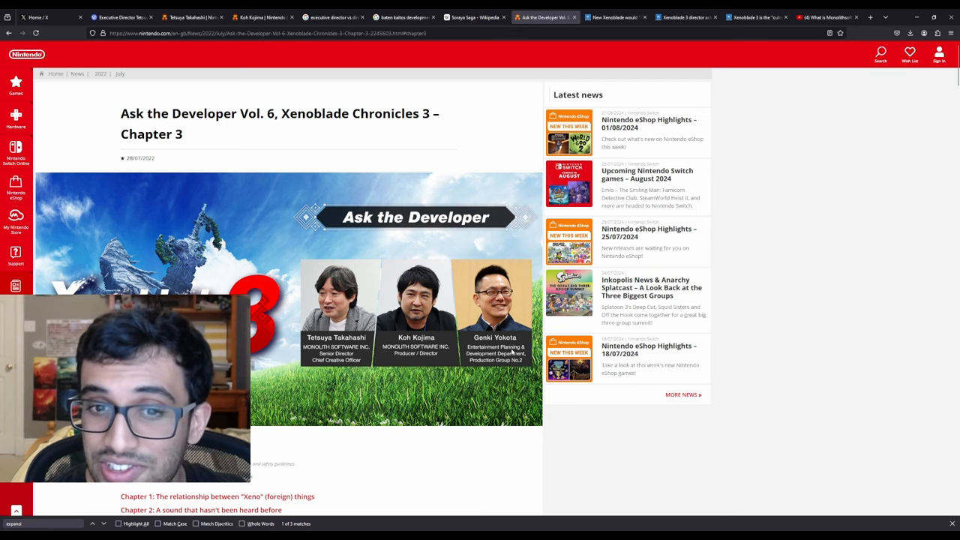
{"action": "scroll", "scroll_direction": "up", "scroll_amount": 3}
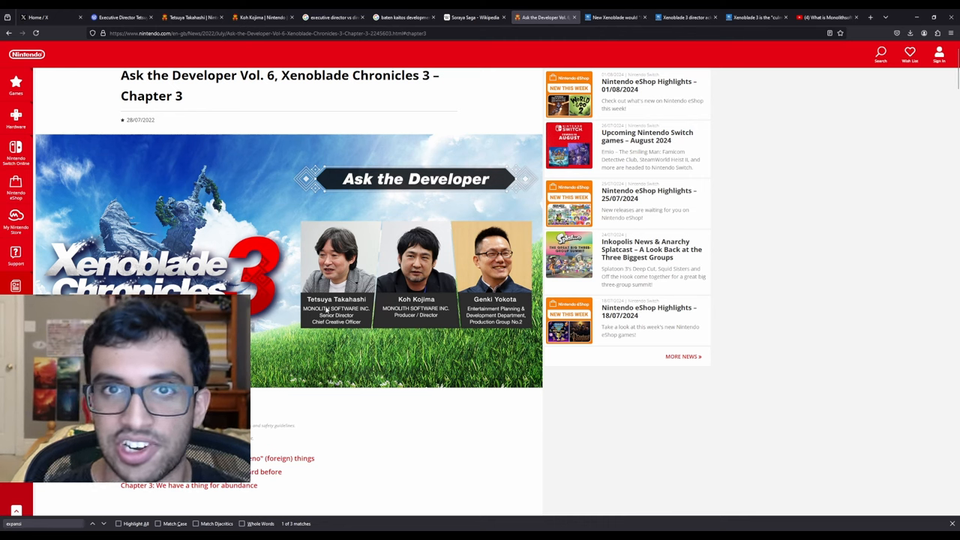
{"action": "mouse_move", "coordinate": [405, 292]}
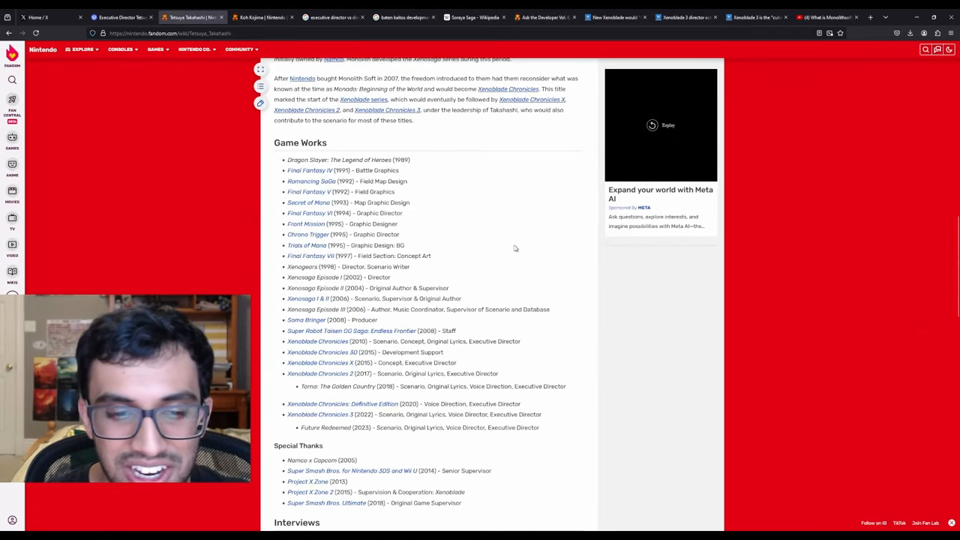
{"action": "mouse_move", "coordinate": [526, 246]}
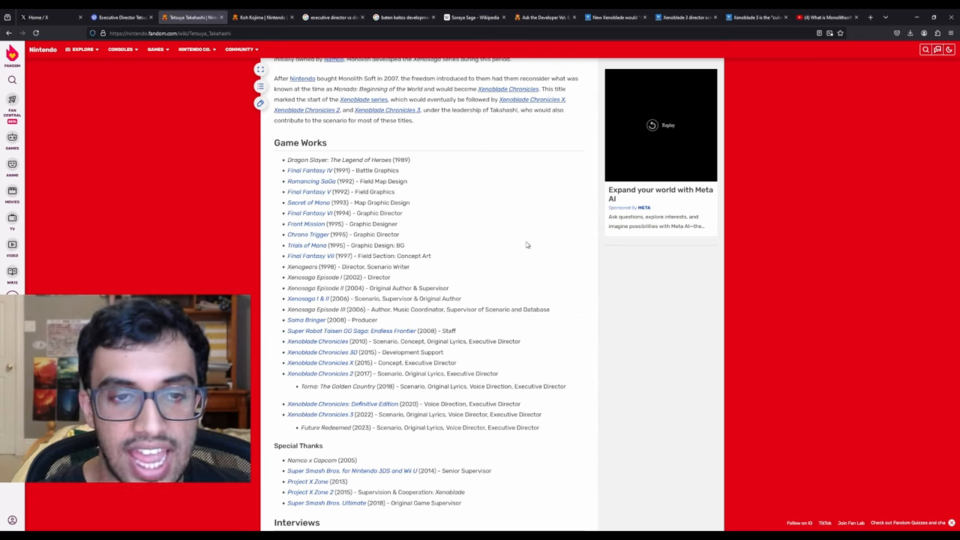
{"action": "mouse_move", "coordinate": [501, 277]}
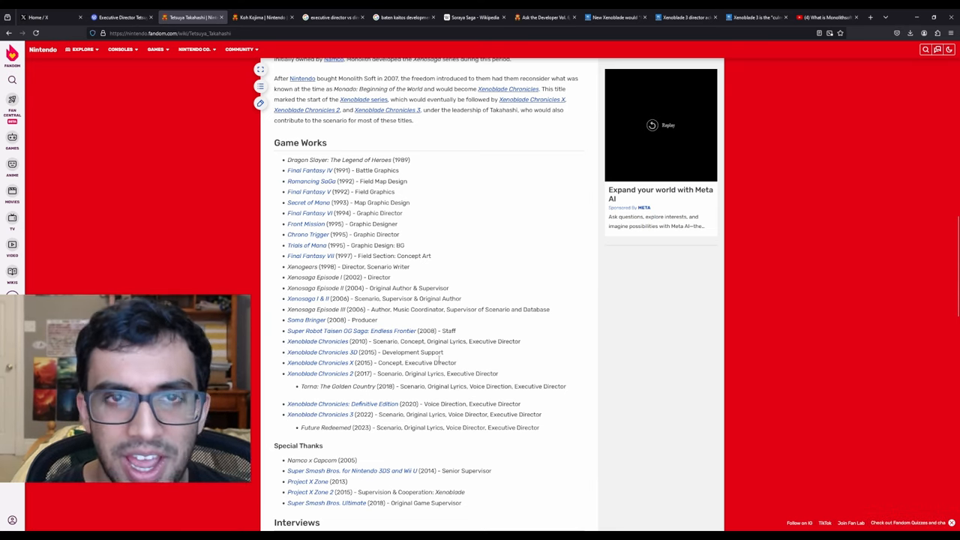
{"action": "mouse_move", "coordinate": [471, 108]}
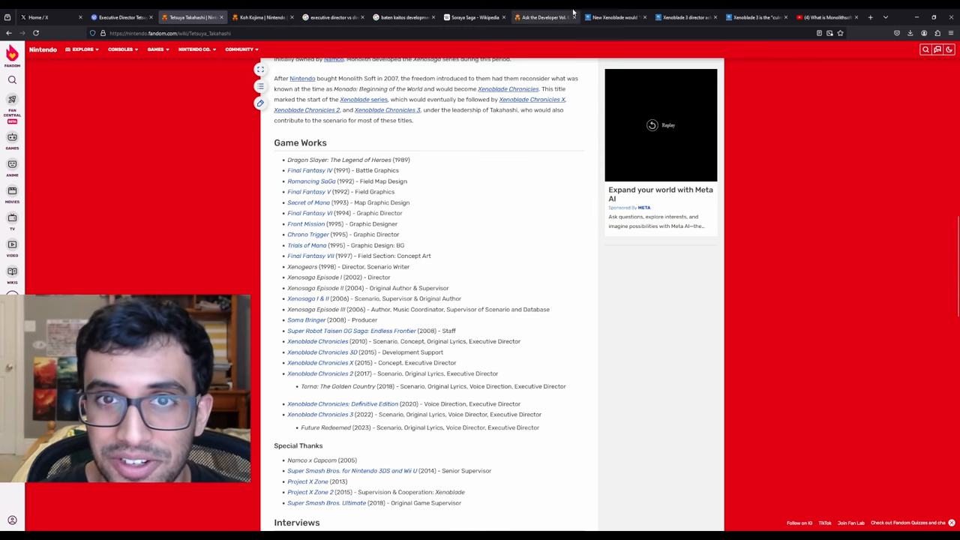
Switch back to the Ask the Developer interview at Kojima's Expansion Pass remark
{"action": "left_click", "coordinate": [543, 18]}
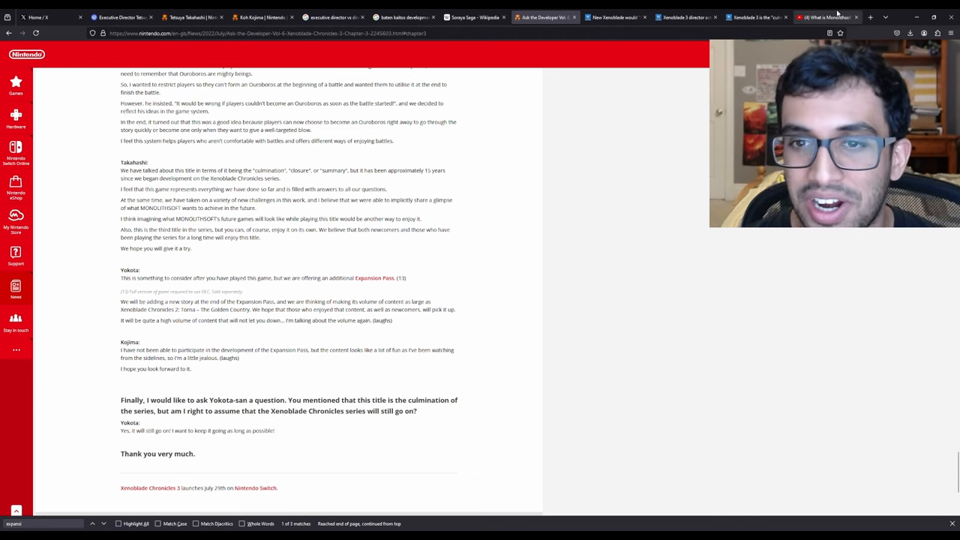
Revisit the Monolith Soft Switch 2 video and Mira post, then land on Takahashi's wiki credits
{"action": "left_click", "coordinate": [826, 18]}
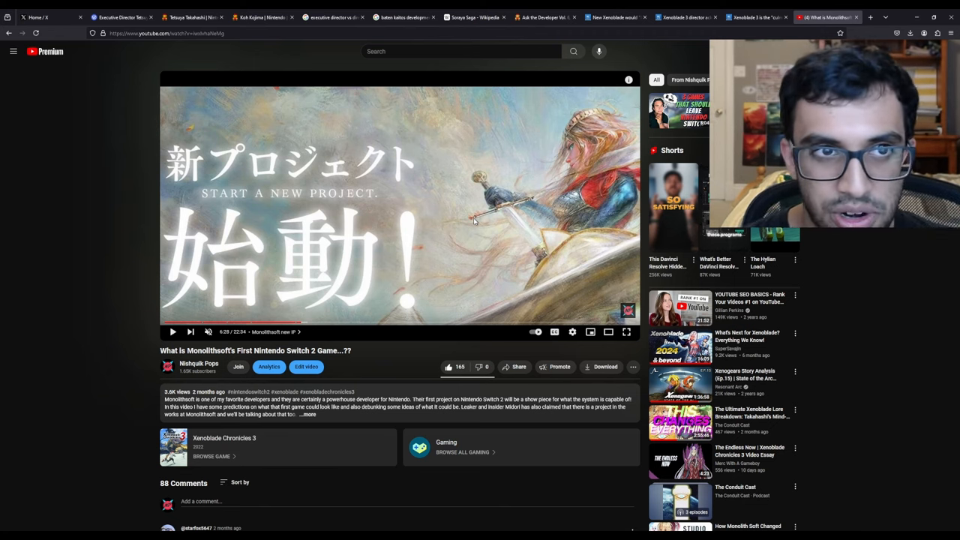
{"action": "mouse_move", "coordinate": [336, 189]}
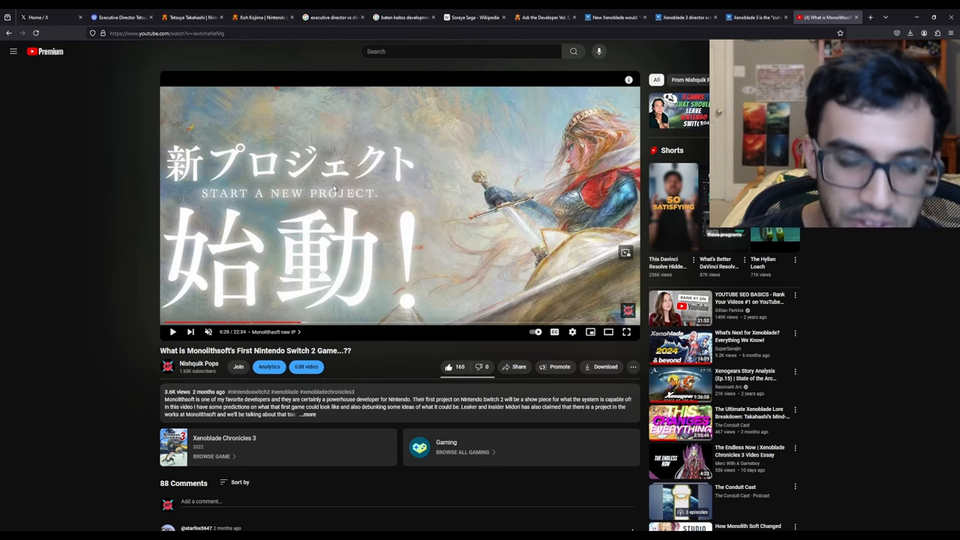
{"action": "mouse_move", "coordinate": [43, 213]}
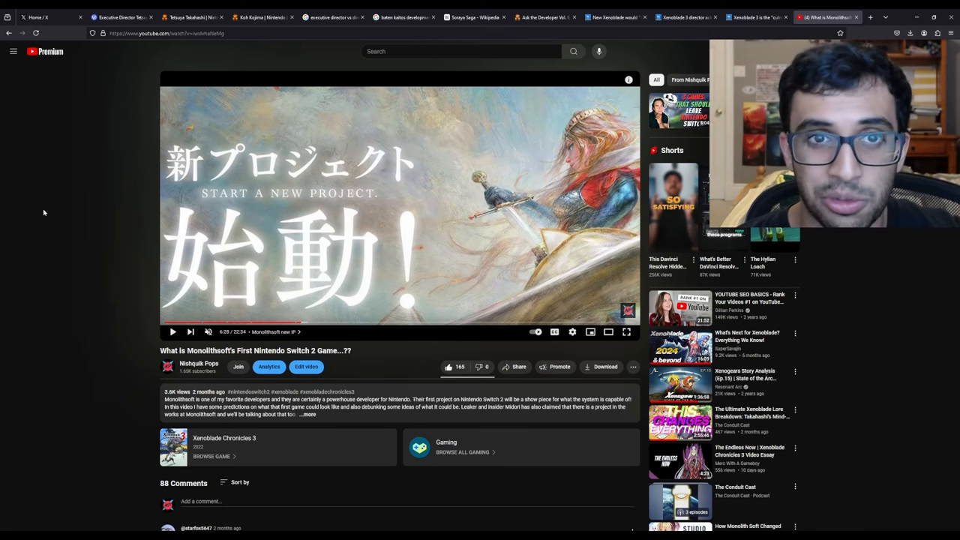
{"action": "left_click", "coordinate": [120, 16]}
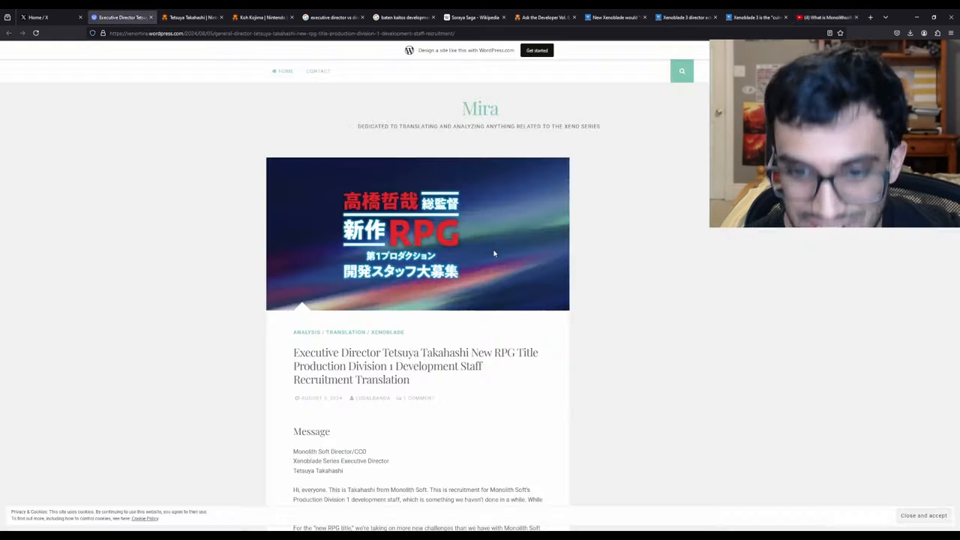
{"action": "mouse_move", "coordinate": [522, 253]}
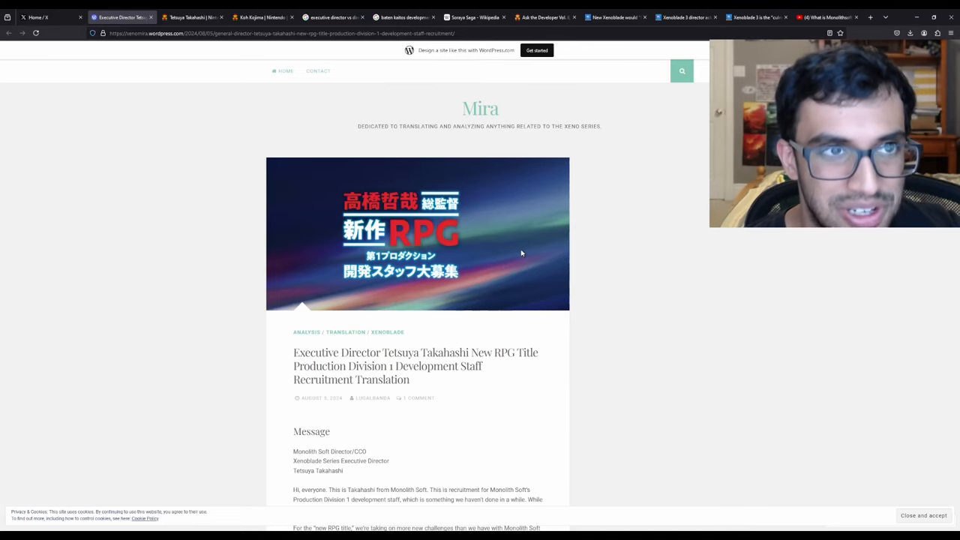
{"action": "left_click", "coordinate": [192, 18]}
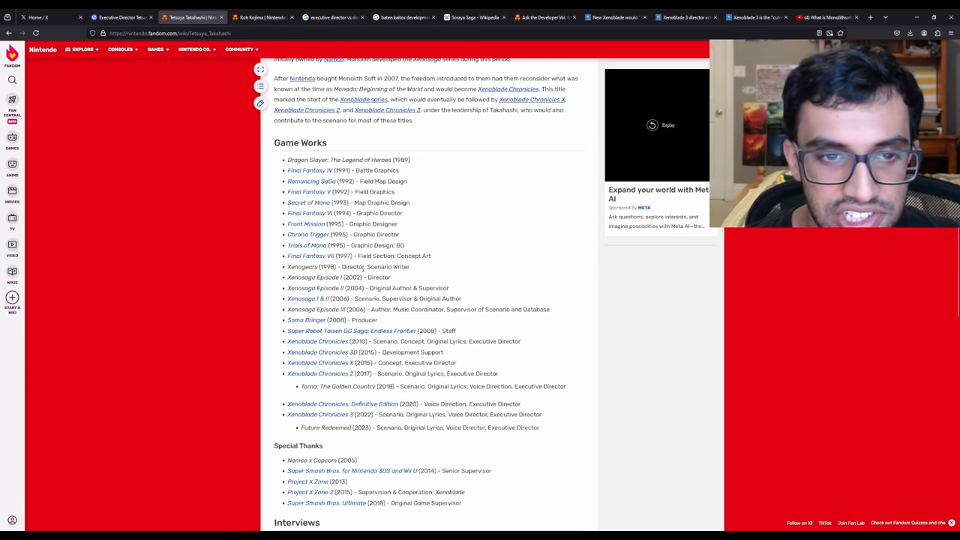
{"action": "mouse_move", "coordinate": [453, 369]}
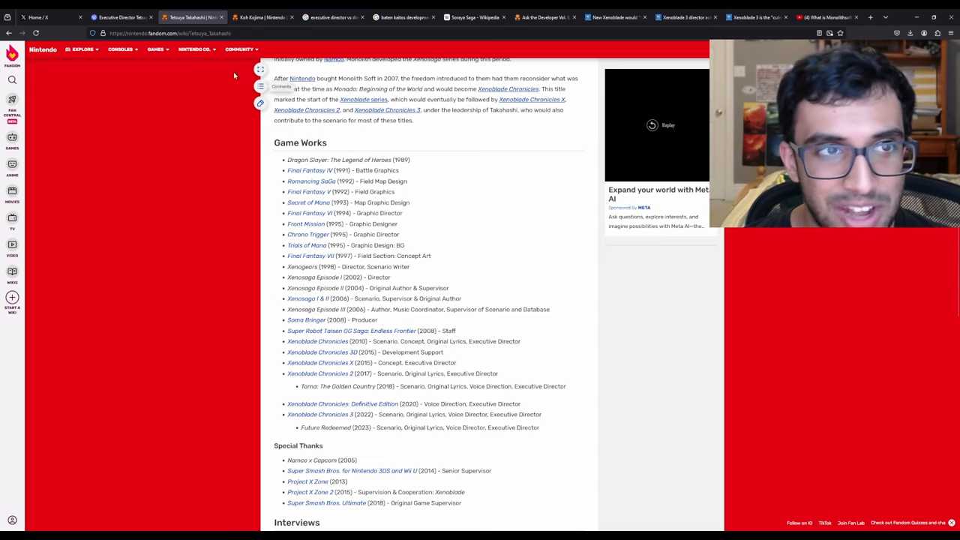
{"action": "mouse_move", "coordinate": [432, 234]}
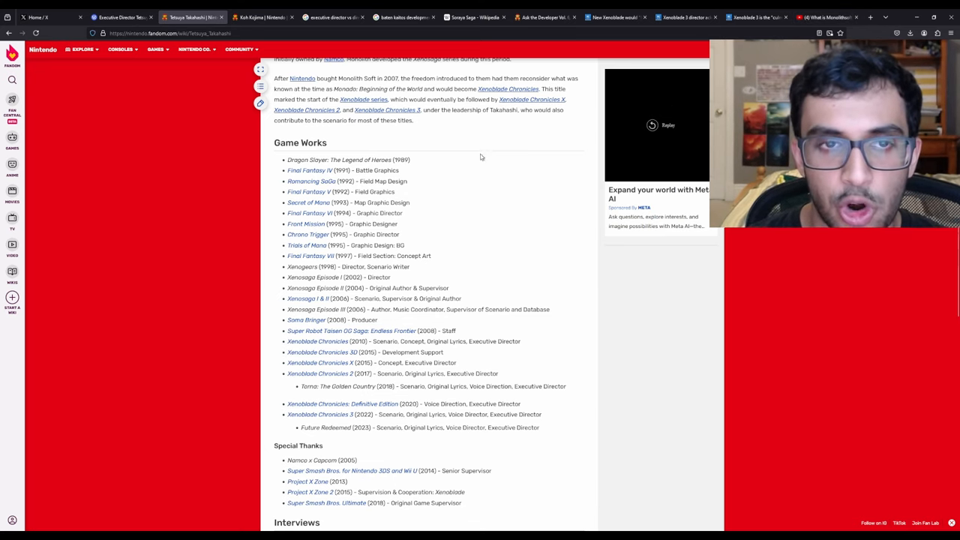
{"action": "mouse_move", "coordinate": [474, 164]}
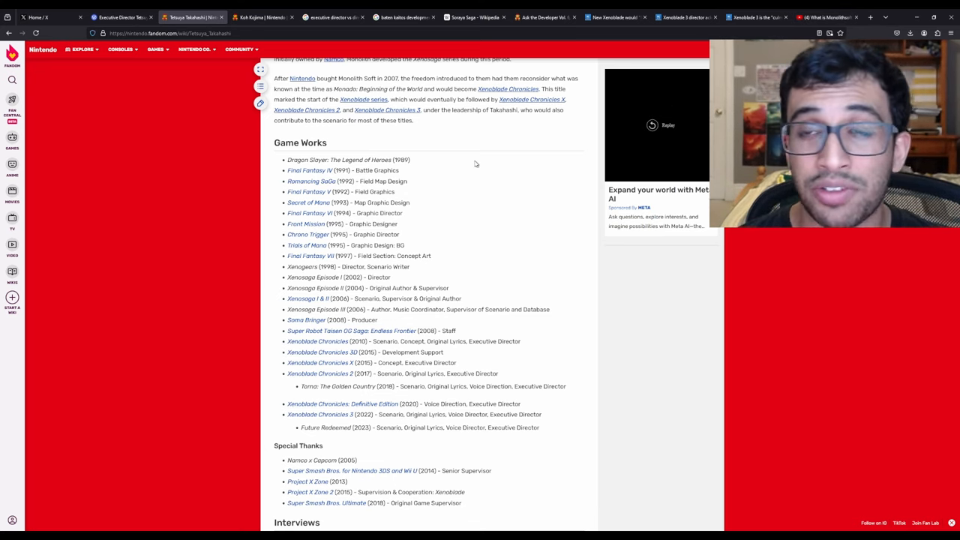
{"action": "mouse_move", "coordinate": [466, 162]}
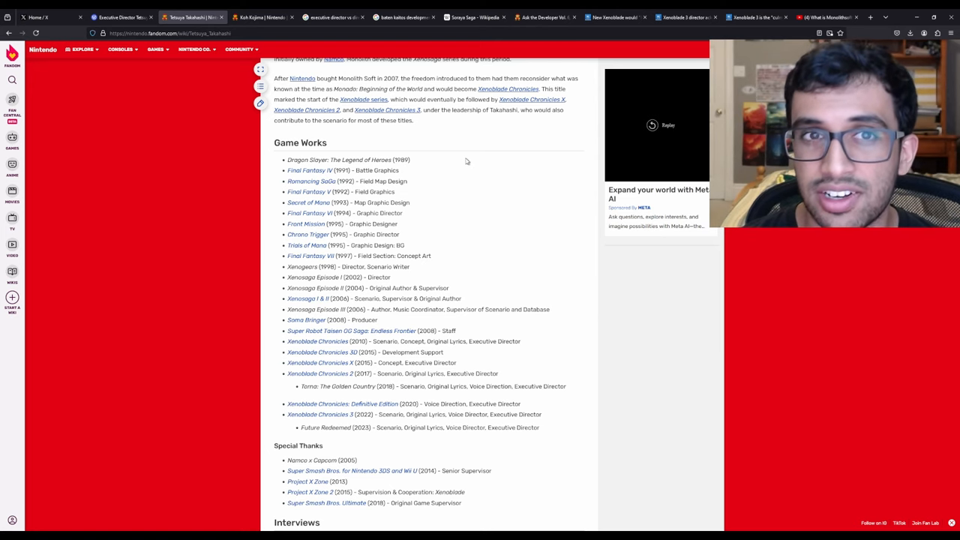
Switch to the Google results for 'baten kaitos development staff'
{"action": "left_click", "coordinate": [404, 18]}
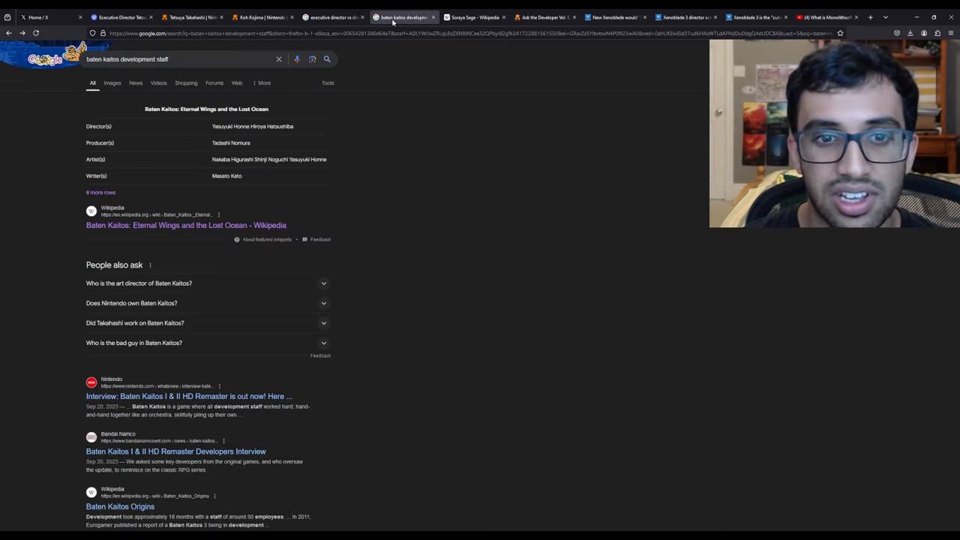
View the Baten Kaitos: Eternal Wings and the Lost Ocean Wikipedia article, then move to another tab
{"action": "left_click", "coordinate": [186, 225]}
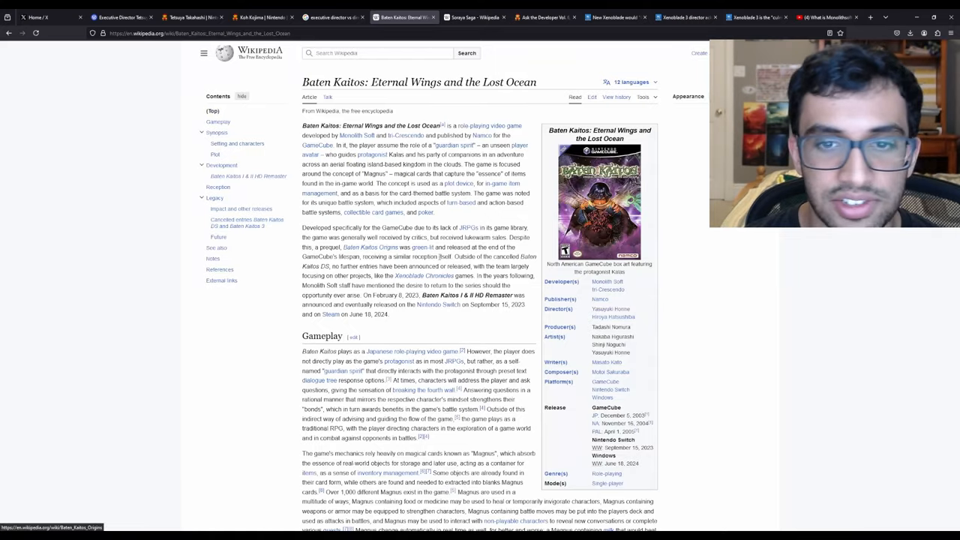
{"action": "left_click", "coordinate": [687, 96]}
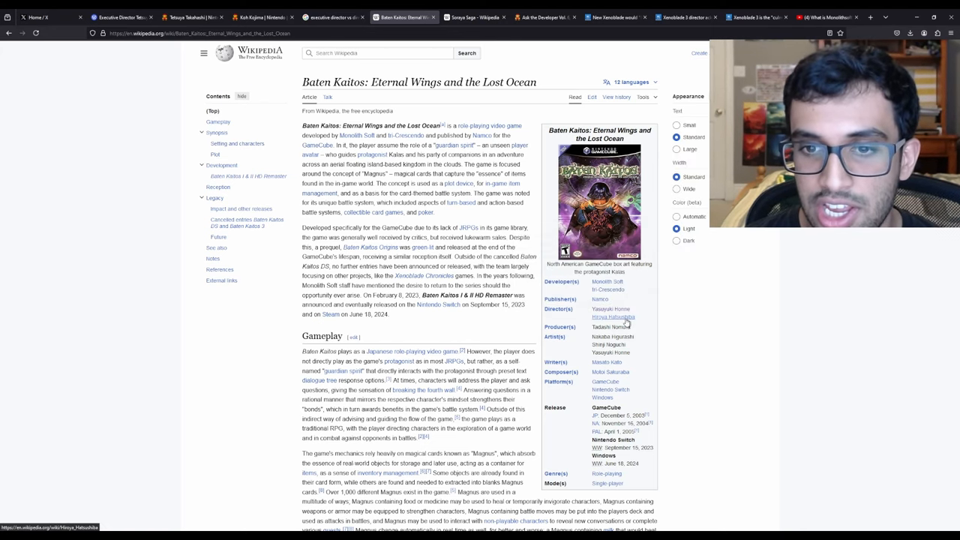
{"action": "mouse_move", "coordinate": [717, 327]}
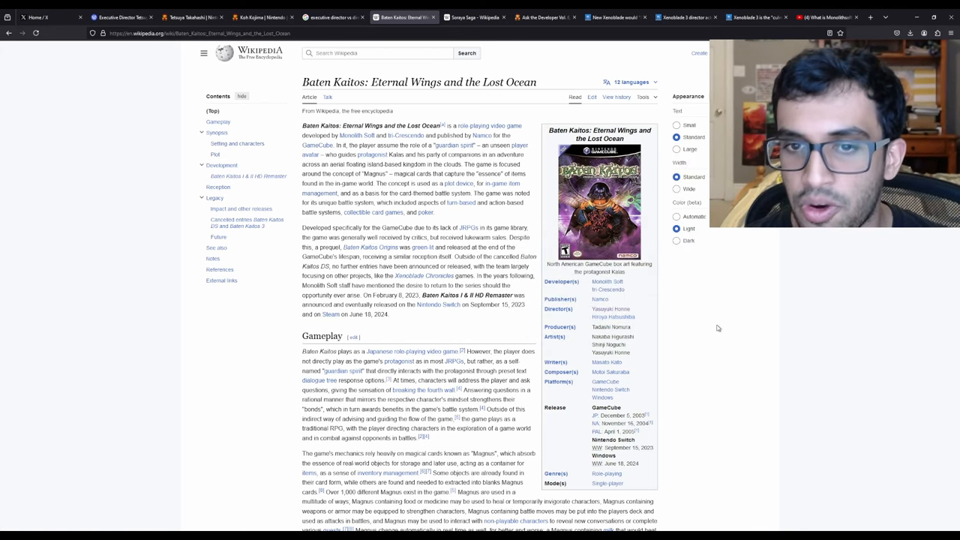
{"action": "mouse_move", "coordinate": [723, 330]}
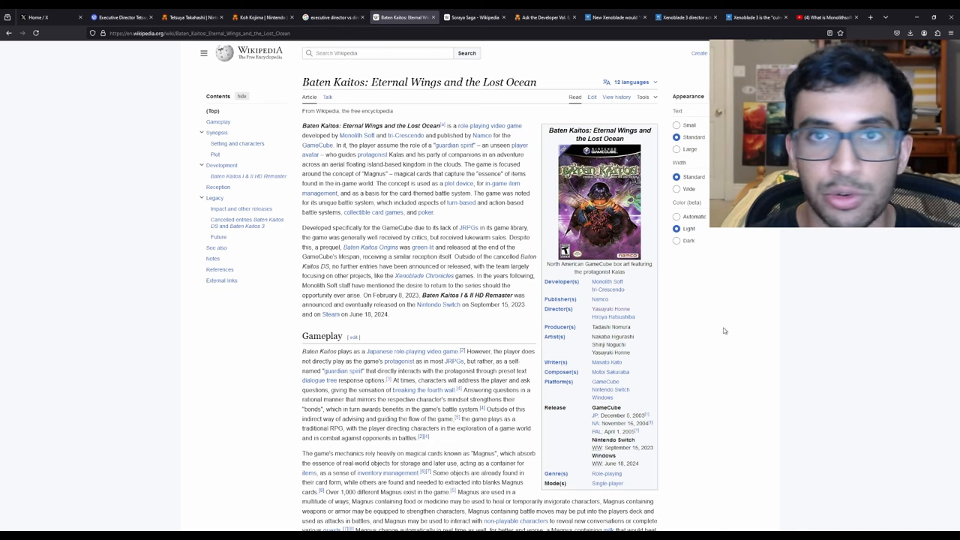
{"action": "left_click", "coordinate": [825, 16]}
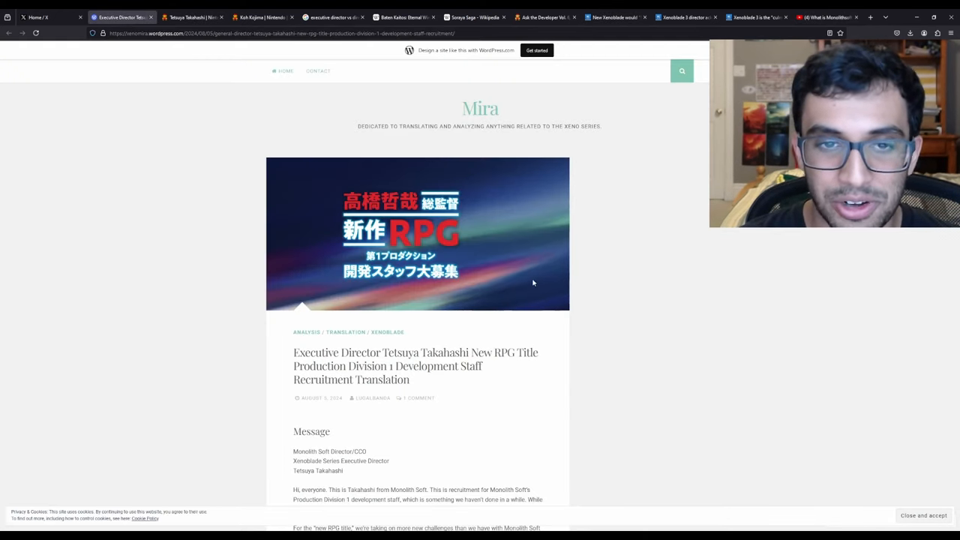
{"action": "mouse_move", "coordinate": [511, 221]}
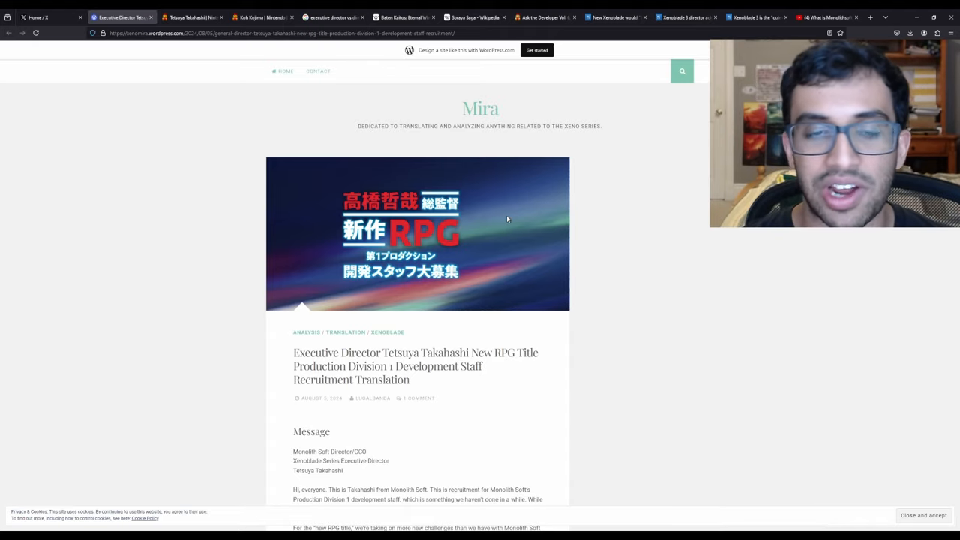
Scroll through the Mira post's Recruitment Positions and commentary sections
{"action": "scroll", "scroll_direction": "down", "scroll_amount": 3}
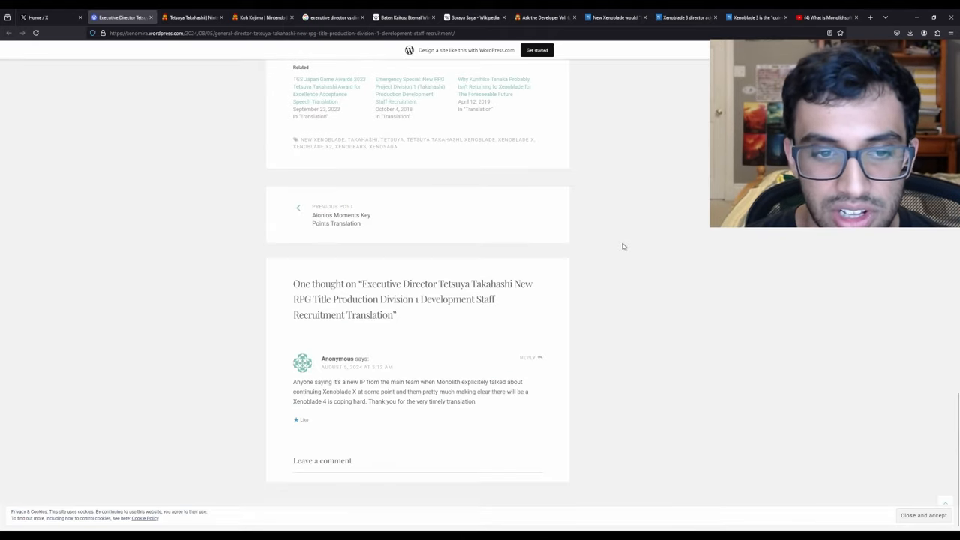
{"action": "scroll", "scroll_direction": "up", "scroll_amount": 3}
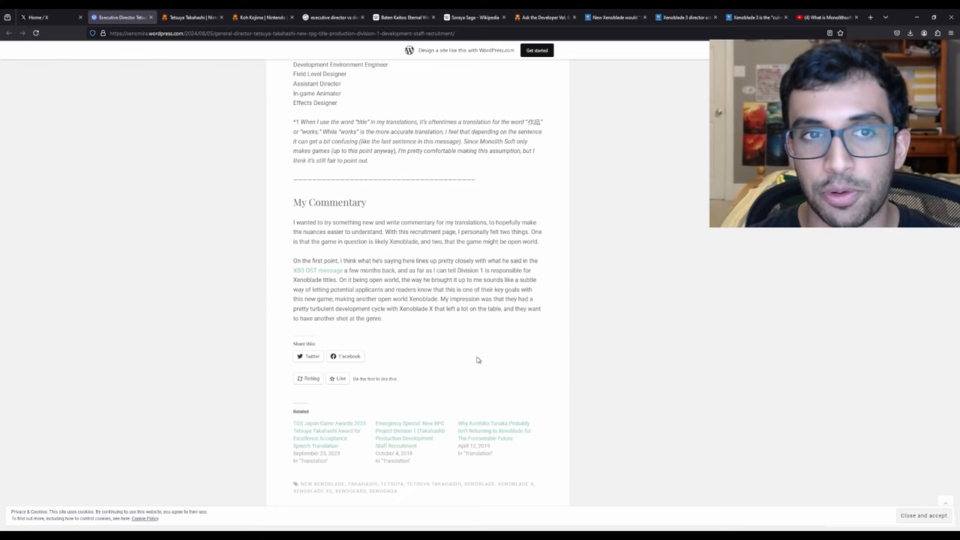
{"action": "scroll", "scroll_direction": "down", "scroll_amount": 3}
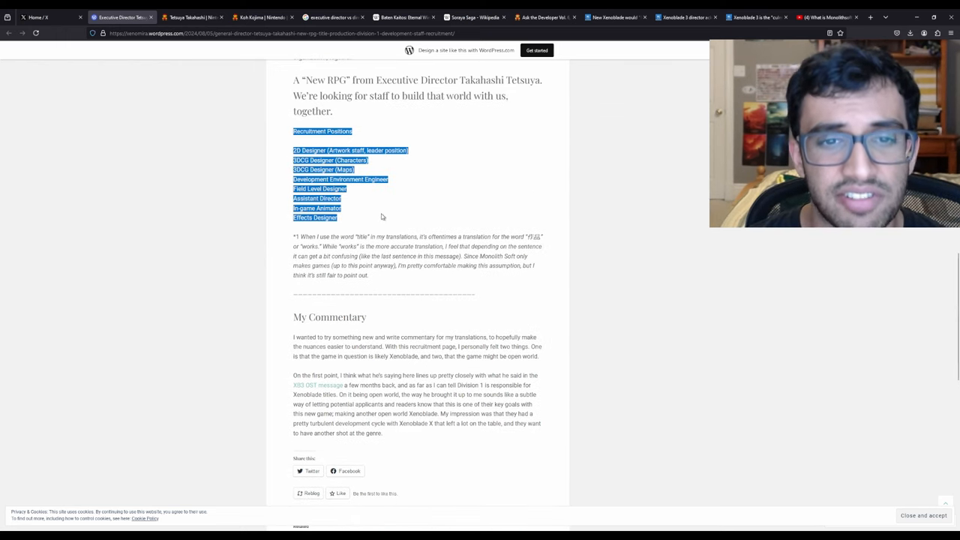
{"action": "mouse_move", "coordinate": [379, 213]}
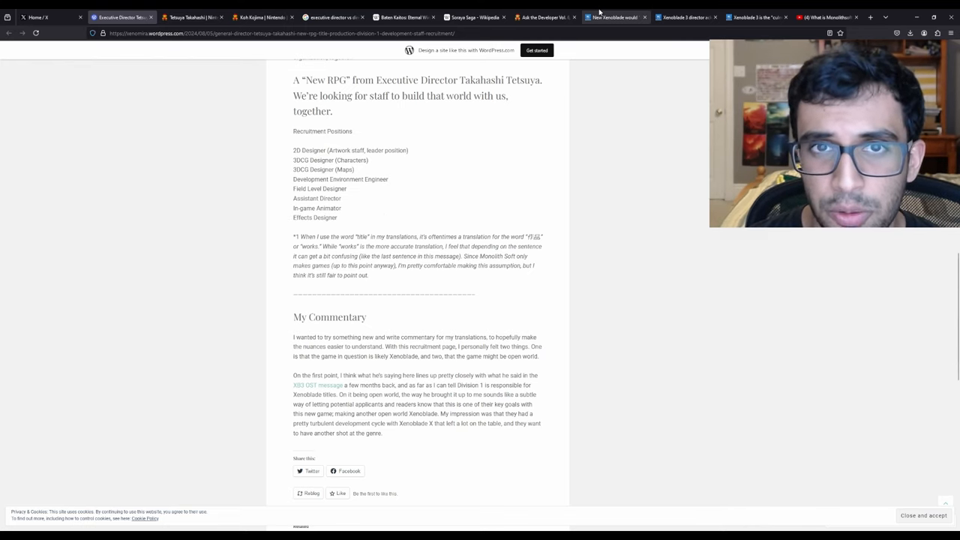
Review Takahashi's translated quote in the Nintendo Everything vastly-different Xenoblade article
{"action": "left_click", "coordinate": [614, 17]}
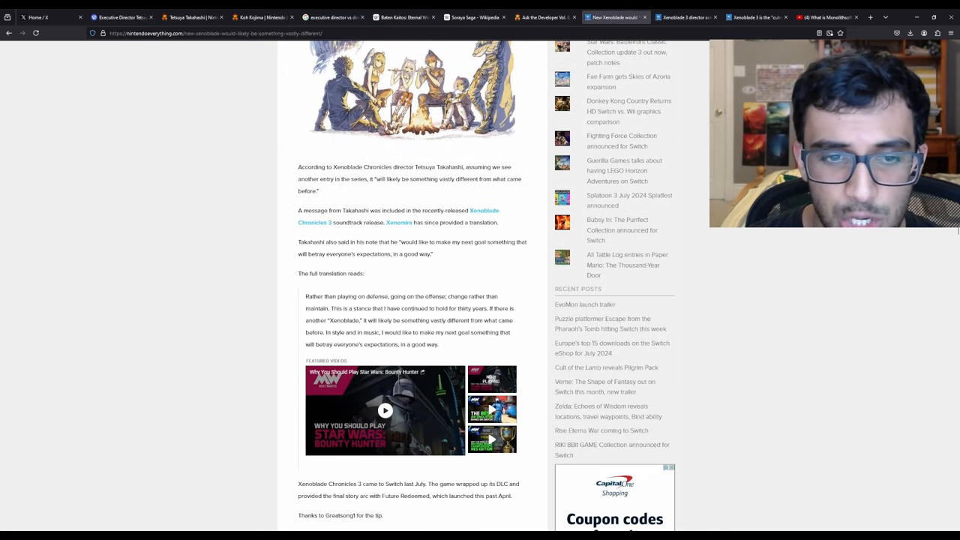
{"action": "scroll", "scroll_direction": "down", "scroll_amount": 3}
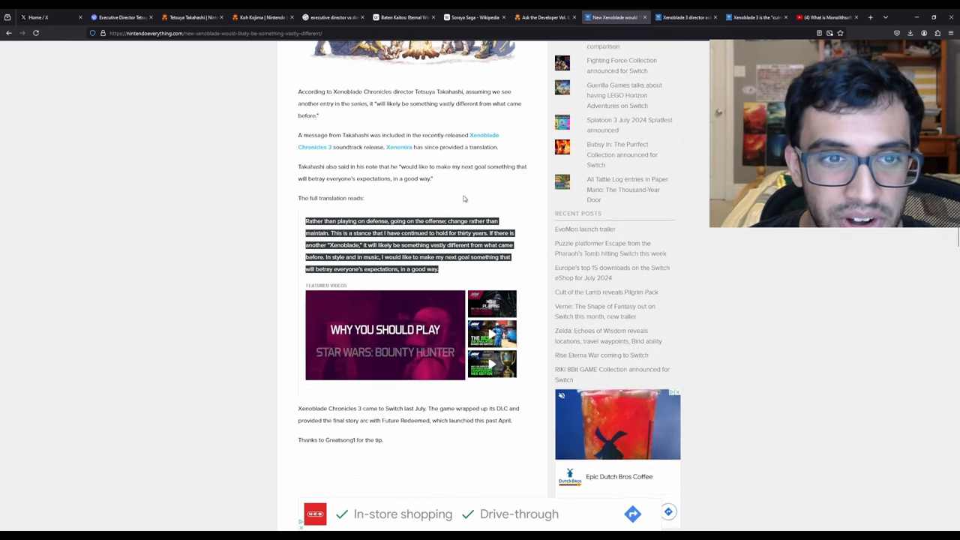
{"action": "scroll", "scroll_direction": "up", "scroll_amount": 3}
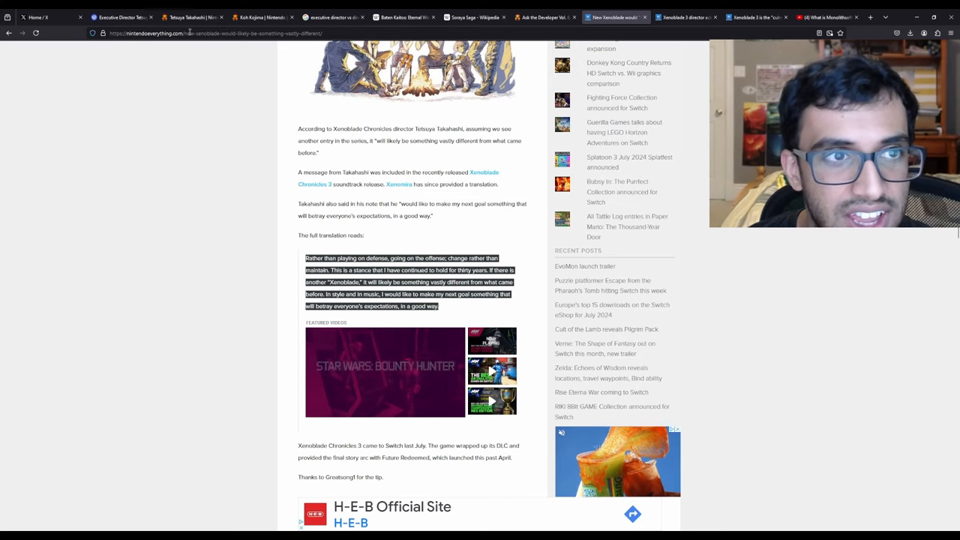
Highlight Mira's sentence about the new RPG taking on more challenges than past titles
{"action": "left_click", "coordinate": [120, 17]}
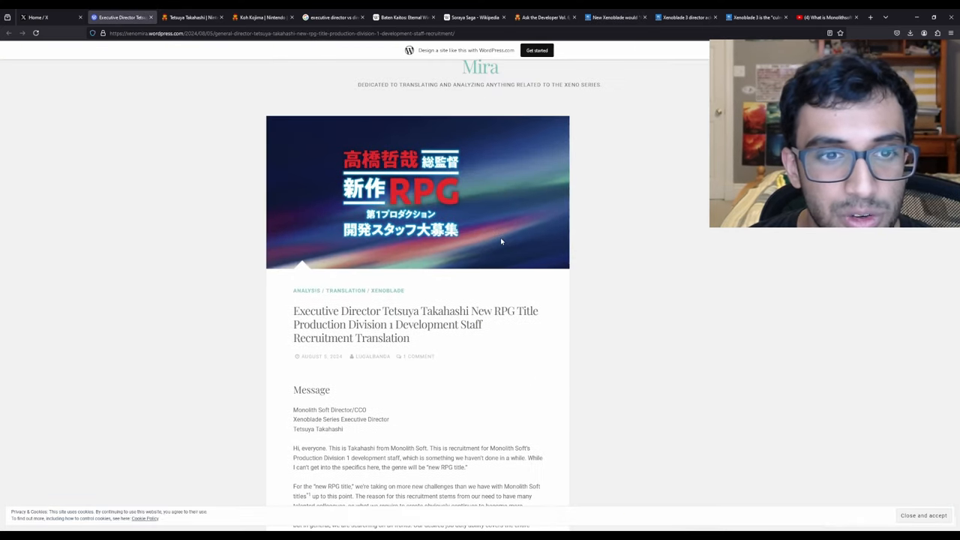
{"action": "scroll", "scroll_direction": "down", "scroll_amount": 3}
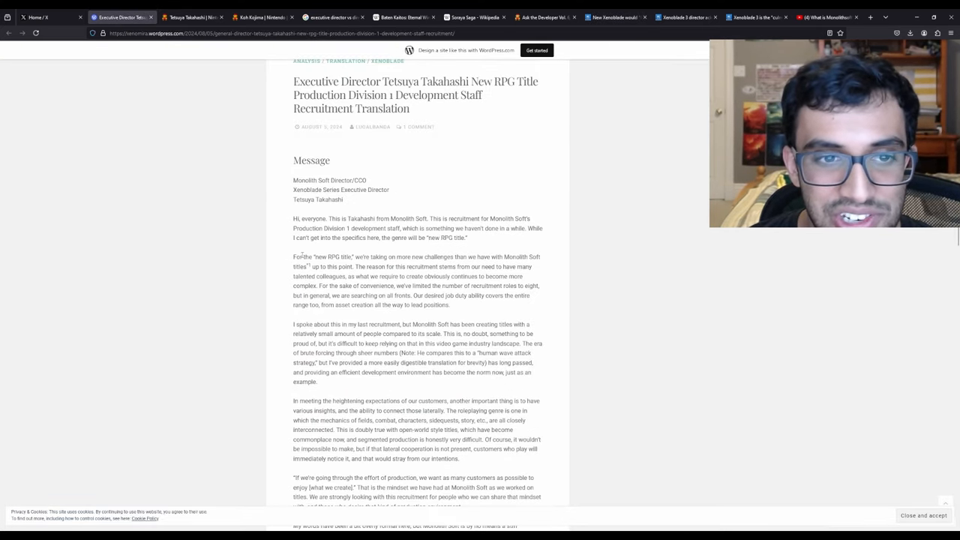
{"action": "left_click_drag", "start_coordinate": [294, 256], "coordinate": [381, 257]}
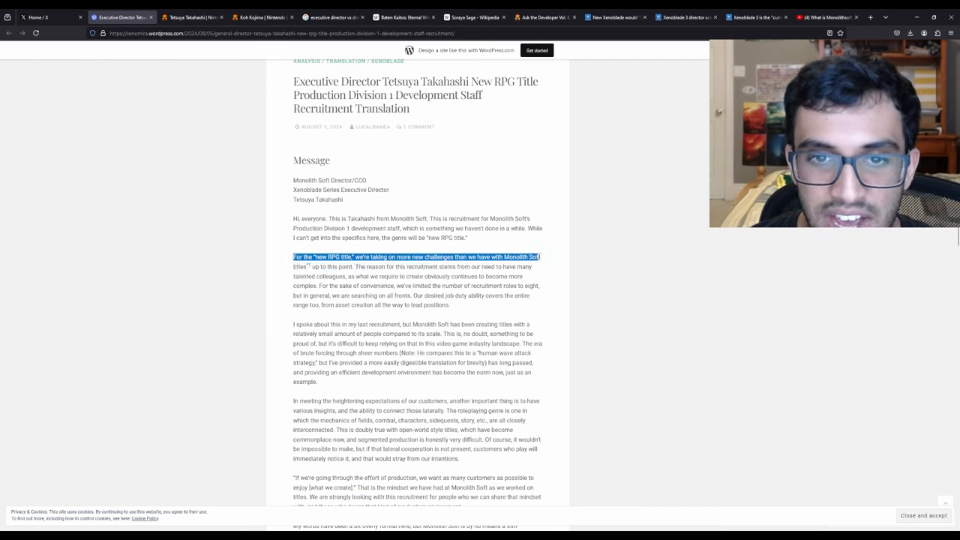
{"action": "left_click_drag", "start_coordinate": [540, 256], "coordinate": [357, 268]}
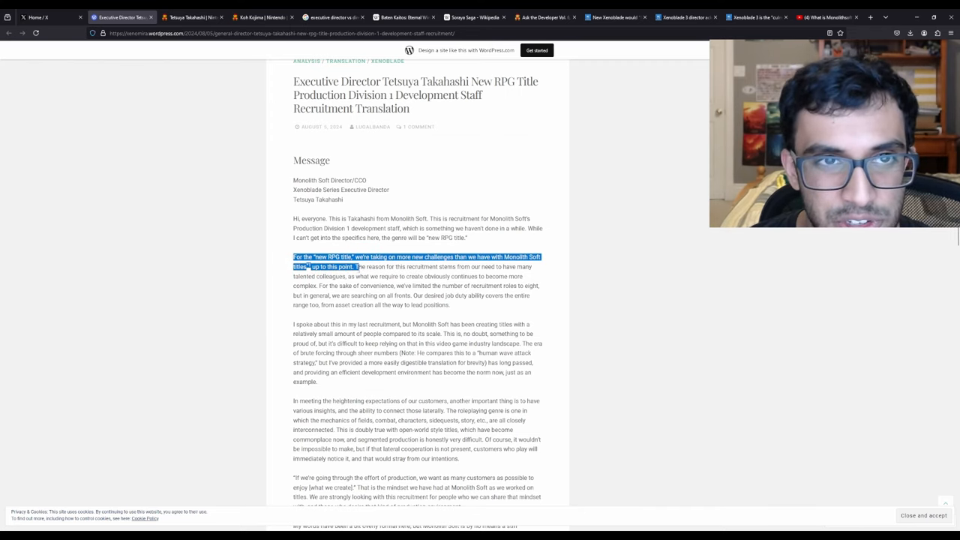
Return to the Nintendo Everything vastly-different new Xenoblade article
{"action": "left_click", "coordinate": [615, 17]}
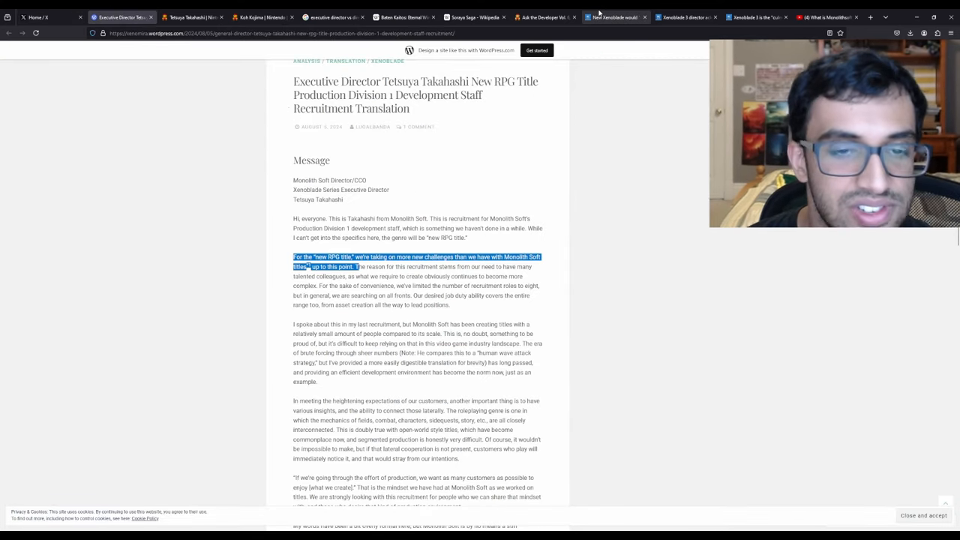
{"action": "left_click", "coordinate": [612, 17]}
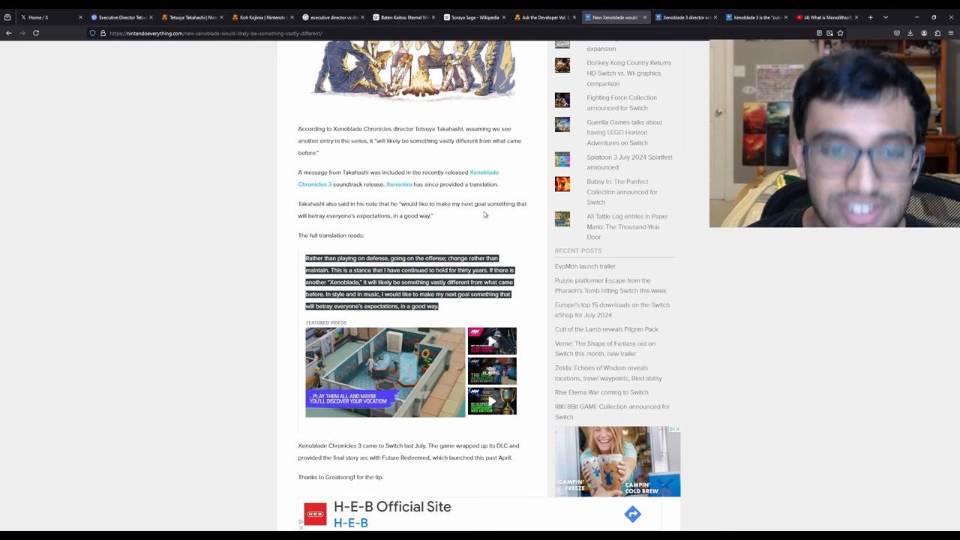
Review Takahashi's quote in the director-acknowledges-fans Xenoblade 3 lore article
{"action": "left_click", "coordinate": [683, 17]}
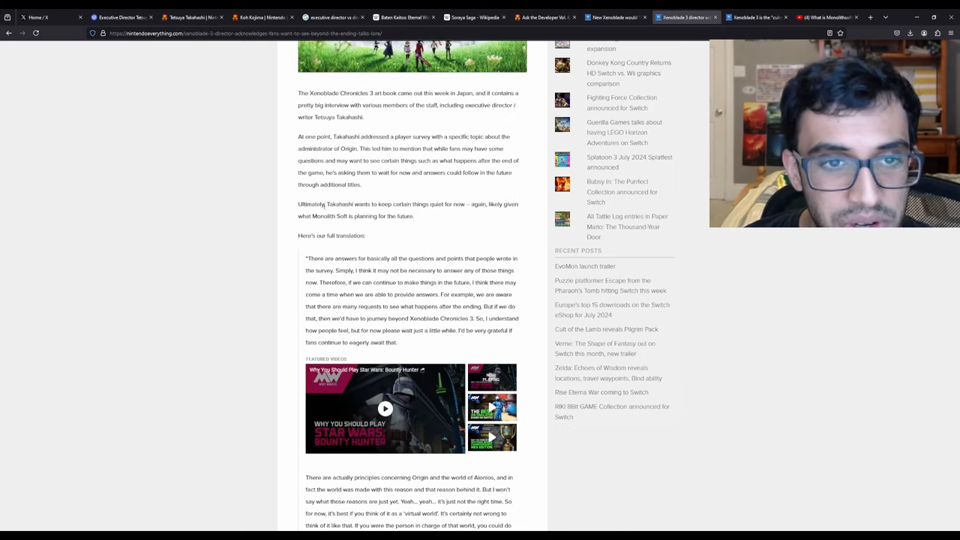
{"action": "mouse_move", "coordinate": [316, 251]}
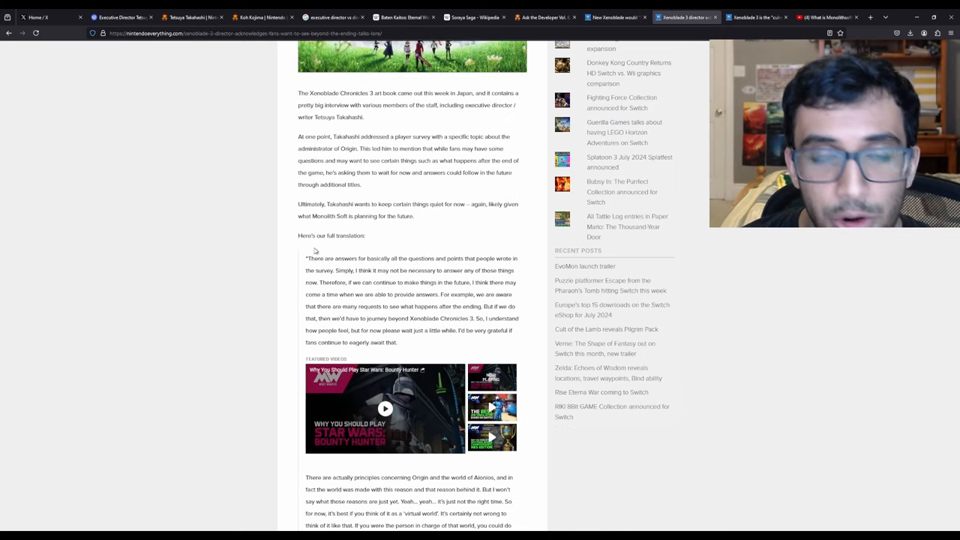
{"action": "mouse_move", "coordinate": [315, 252]}
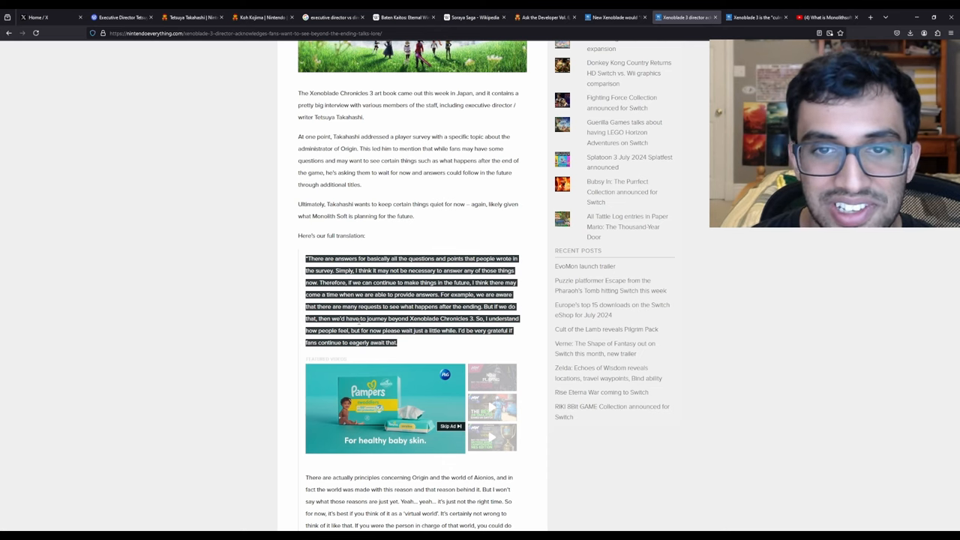
{"action": "scroll", "scroll_direction": "up", "scroll_amount": 3}
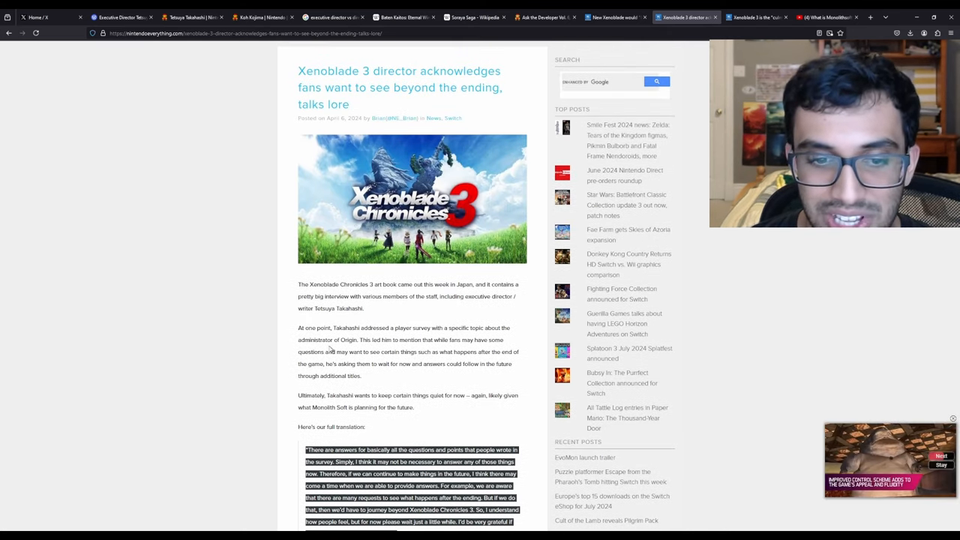
{"action": "scroll", "scroll_direction": "down", "scroll_amount": 3}
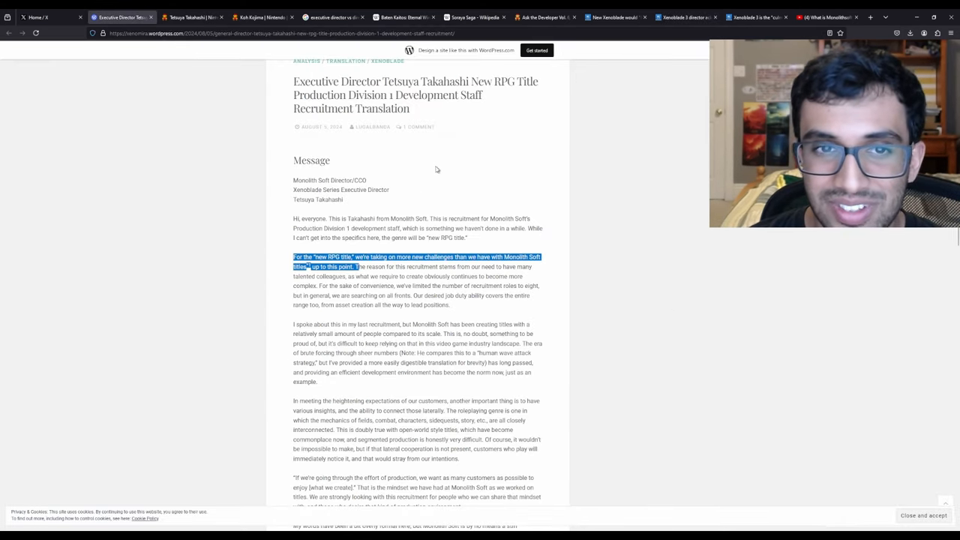
{"action": "scroll", "scroll_direction": "up", "scroll_amount": 3}
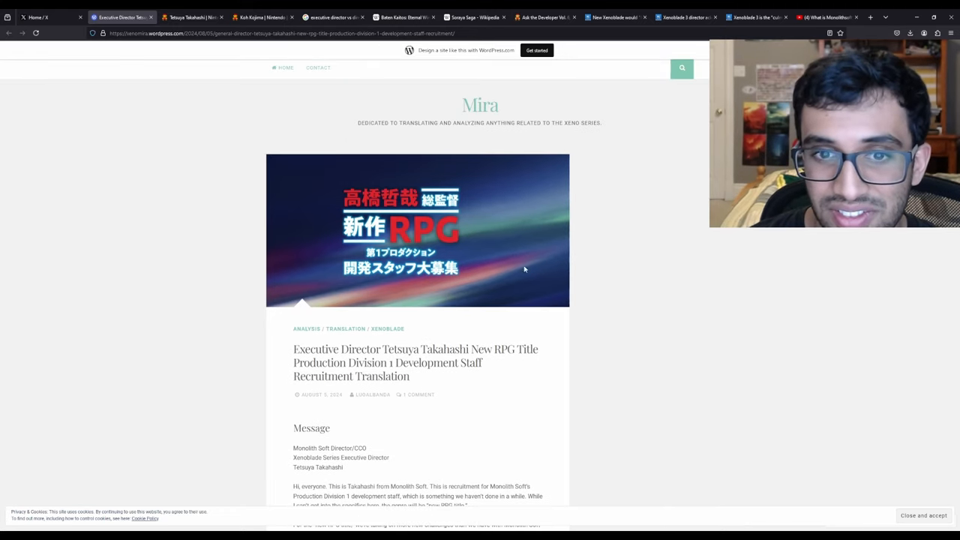
{"action": "mouse_move", "coordinate": [417, 252]}
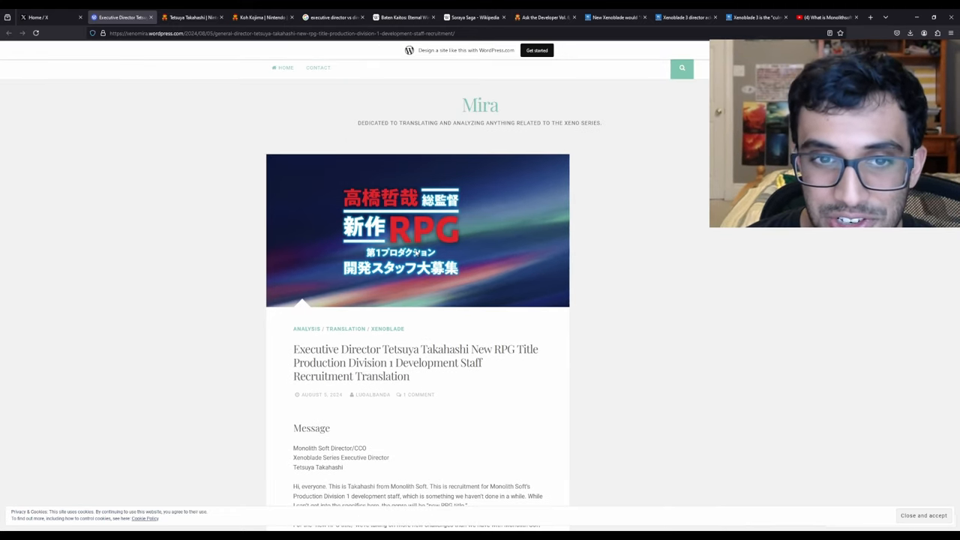
{"action": "mouse_move", "coordinate": [447, 227]}
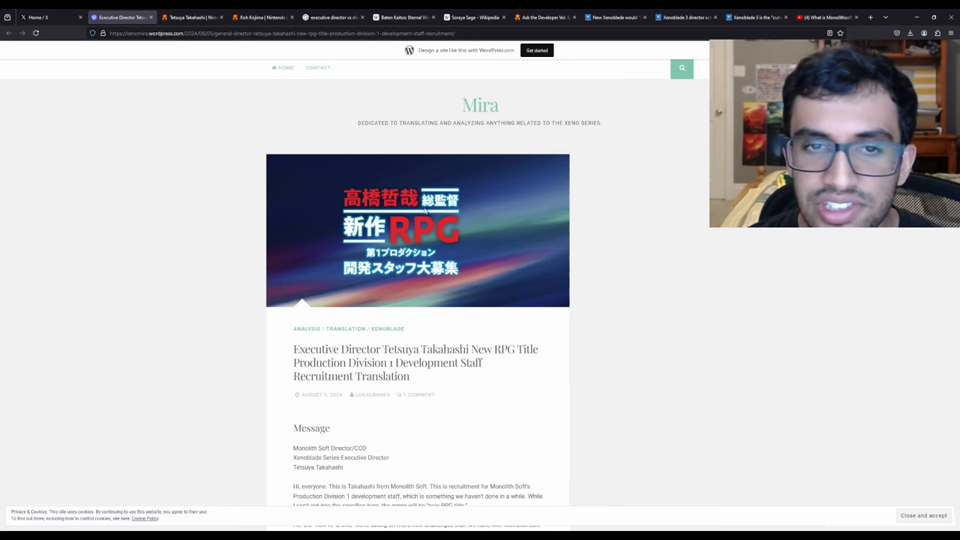
{"action": "mouse_move", "coordinate": [502, 228]}
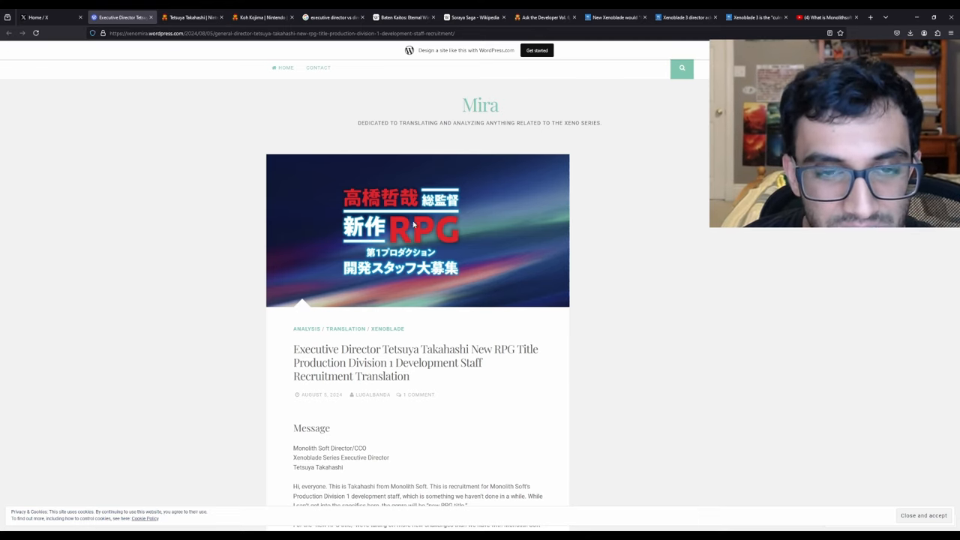
{"action": "mouse_move", "coordinate": [382, 300]}
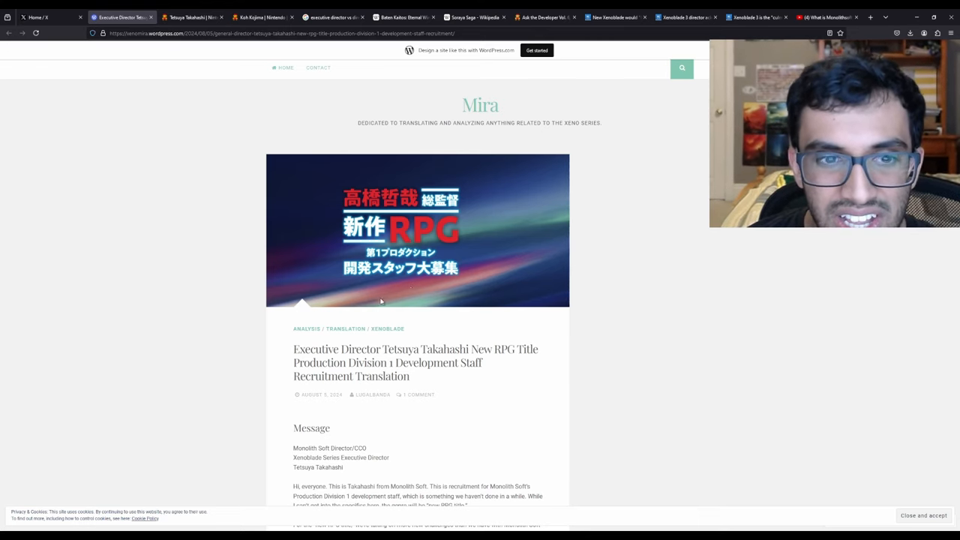
{"action": "mouse_move", "coordinate": [464, 291]}
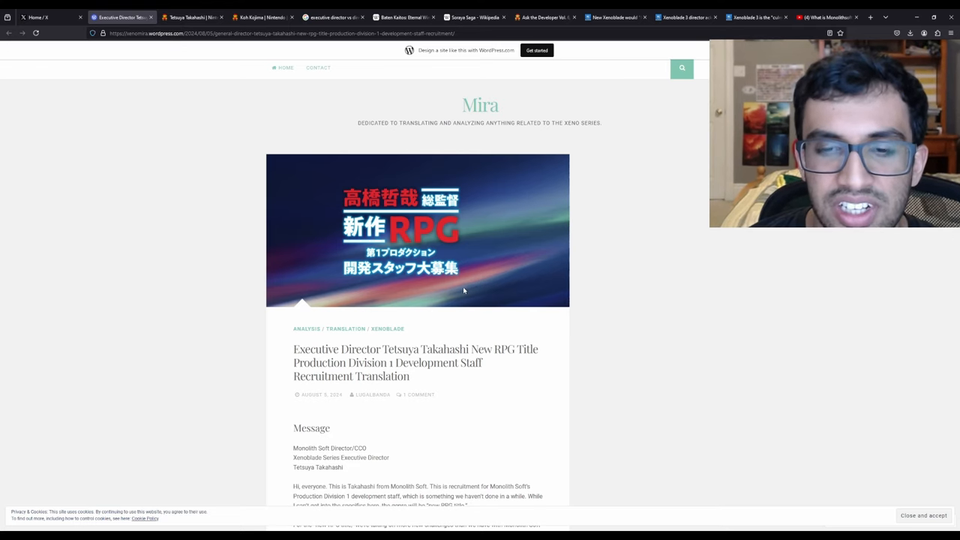
{"action": "mouse_move", "coordinate": [549, 351]}
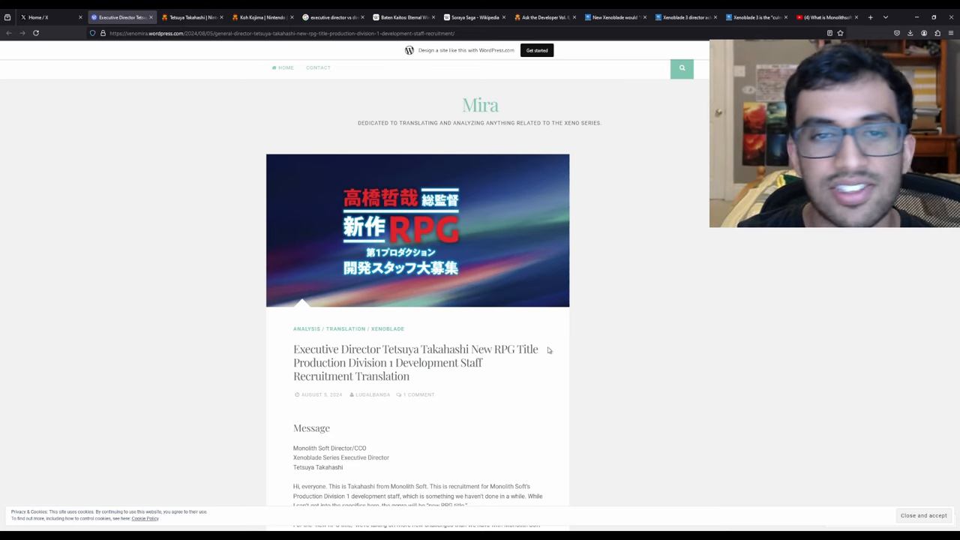
{"action": "mouse_move", "coordinate": [417, 225]}
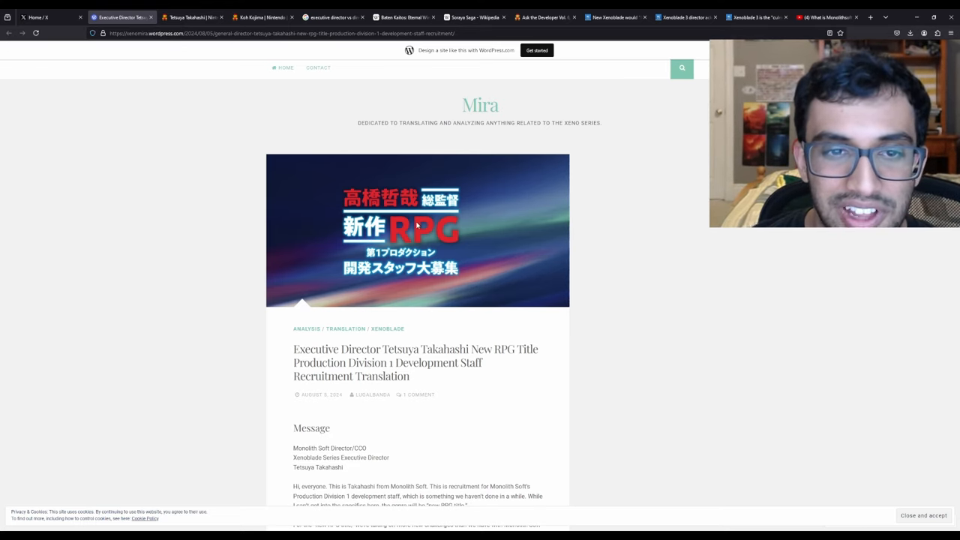
{"action": "mouse_move", "coordinate": [483, 255]}
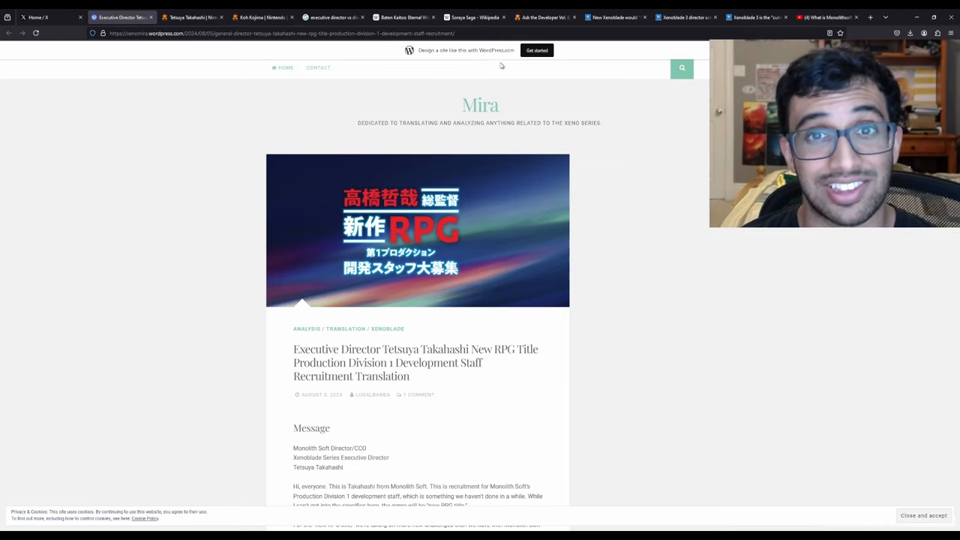
Cycle through the Nintendo Everything tabs to the 'culmination of the series' article
{"action": "left_click", "coordinate": [615, 17]}
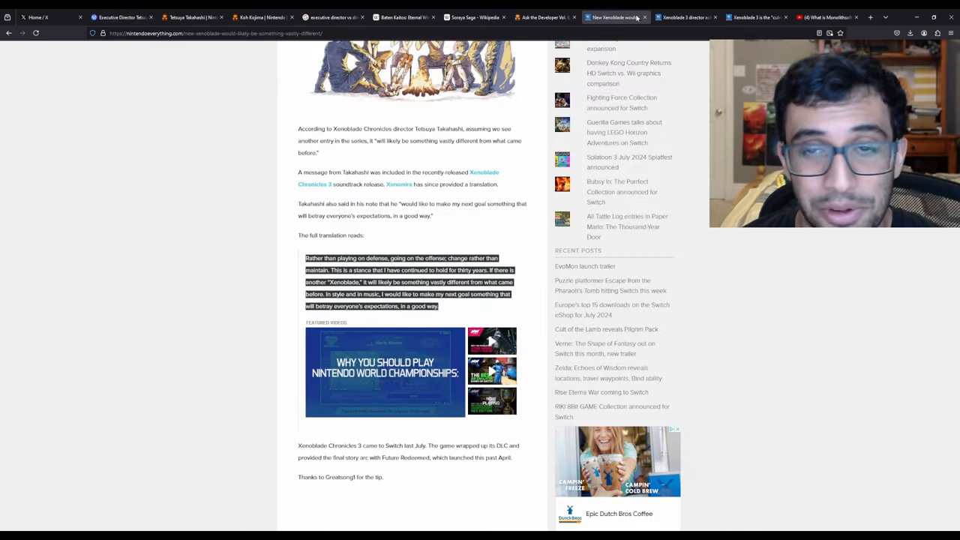
{"action": "left_click", "coordinate": [683, 16]}
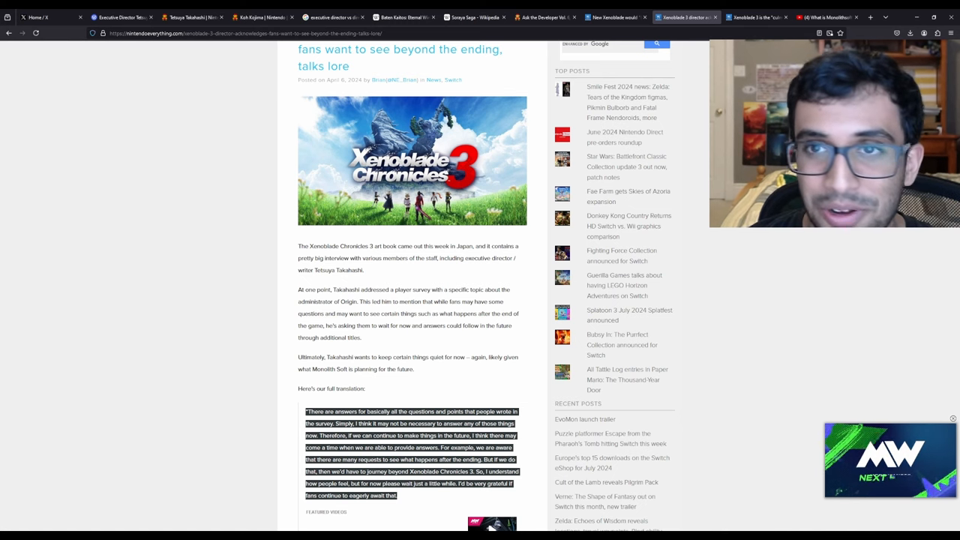
{"action": "left_click", "coordinate": [756, 16]}
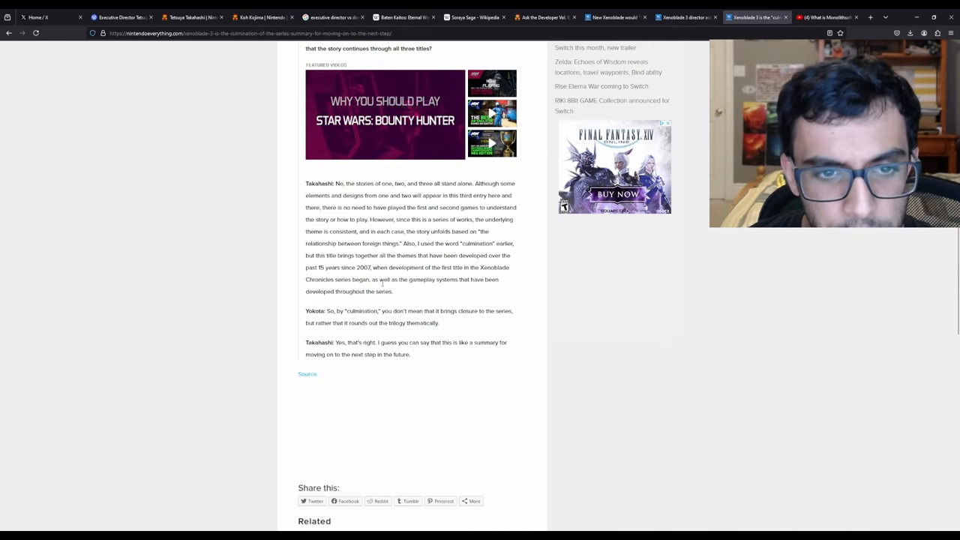
{"action": "scroll", "scroll_direction": "up", "scroll_amount": 3}
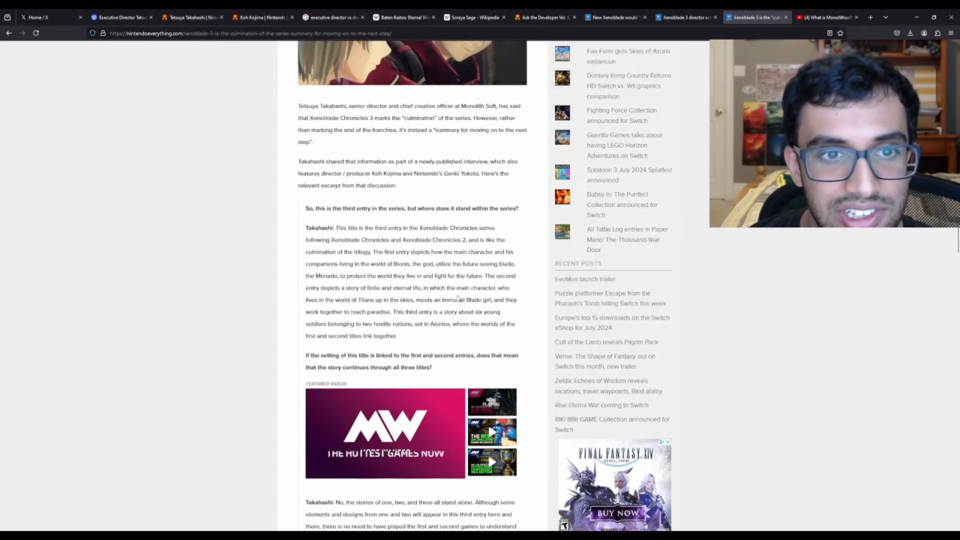
{"action": "scroll", "scroll_direction": "up", "scroll_amount": 3}
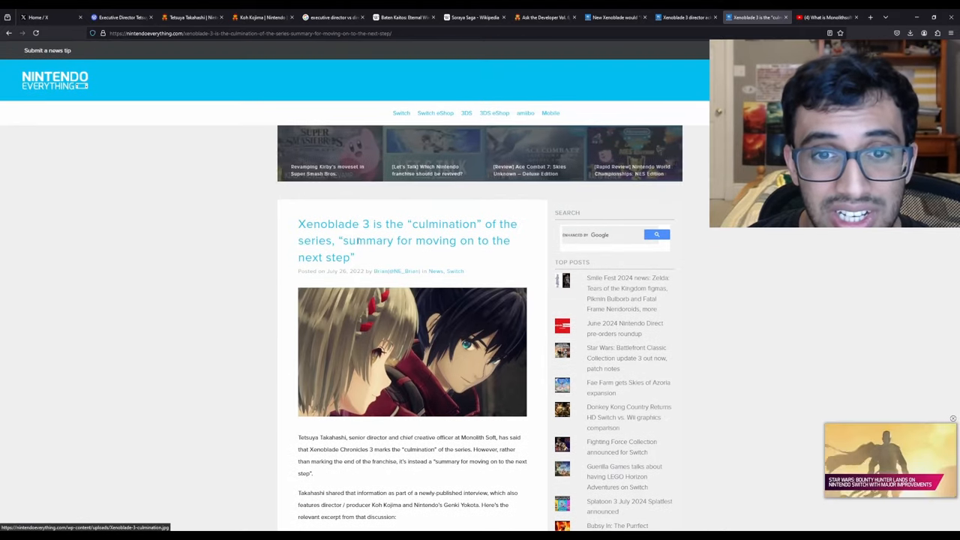
Follow the article's Source link to the Ask the Developer interview
{"action": "scroll", "scroll_direction": "down", "scroll_amount": 3}
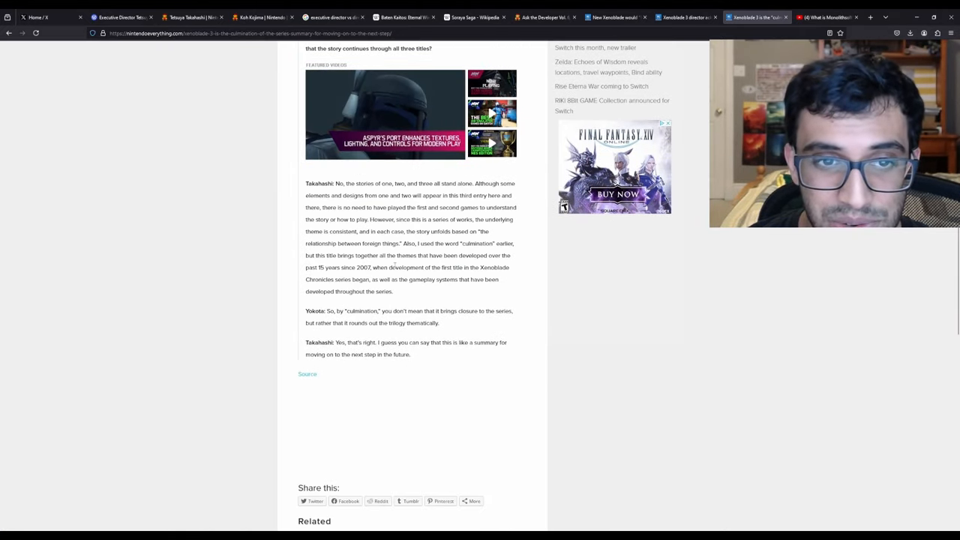
{"action": "scroll", "scroll_direction": "down", "scroll_amount": 3}
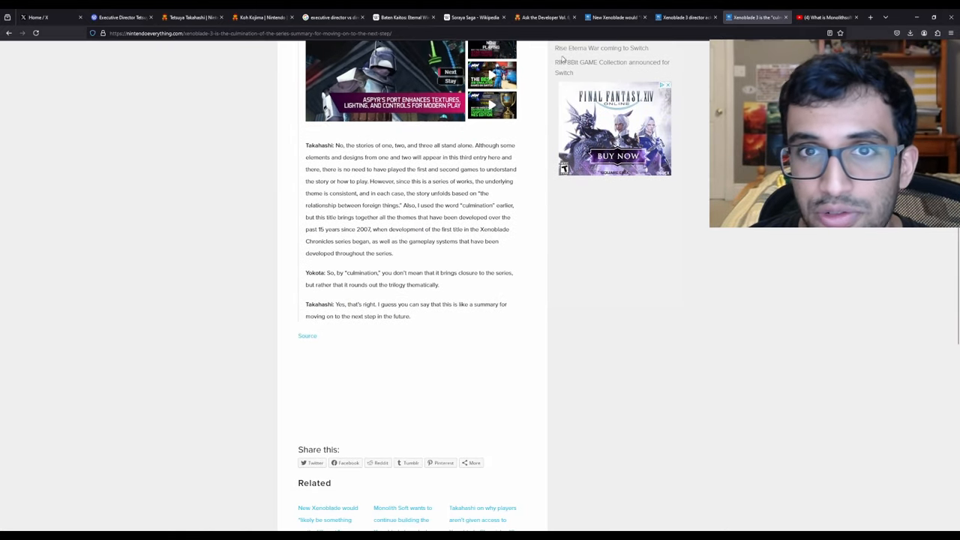
{"action": "left_click", "coordinate": [543, 16]}
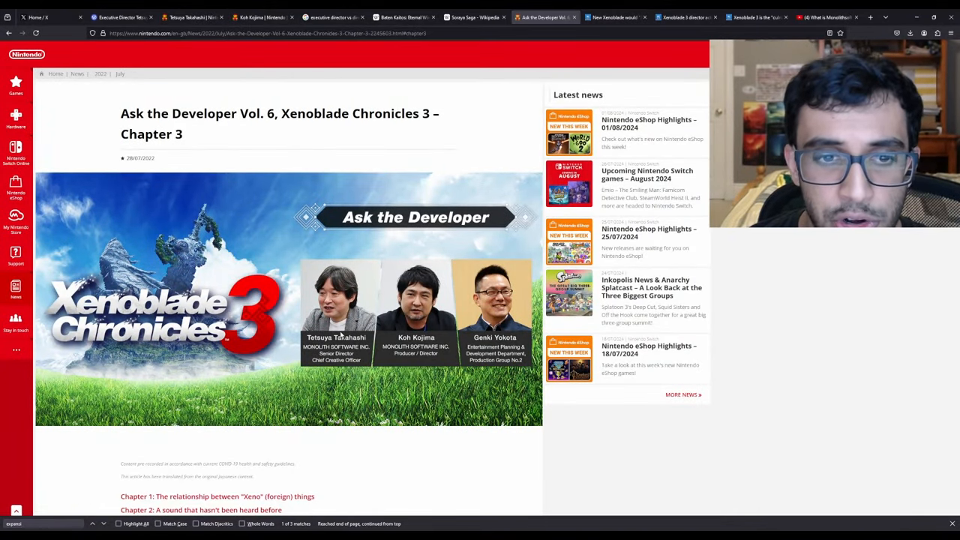
Return from the Ask the Developer Vol. 6 page to the Nintendo Everything culmination article
{"action": "left_click", "coordinate": [756, 19]}
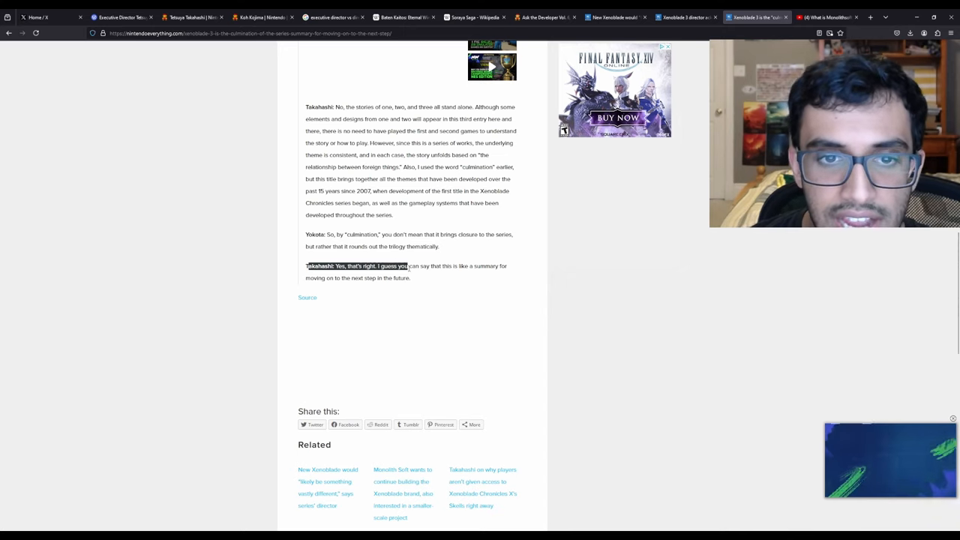
Highlight Takahashi's 'summary for moving on' reply, then return to the Mira recruitment post
{"action": "left_click_drag", "start_coordinate": [406, 265], "coordinate": [326, 277]}
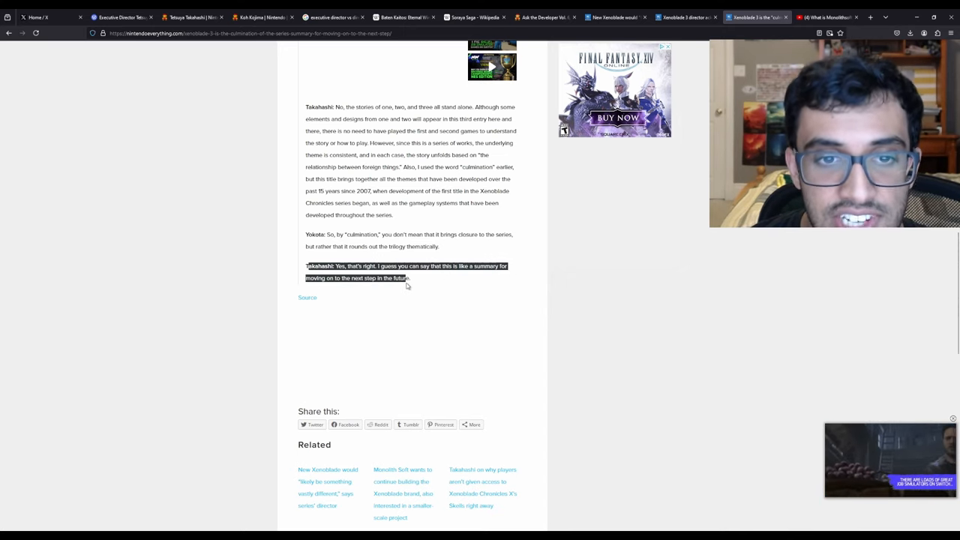
{"action": "left_click", "coordinate": [120, 16]}
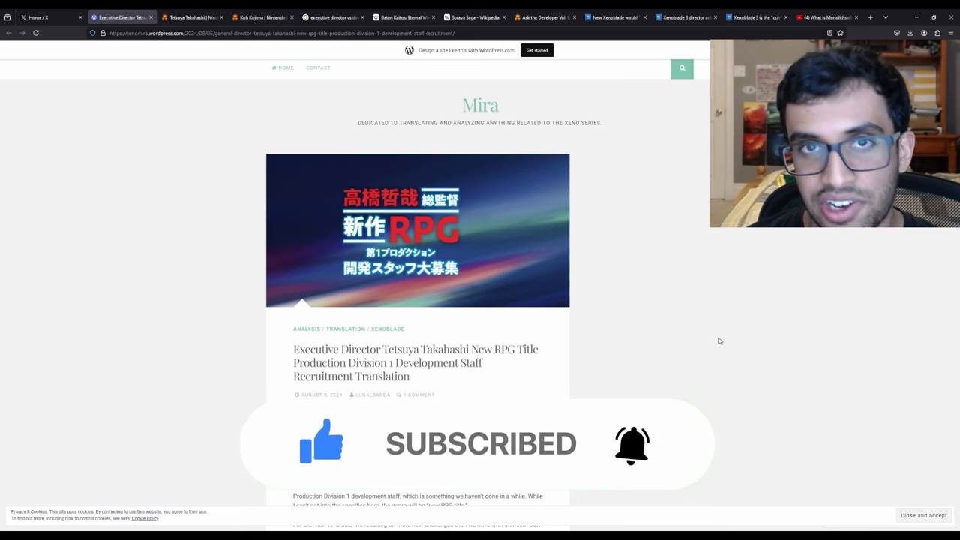
Revisit the Takahashi new RPG recruitment translation from its top, then switch to the Monolith Soft Switch 2 video
{"action": "scroll", "scroll_direction": "down", "scroll_amount": 3}
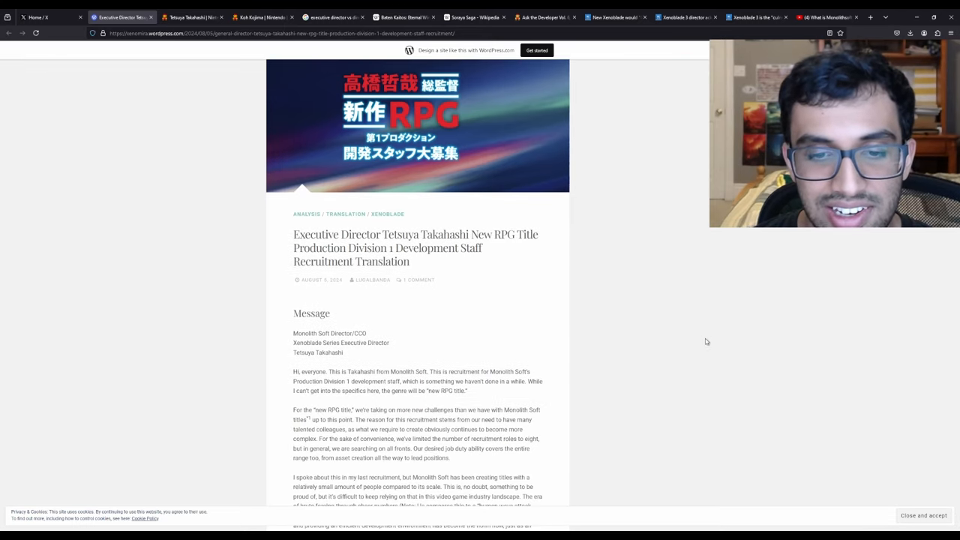
{"action": "scroll", "scroll_direction": "down", "scroll_amount": 3}
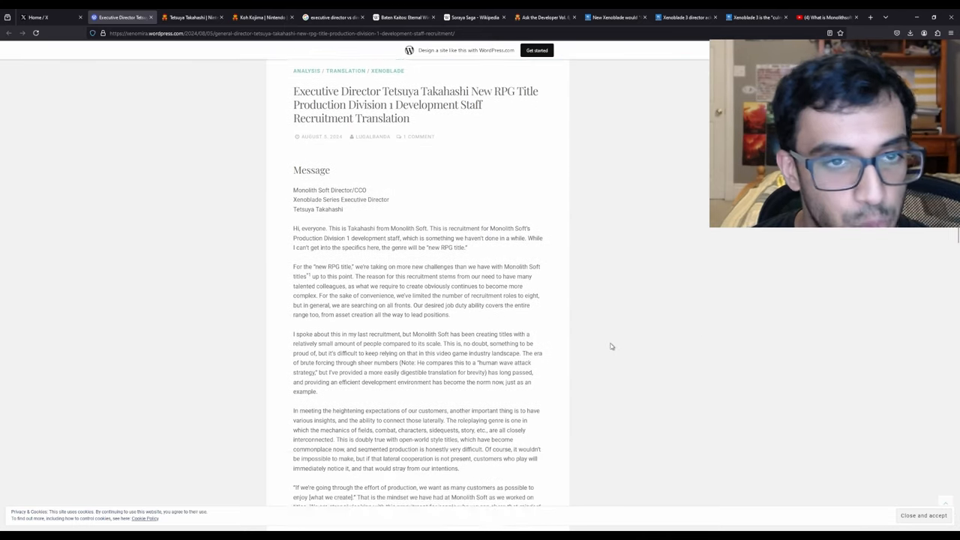
{"action": "scroll", "scroll_direction": "up", "scroll_amount": 3}
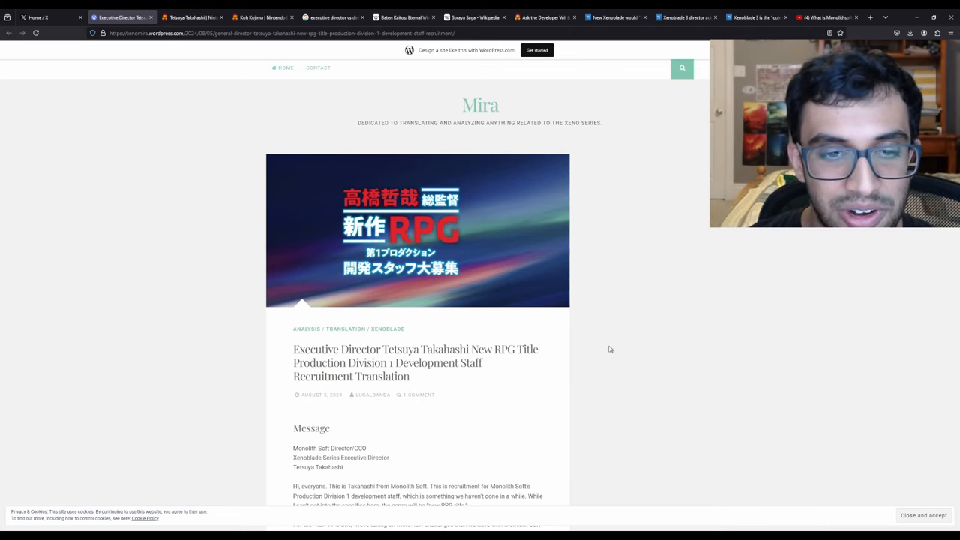
{"action": "mouse_move", "coordinate": [423, 408]}
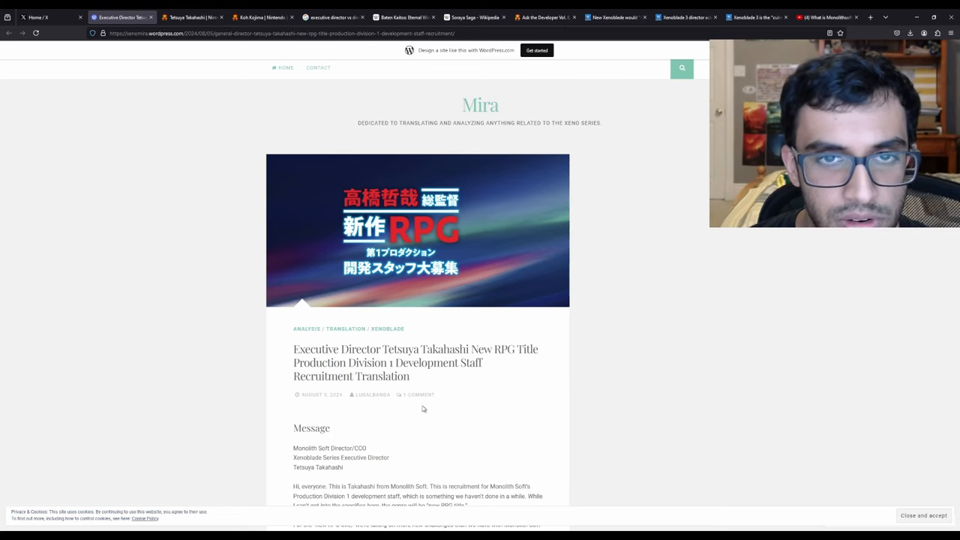
{"action": "mouse_move", "coordinate": [555, 375]}
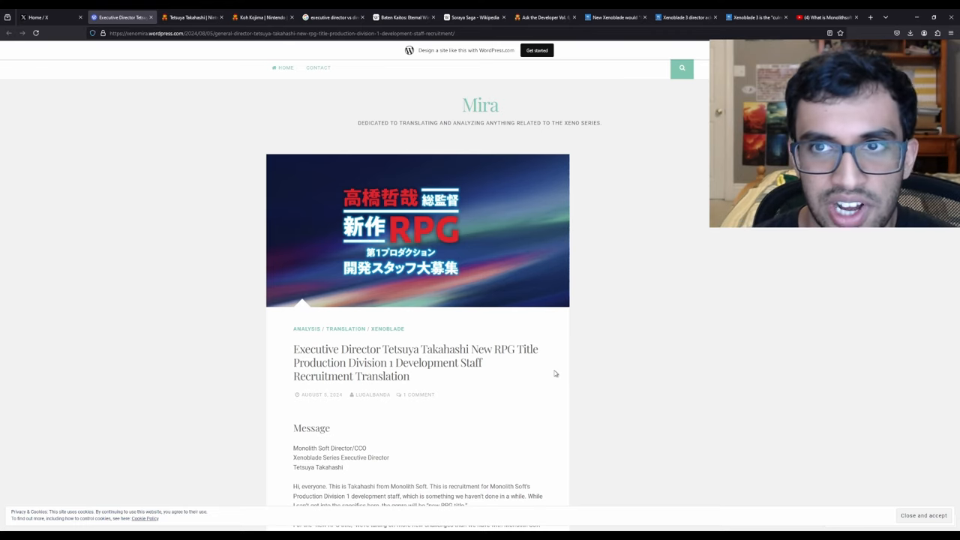
{"action": "mouse_move", "coordinate": [712, 471]}
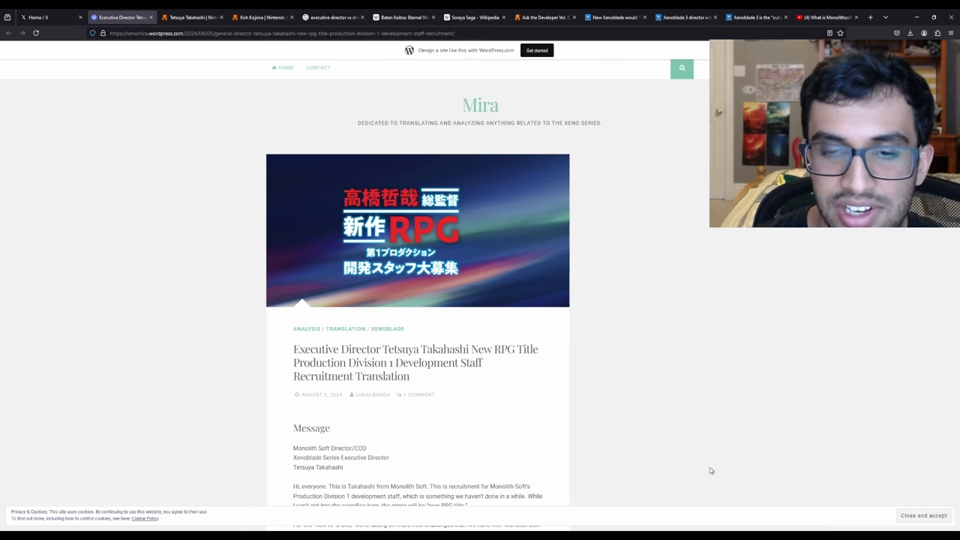
{"action": "left_click", "coordinate": [826, 18]}
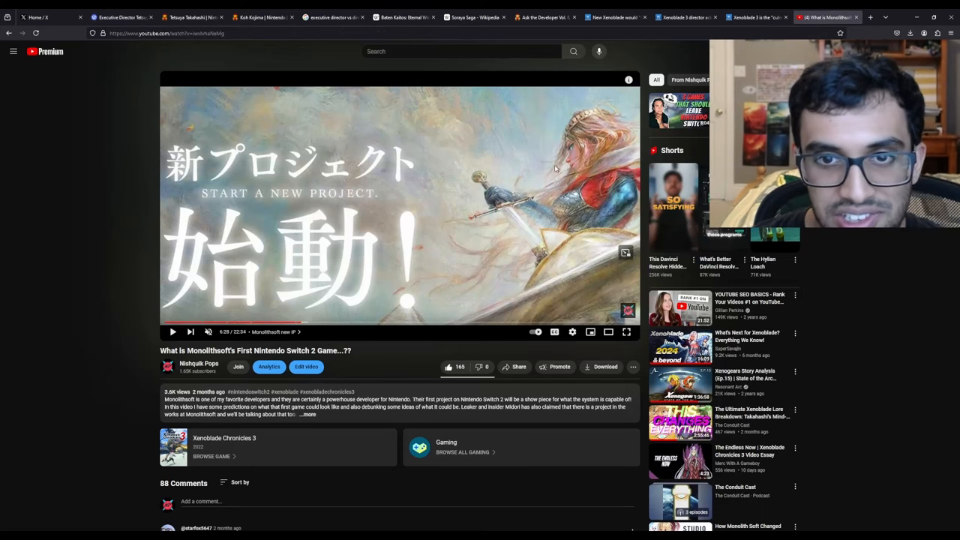
Alternate between the Monolith Soft Switch 2 video and the Mira post, ending on the recruitment translation
{"action": "left_click", "coordinate": [120, 17]}
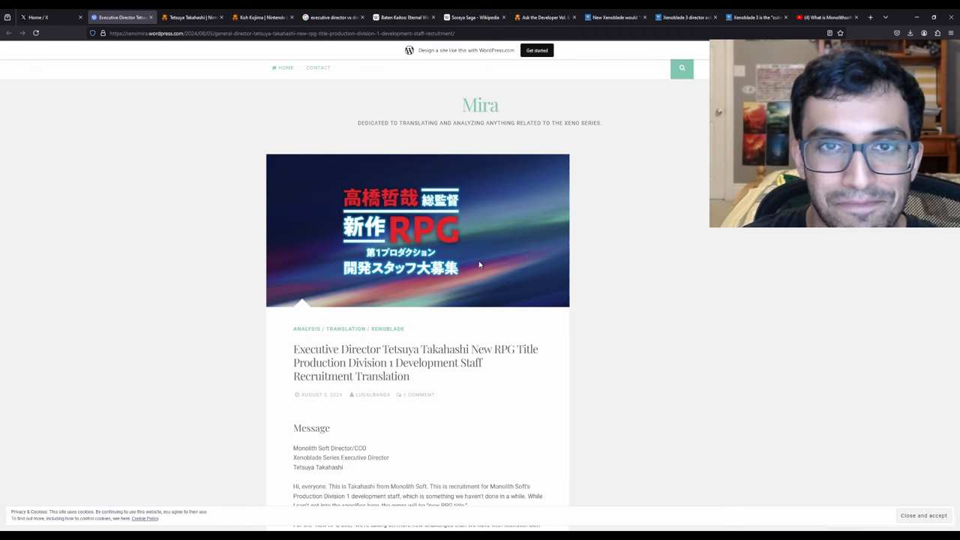
{"action": "left_click", "coordinate": [825, 18]}
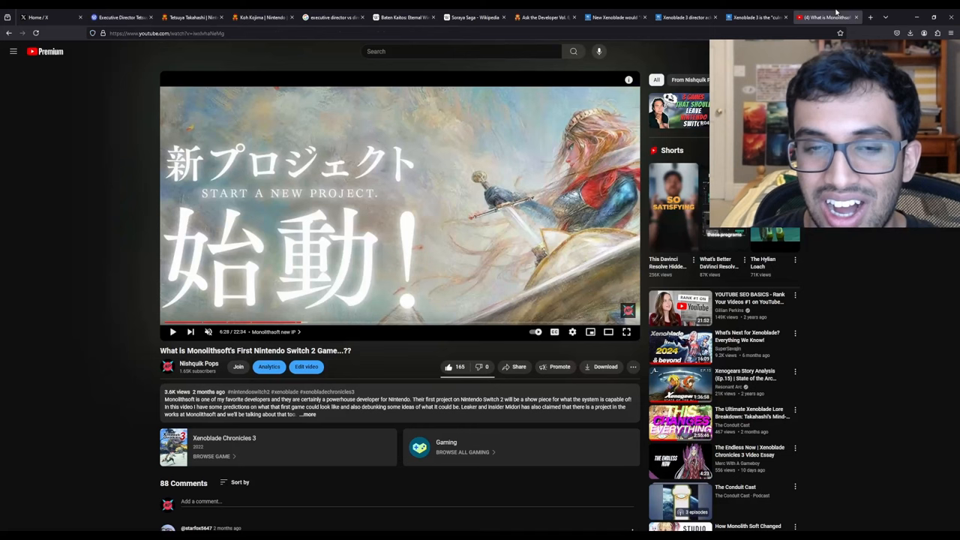
{"action": "mouse_move", "coordinate": [38, 171]}
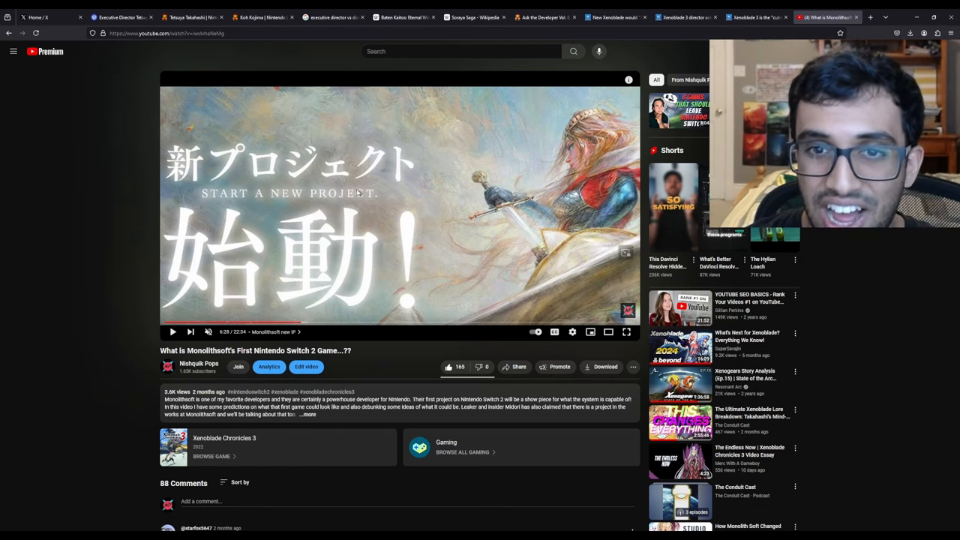
{"action": "mouse_move", "coordinate": [548, 224]}
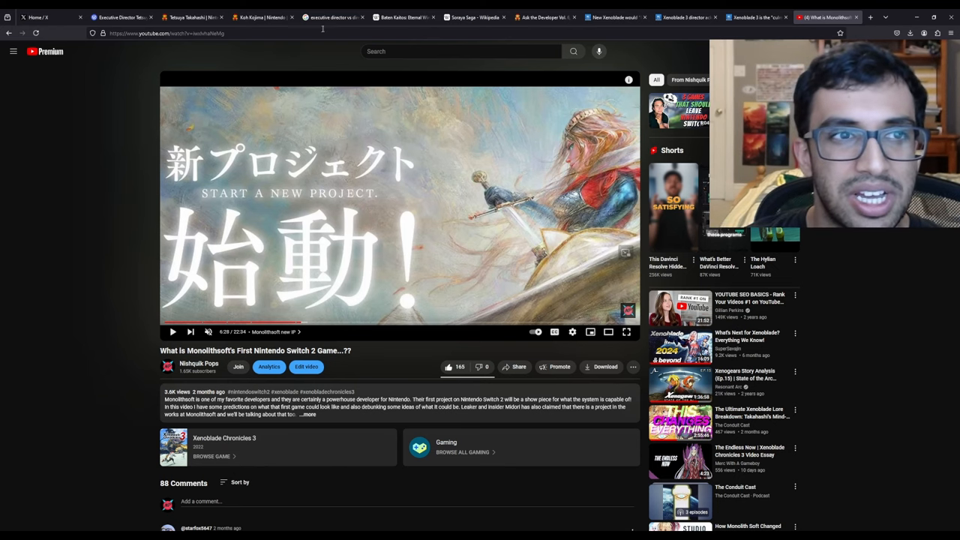
{"action": "left_click", "coordinate": [120, 17]}
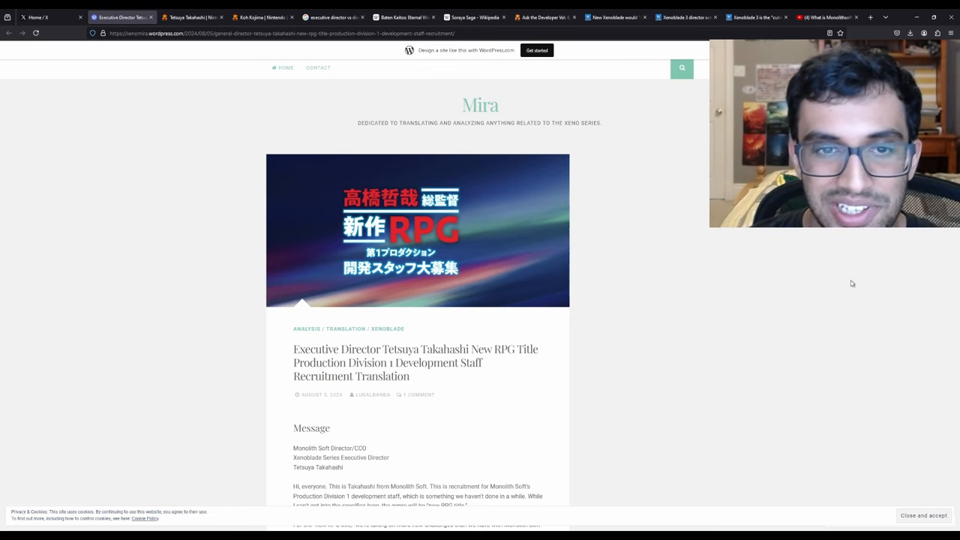
{"action": "mouse_move", "coordinate": [541, 221]}
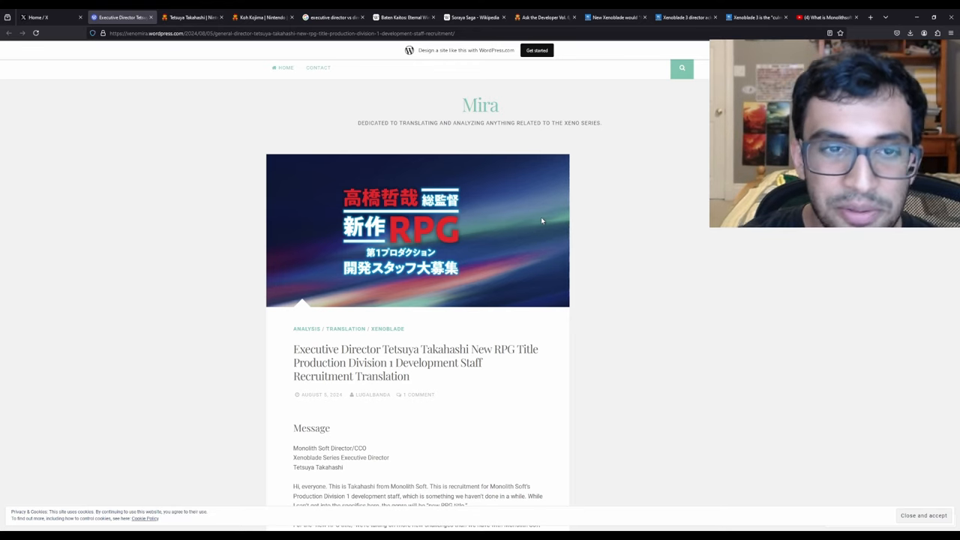
{"action": "mouse_move", "coordinate": [348, 201]}
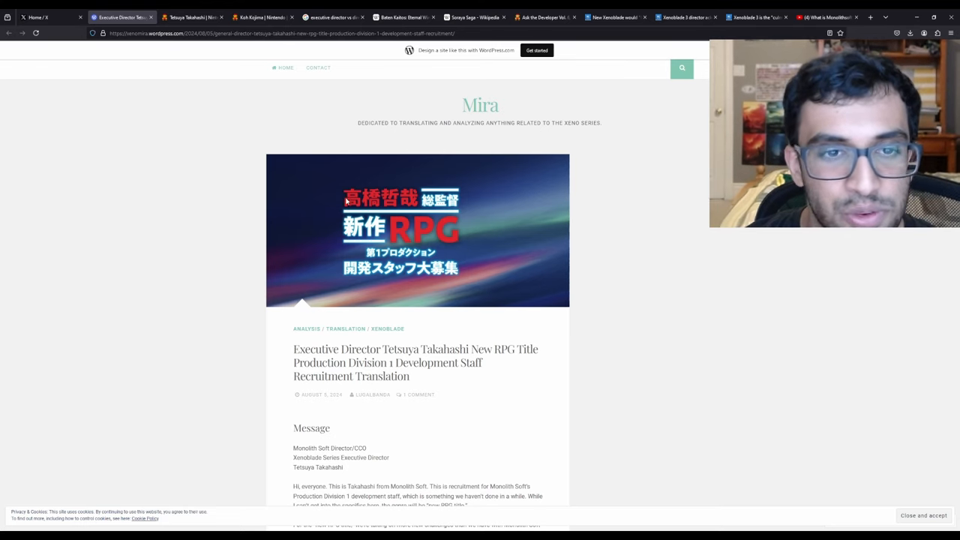
{"action": "mouse_move", "coordinate": [336, 270]}
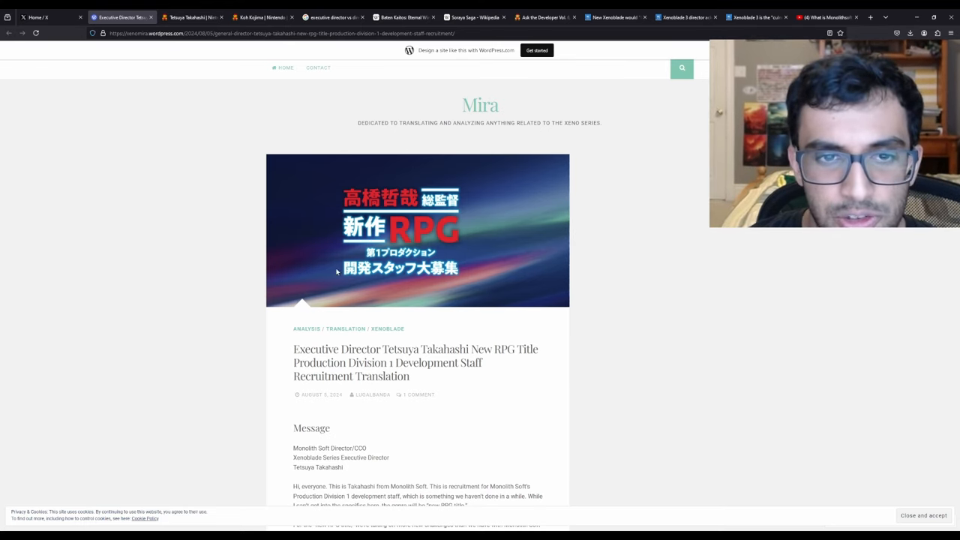
{"action": "mouse_move", "coordinate": [352, 246]}
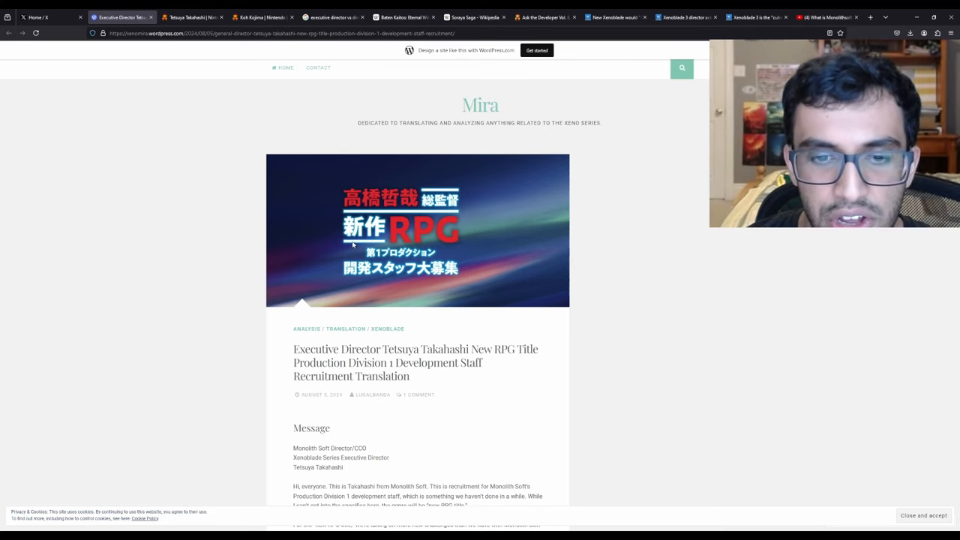
{"action": "mouse_move", "coordinate": [399, 285]}
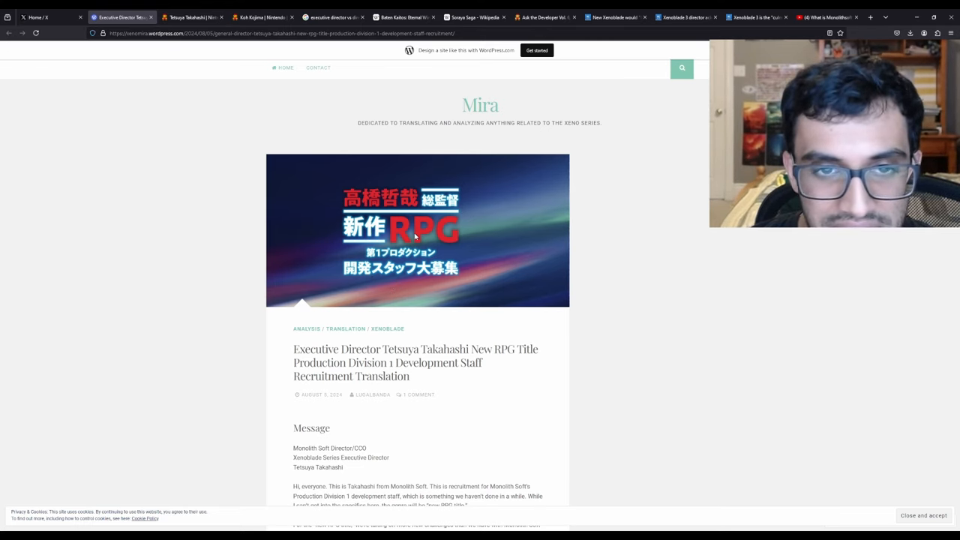
{"action": "mouse_move", "coordinate": [453, 285]}
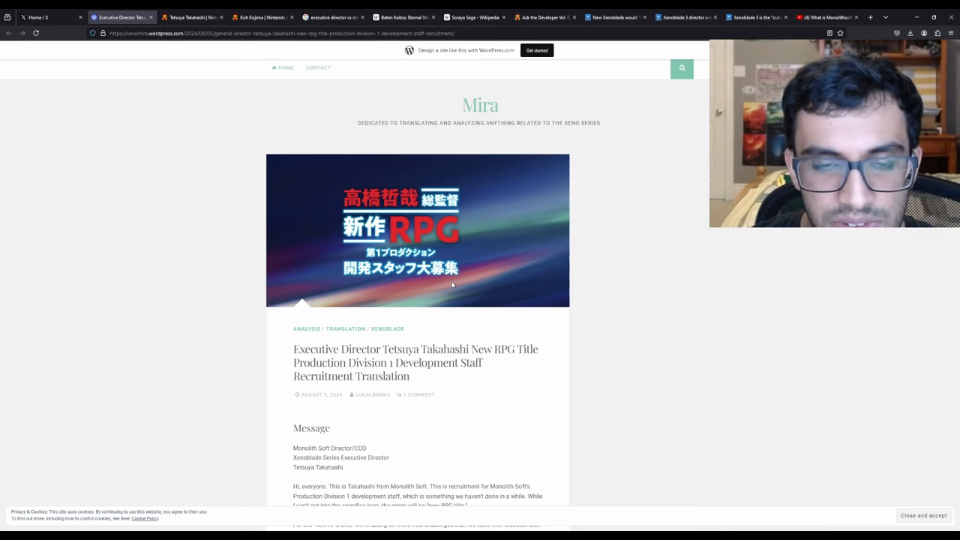
{"action": "mouse_move", "coordinate": [597, 286]}
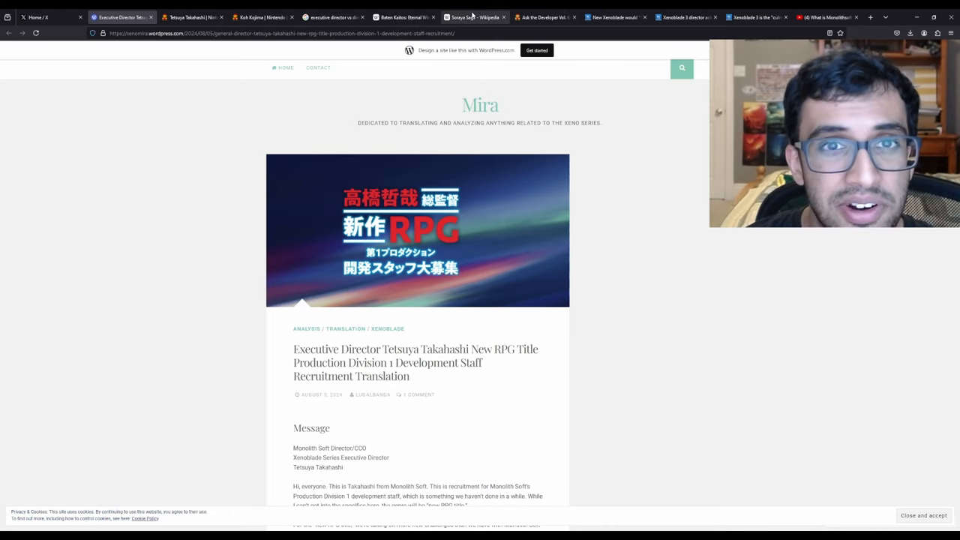
Switch from the Mira post to Tetsuya Takahashi's Nintendo Wiki page at his History section
{"action": "left_click", "coordinate": [192, 16]}
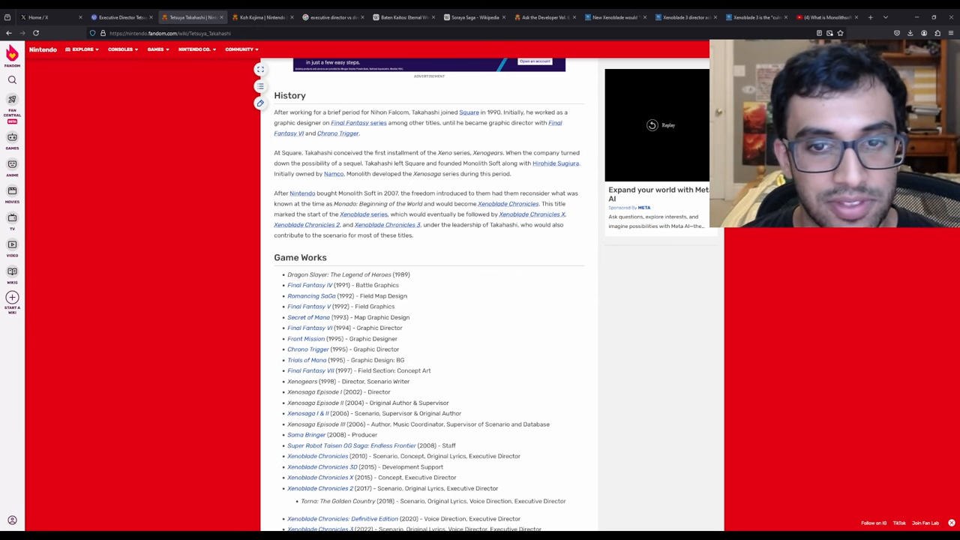
Bring Takahashi's Game Works credit list into view, then return to the Monolith Soft video
{"action": "scroll", "scroll_direction": "down", "scroll_amount": 3}
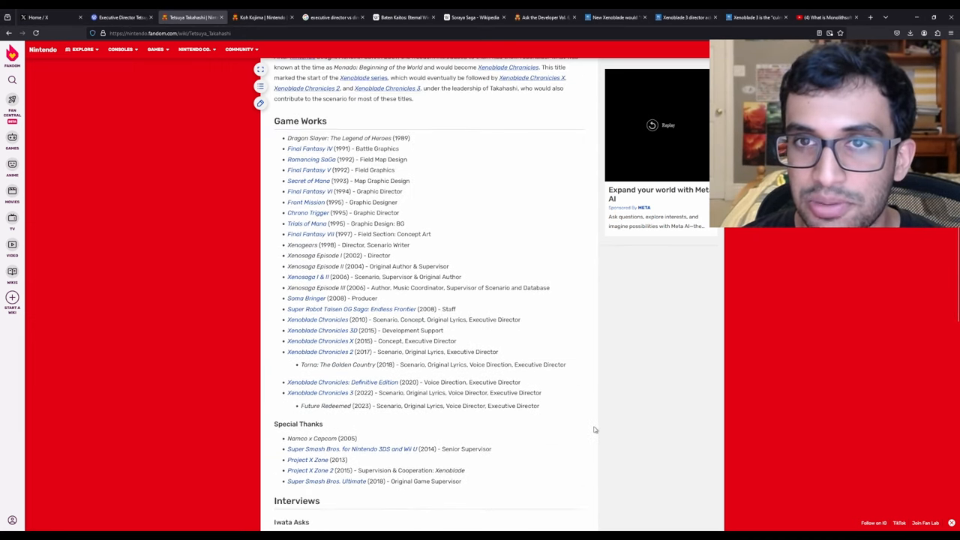
{"action": "mouse_move", "coordinate": [606, 339]}
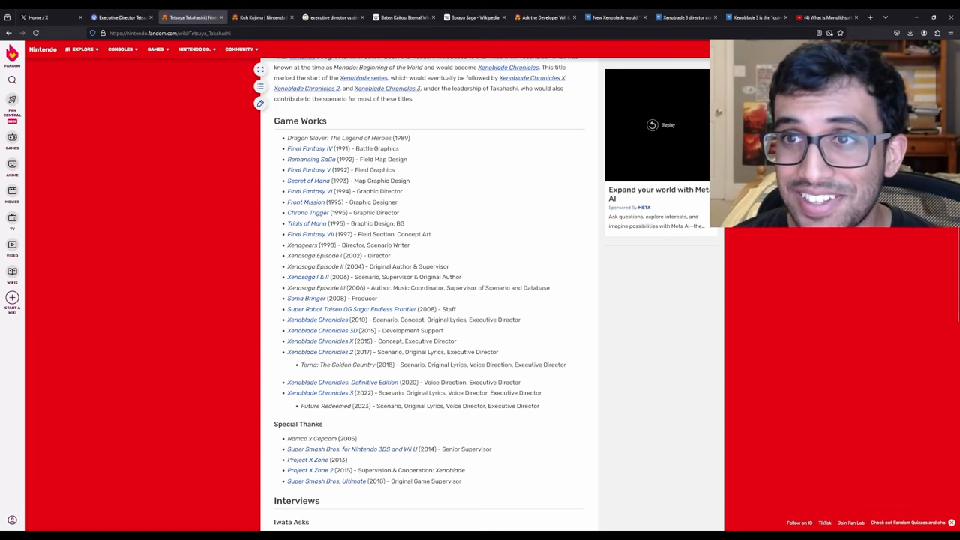
{"action": "left_click", "coordinate": [828, 18]}
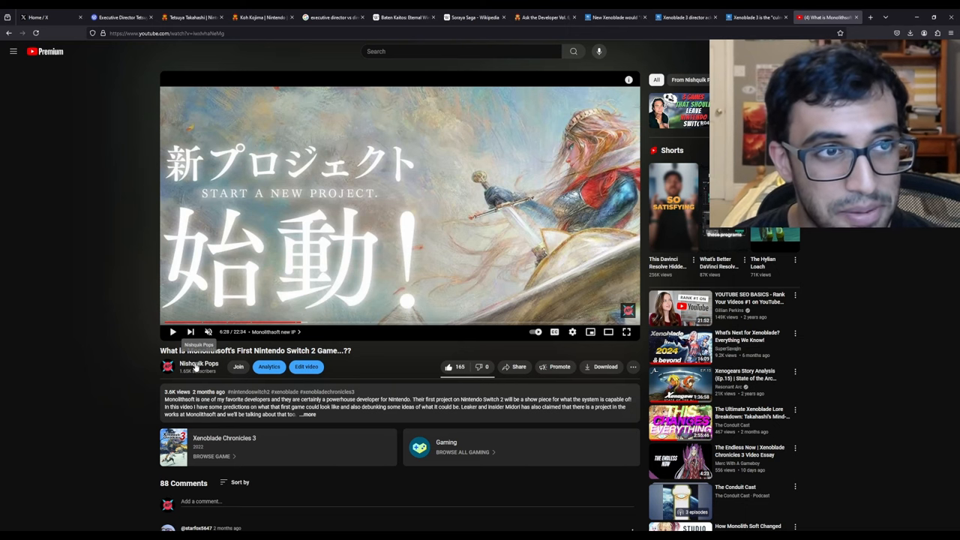
Visit the Nishquik Pops channel and its Xenoblade Definitive Edition defense video, then return to the Mira post
{"action": "left_click", "coordinate": [198, 366]}
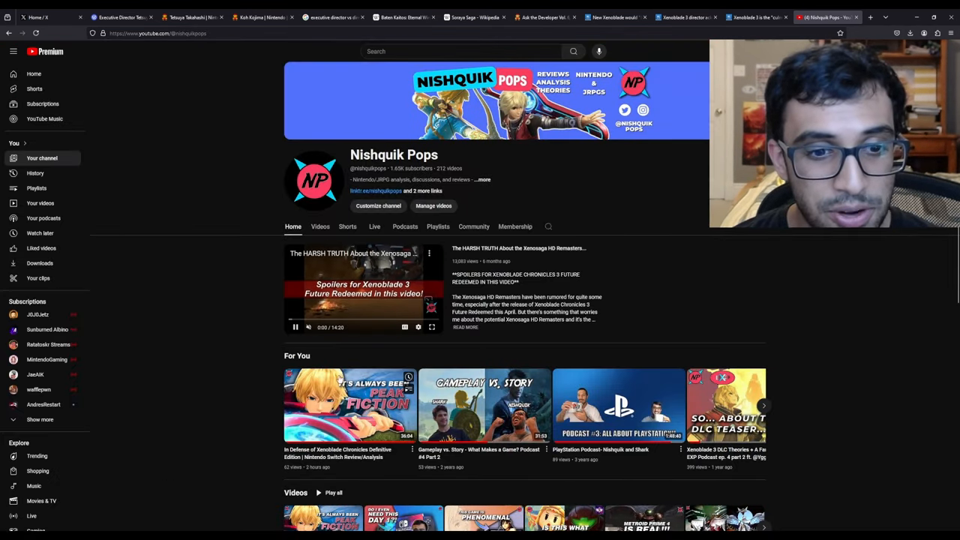
{"action": "left_click", "coordinate": [349, 405]}
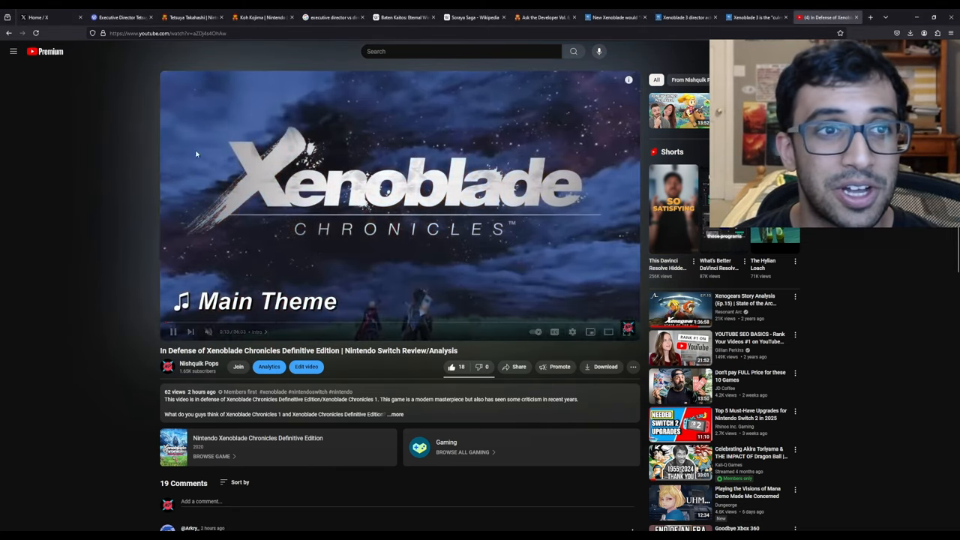
{"action": "left_click", "coordinate": [120, 18]}
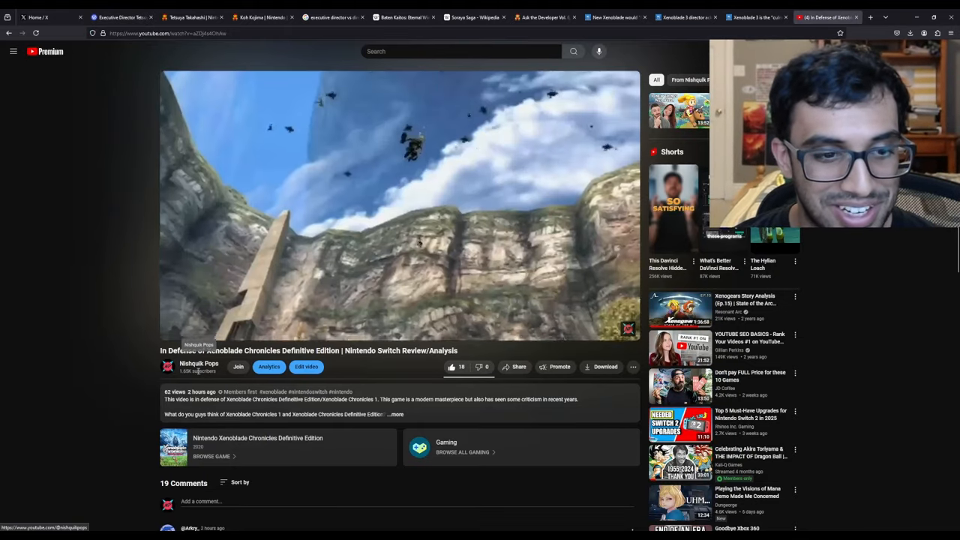
{"action": "left_click", "coordinate": [120, 18]}
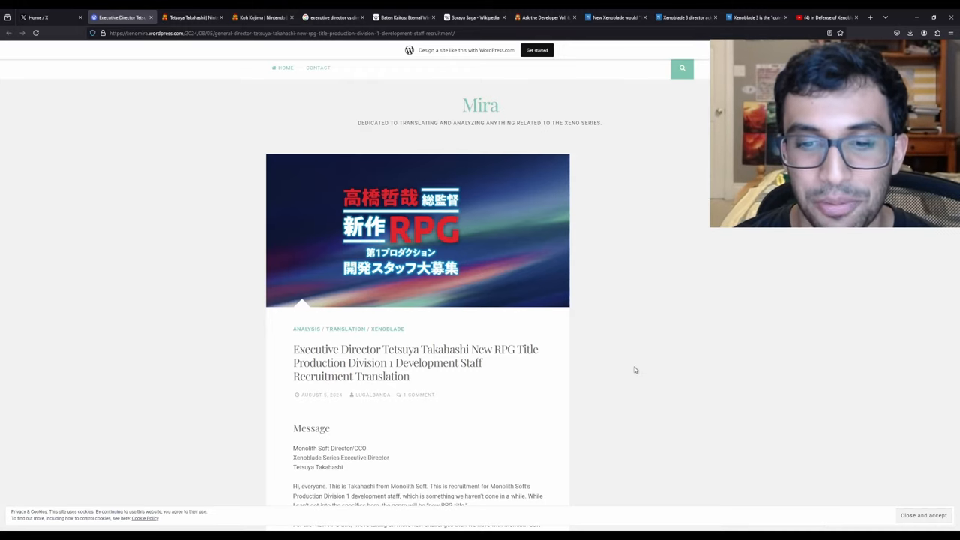
{"action": "mouse_move", "coordinate": [625, 393]}
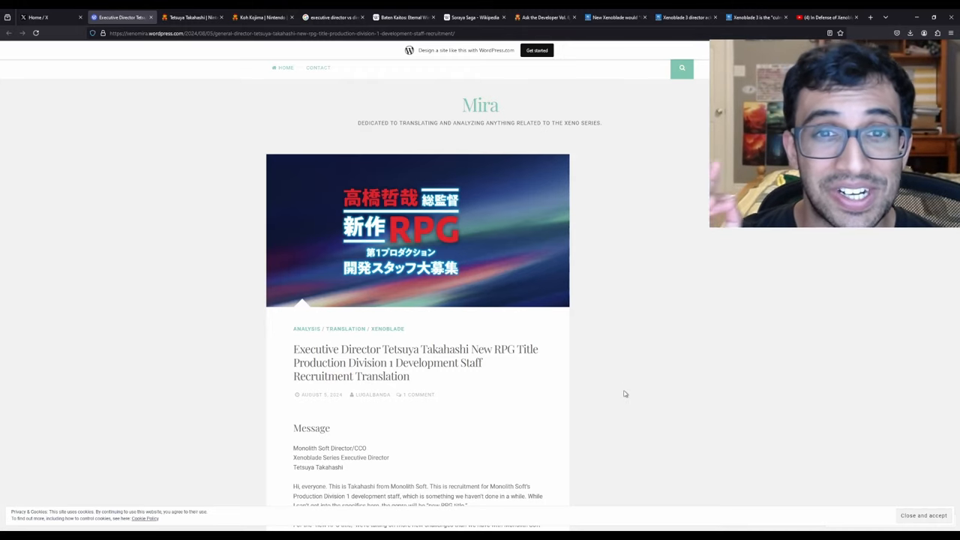